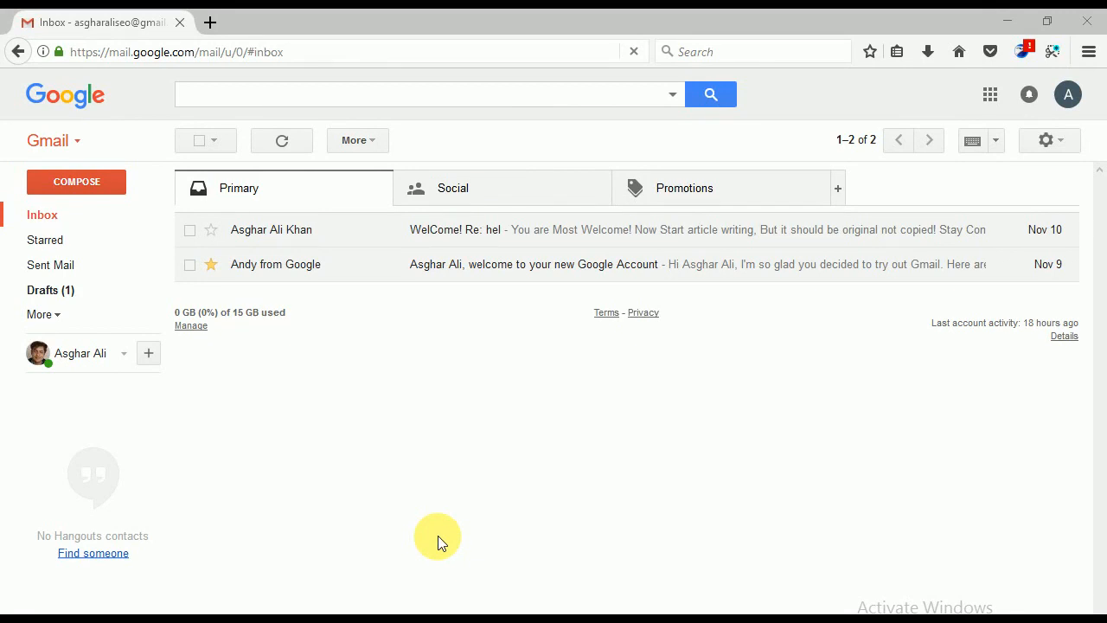
mouse_move(191, 433)
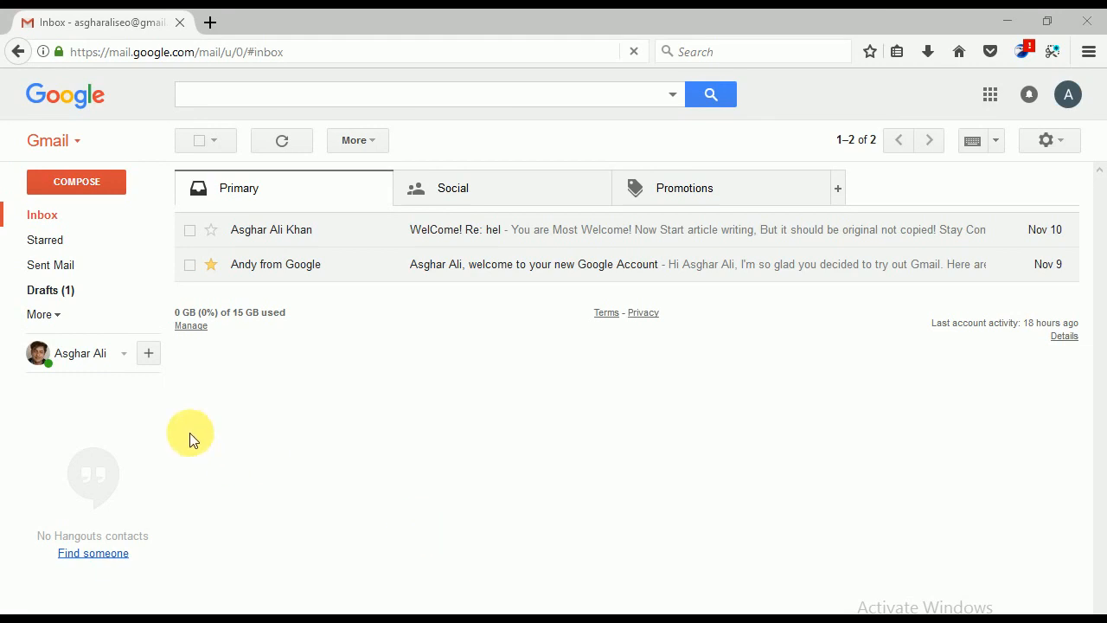
mouse_move(1046, 182)
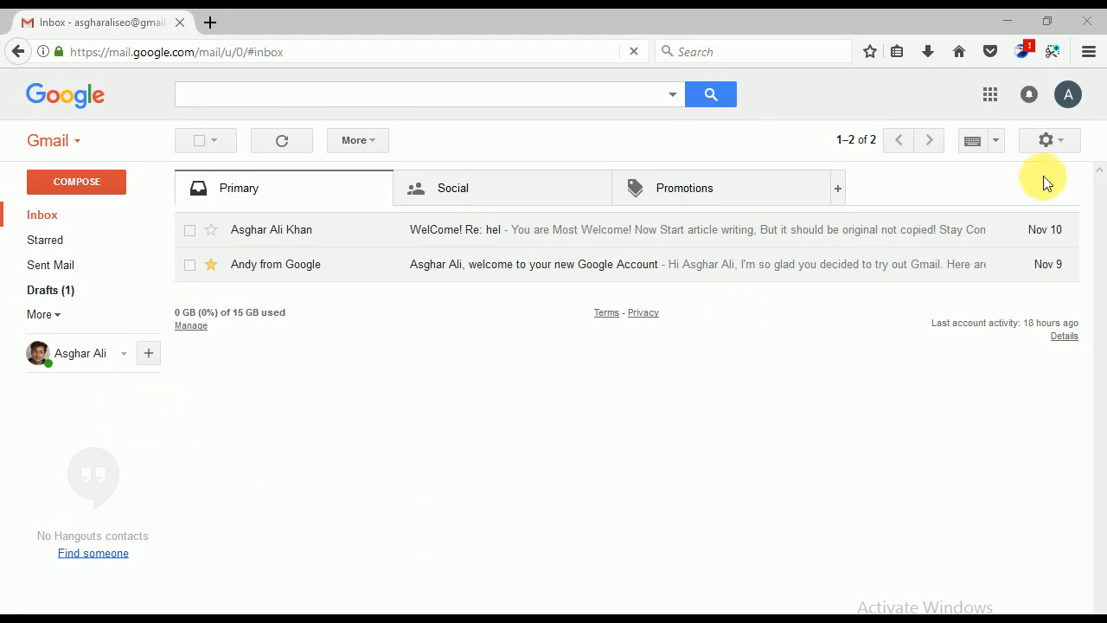
Open the full Gmail settings from the gear menu in the inbox
click(1047, 141)
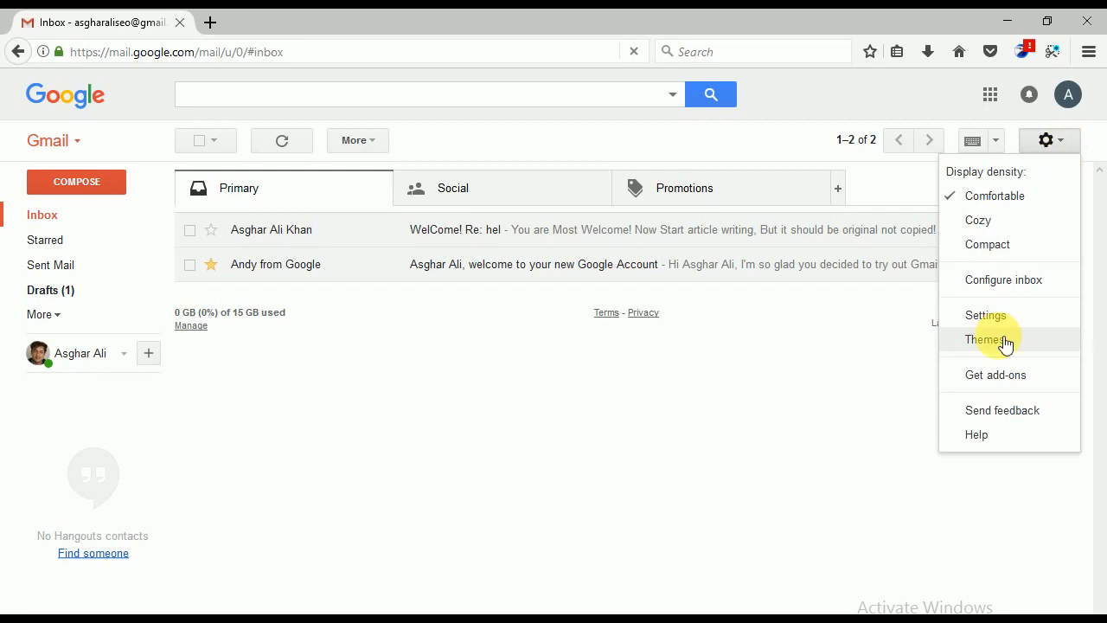
click(985, 339)
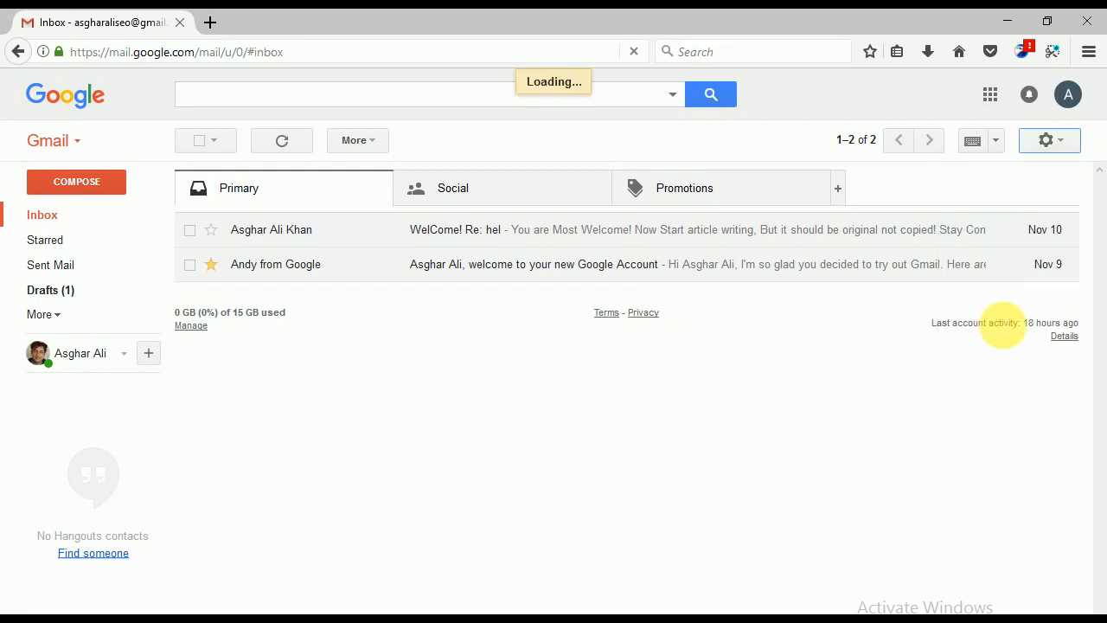
Scroll the General settings tab to the My picture options and make the picture visible to everyone
click(1045, 140)
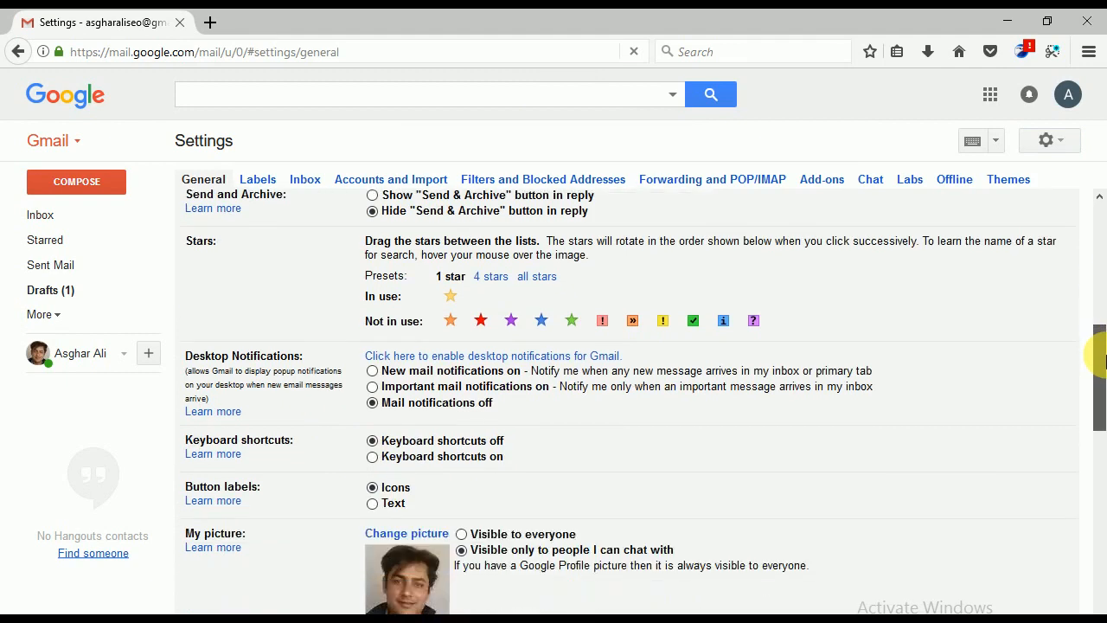
scroll(down, 3)
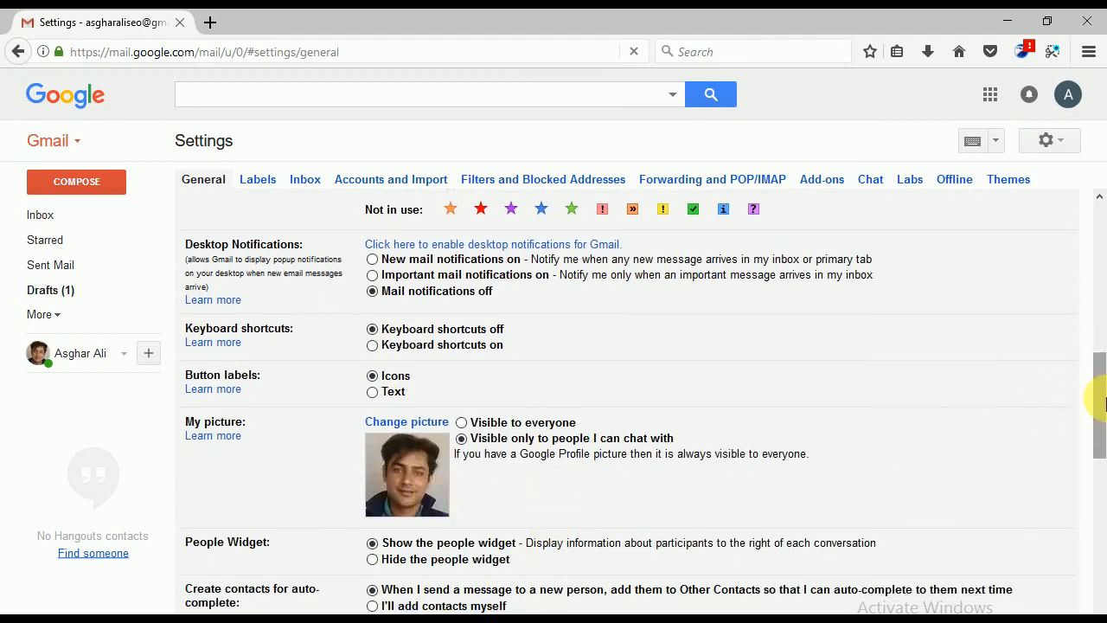
scroll(down, 3)
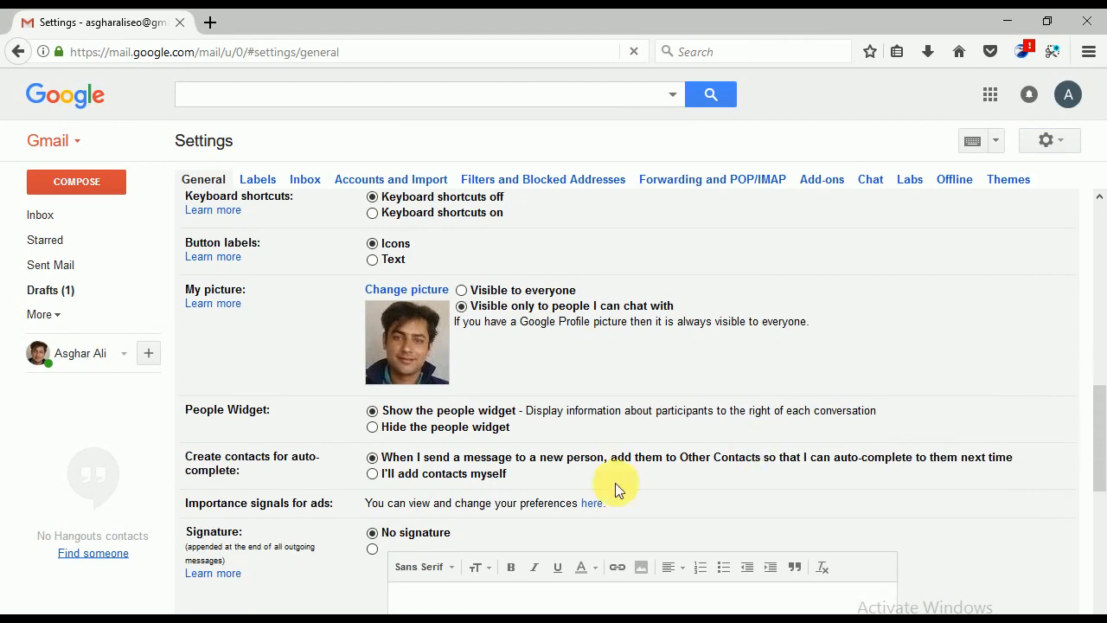
mouse_move(477, 329)
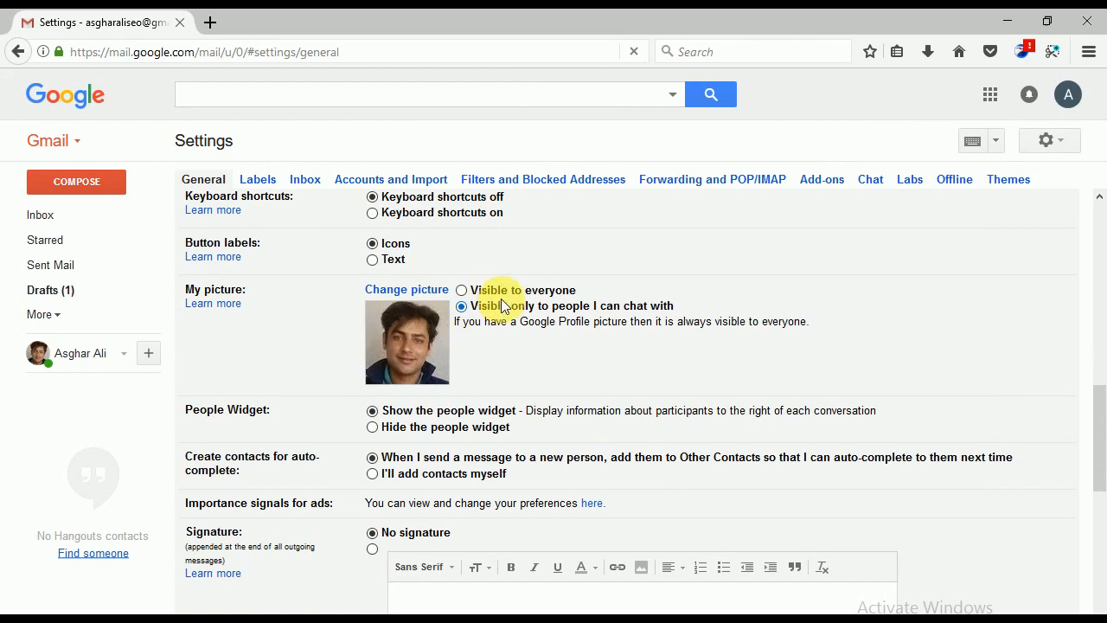
mouse_move(633, 320)
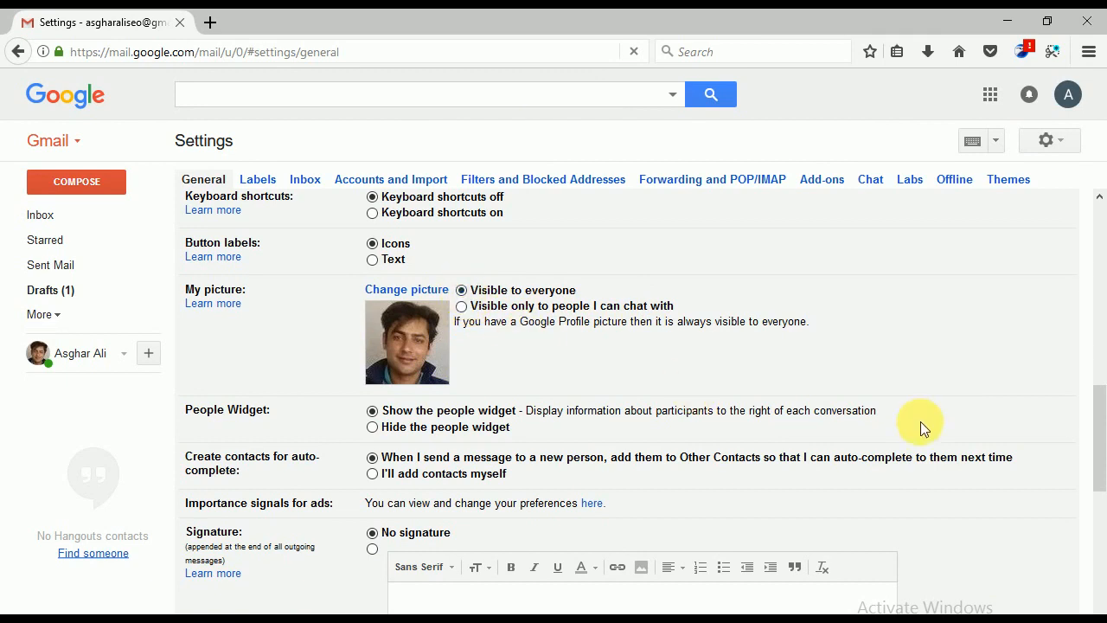
scroll(down, 3)
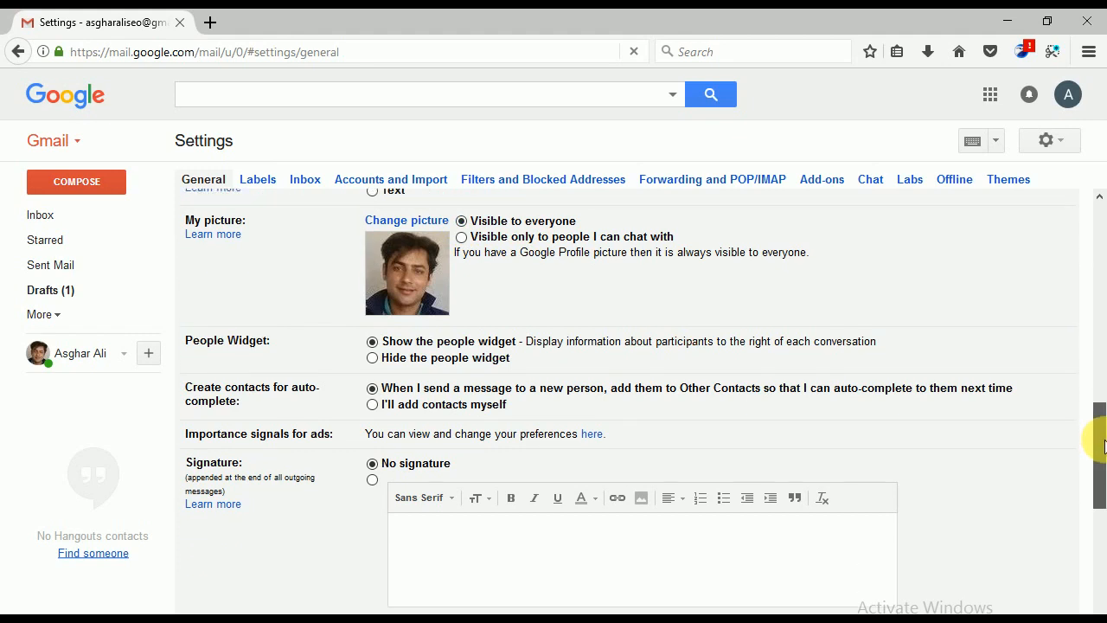
scroll(up, 3)
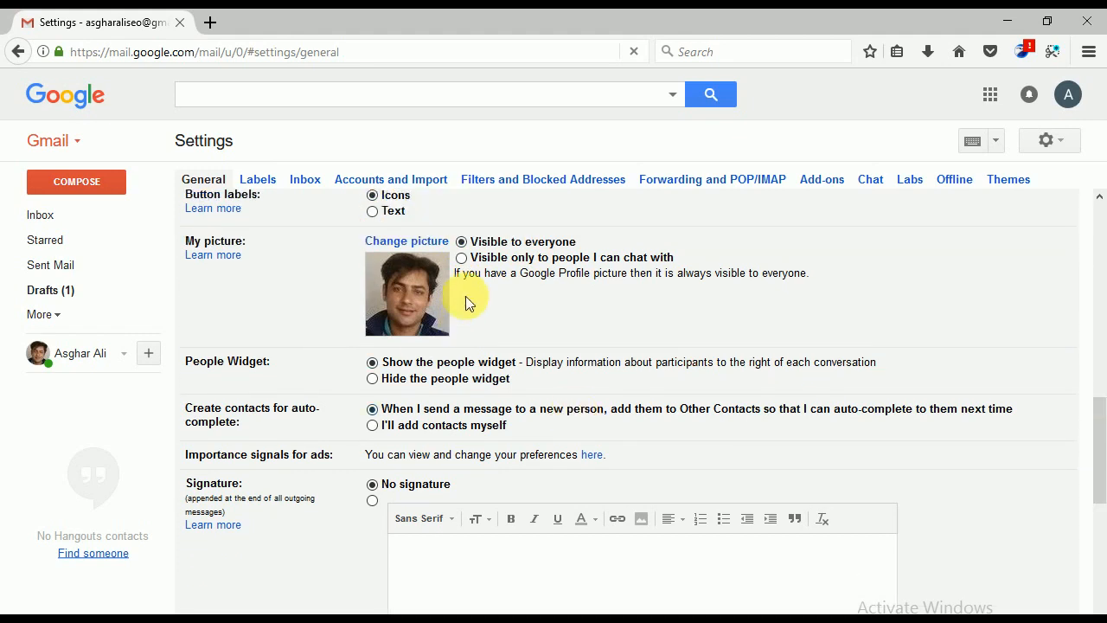
mouse_move(488, 259)
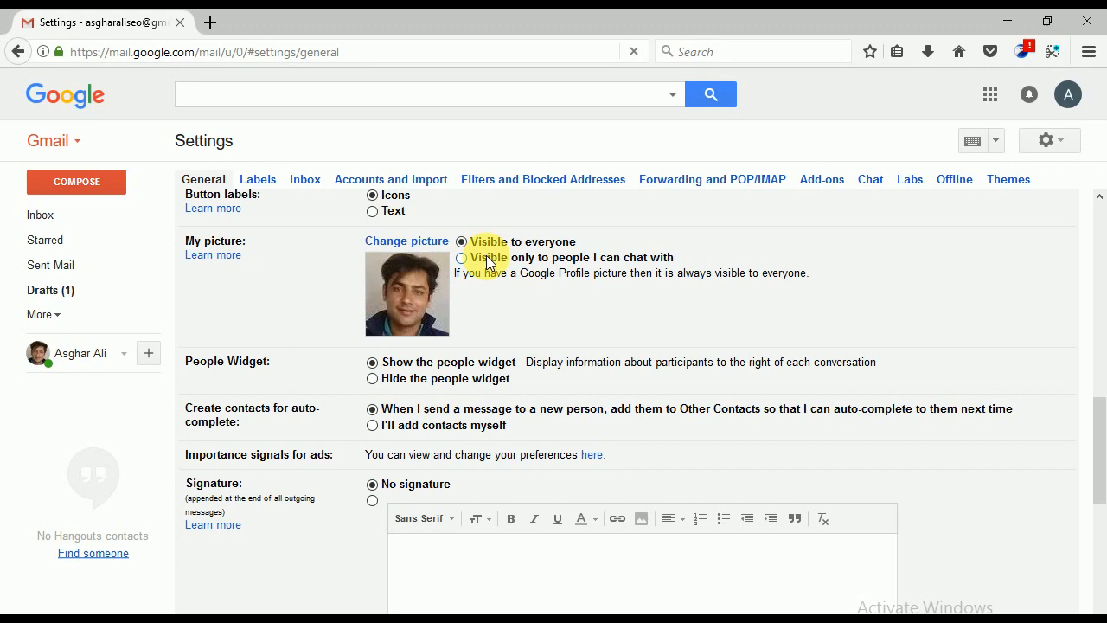
mouse_move(505, 293)
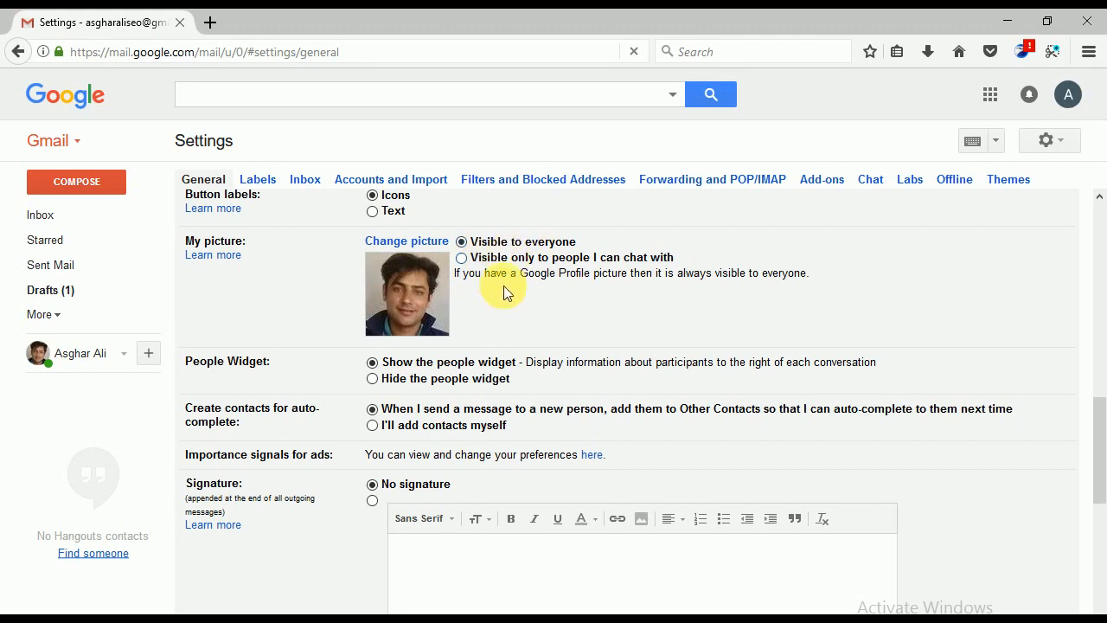
mouse_move(557, 310)
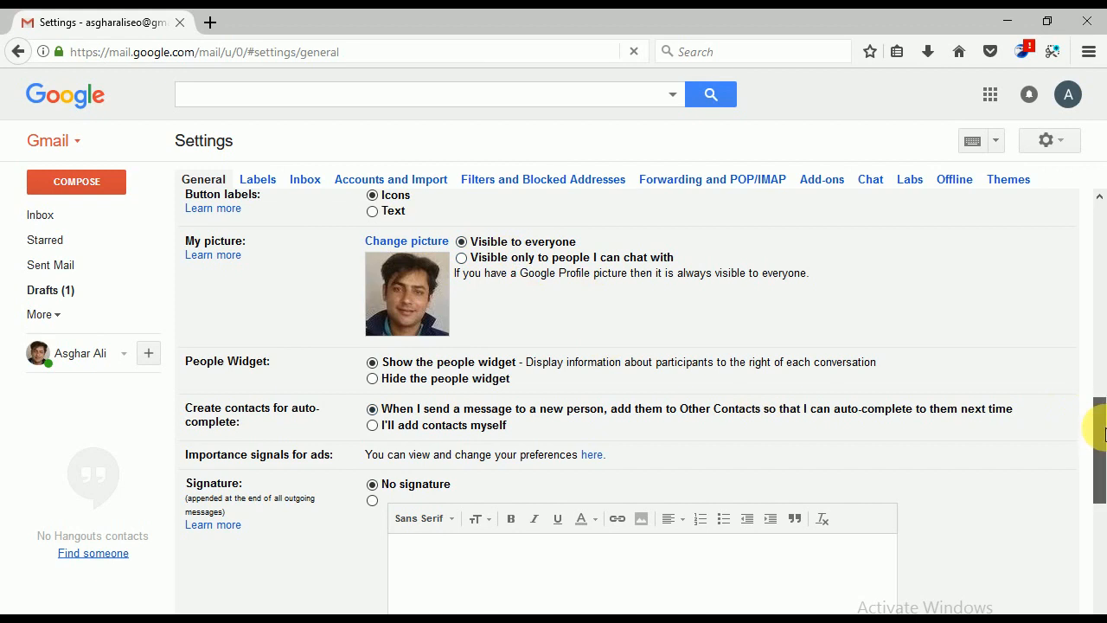
Enable a custom signature reading 'Asghar Ali Khan' with 'Udemy Instructor' on the next line
scroll(down, 3)
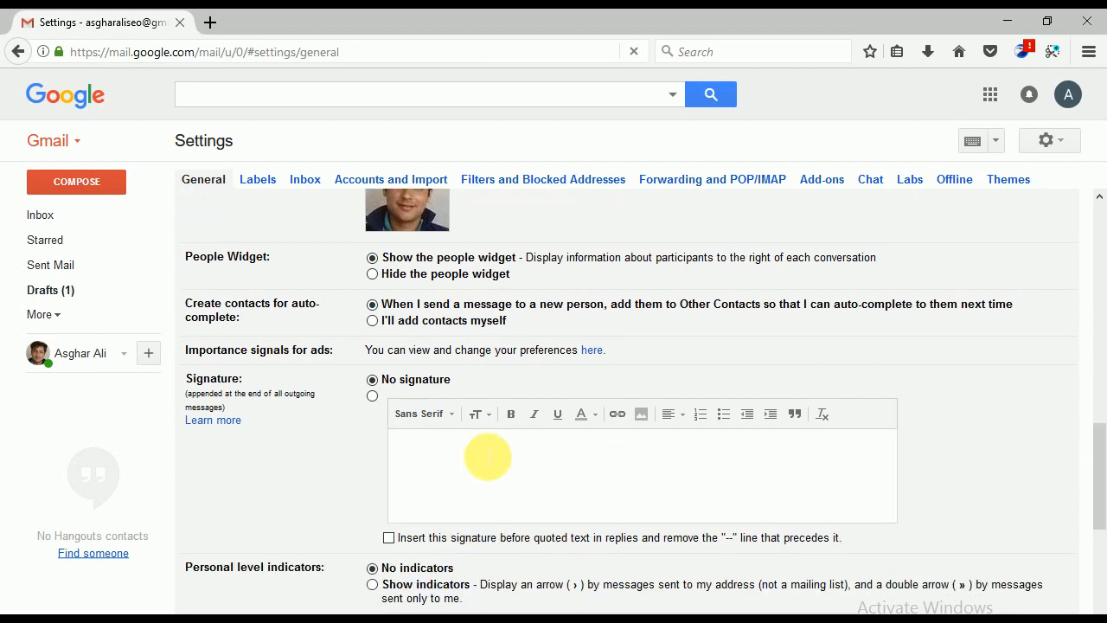
mouse_move(373, 380)
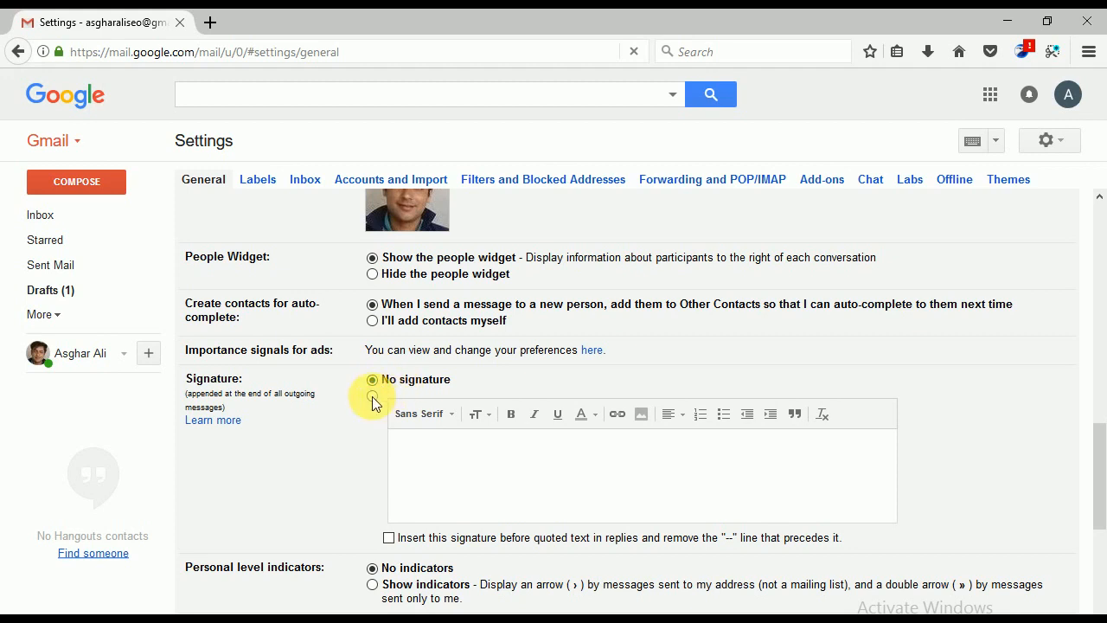
click(372, 399)
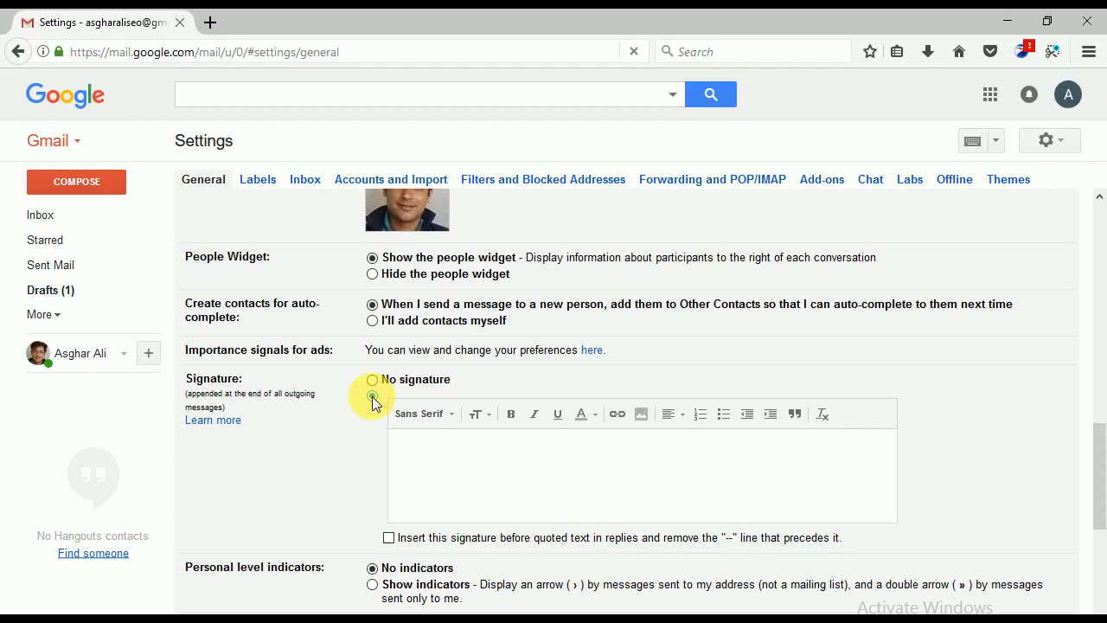
click(372, 396)
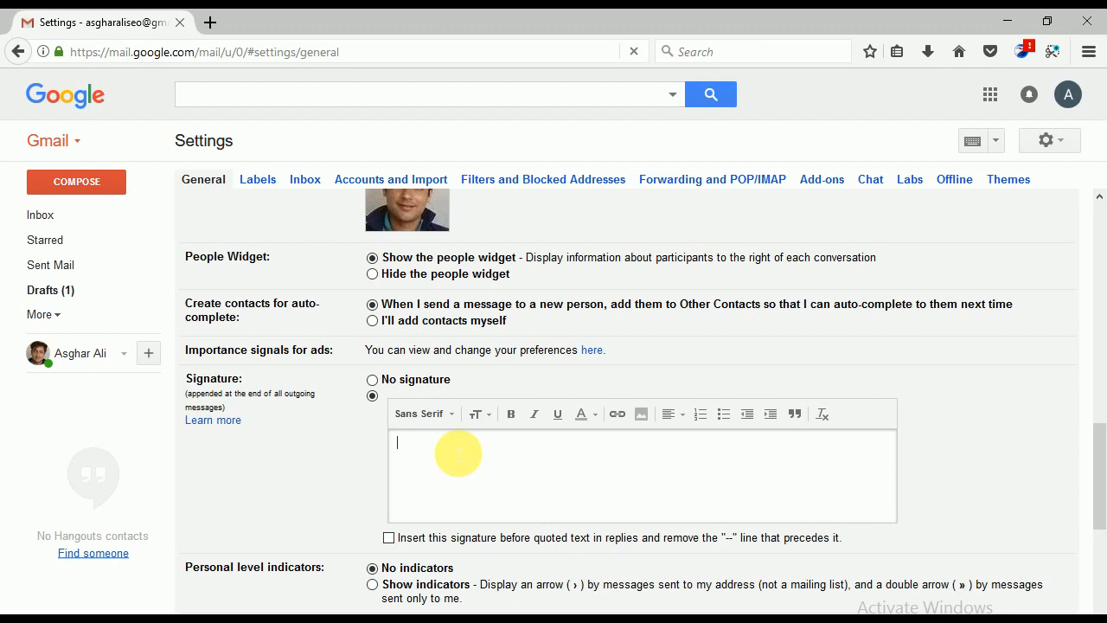
text(As)
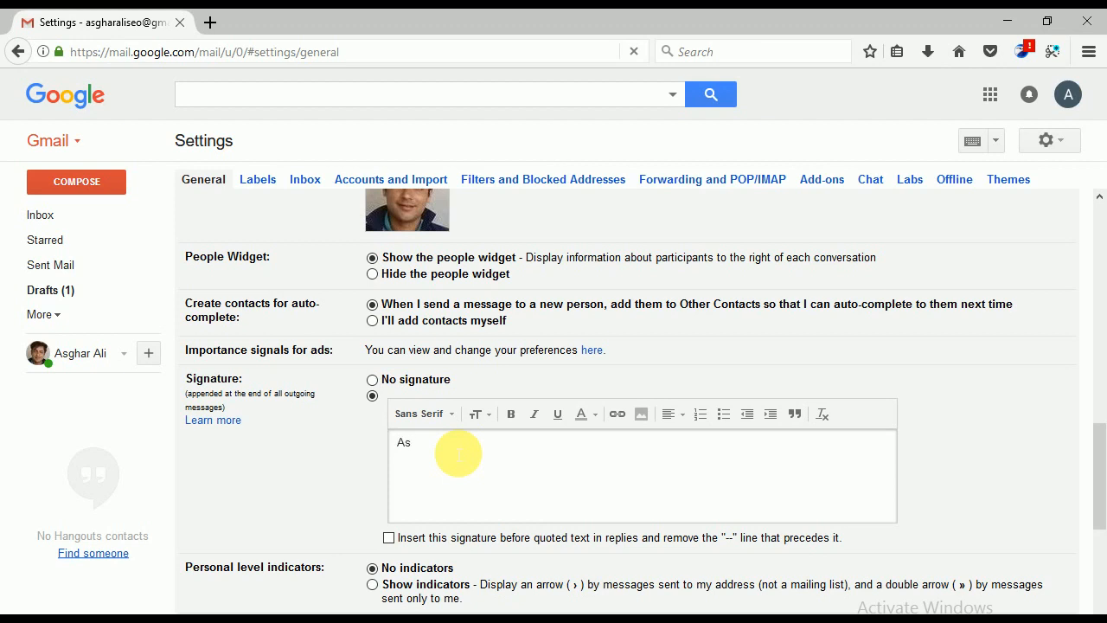
text(ghar)
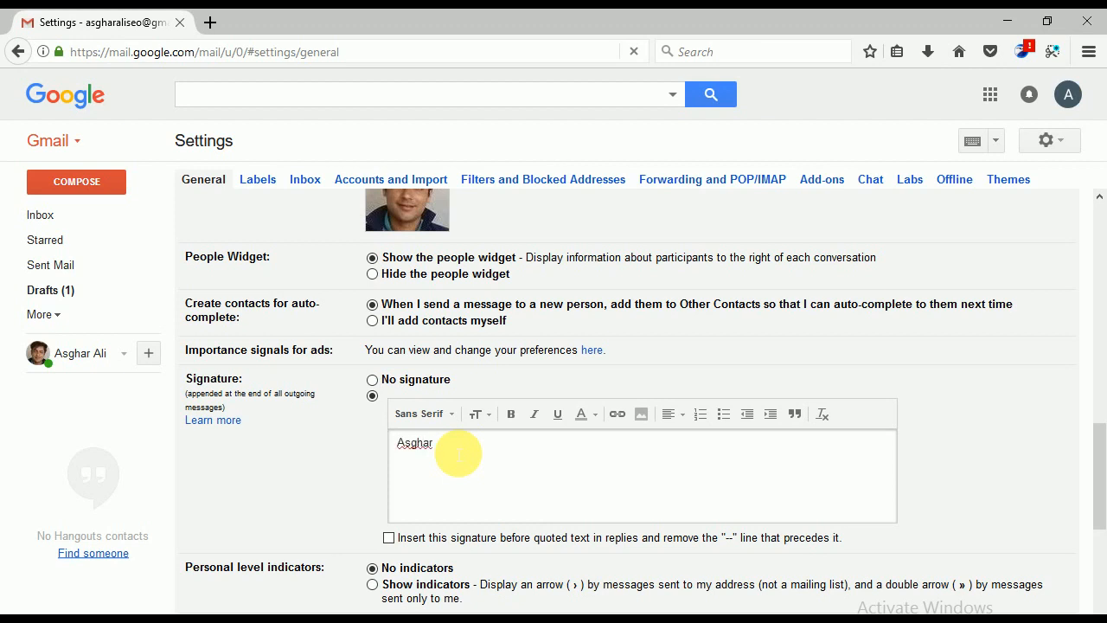
text(Ali)
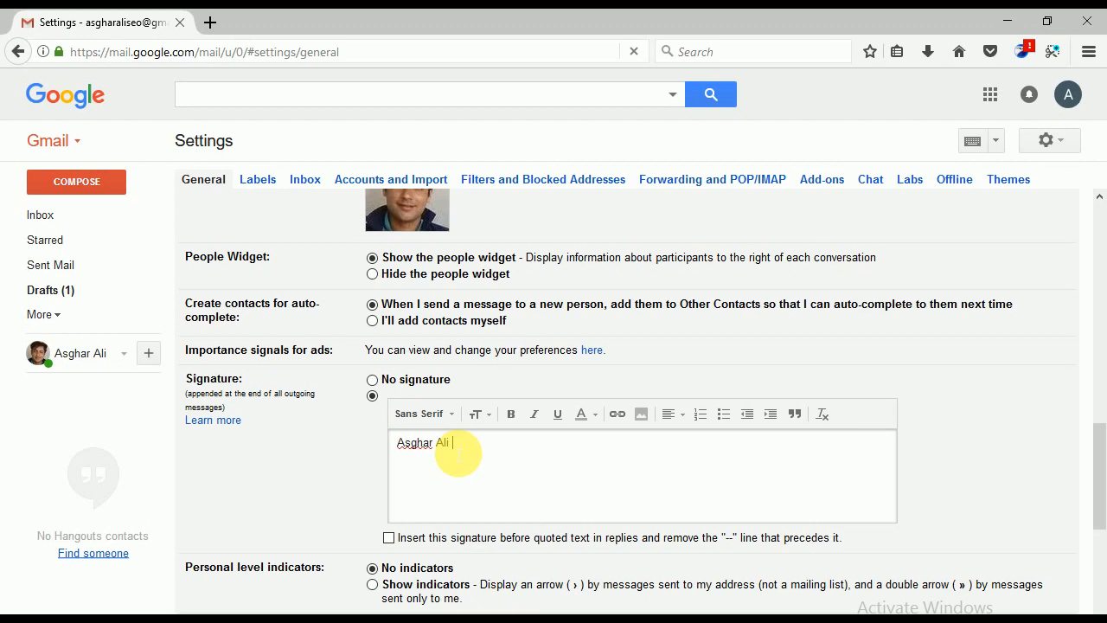
text(Khan)
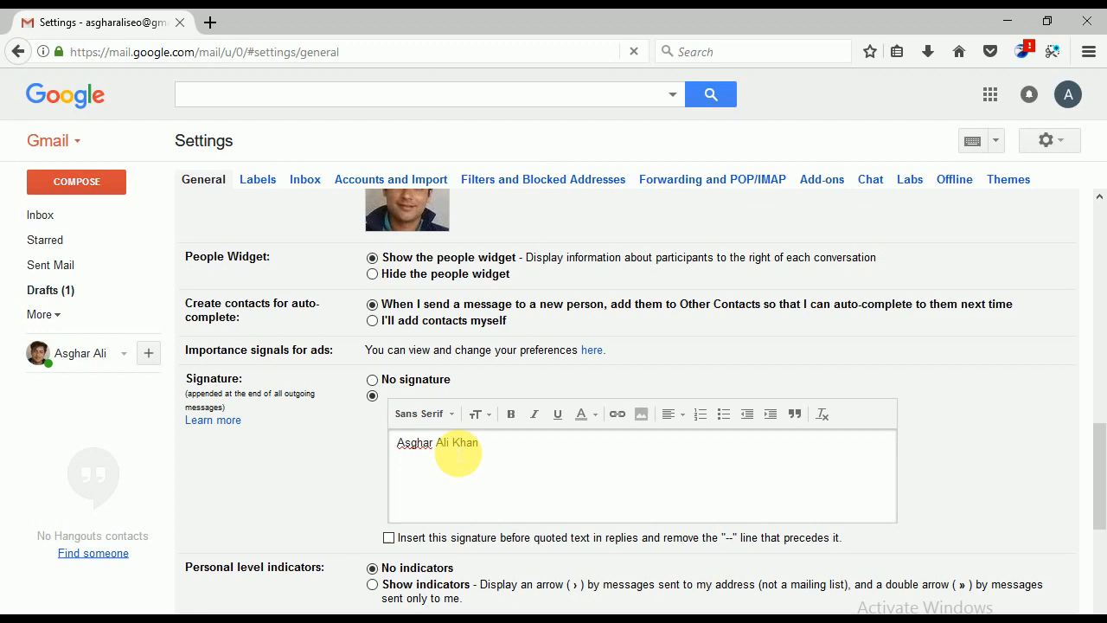
text(Udem)
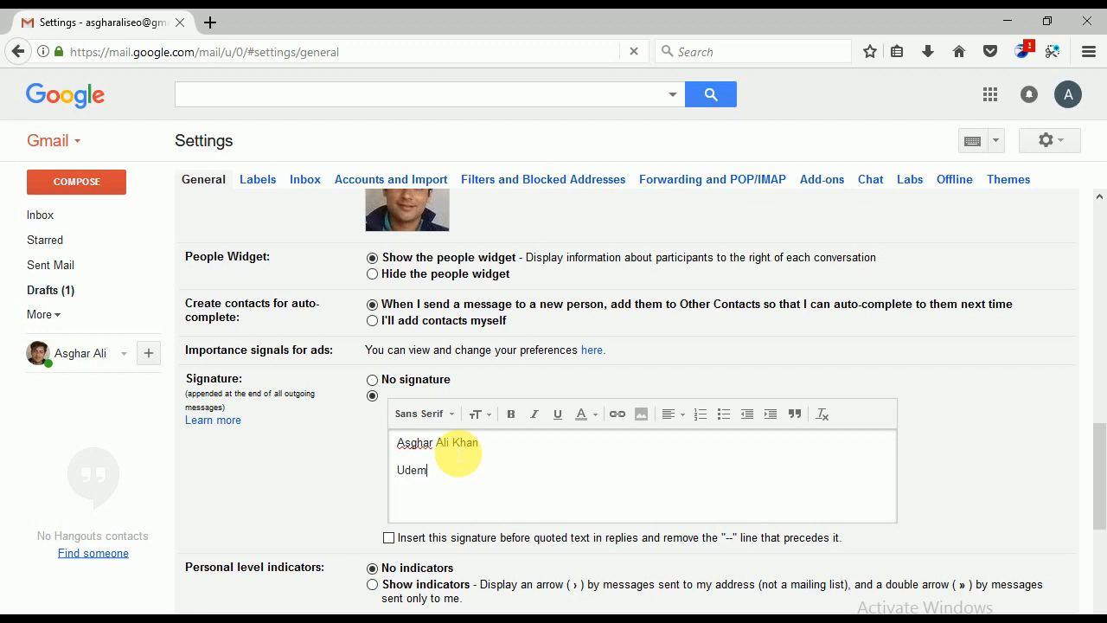
text(y Instru)
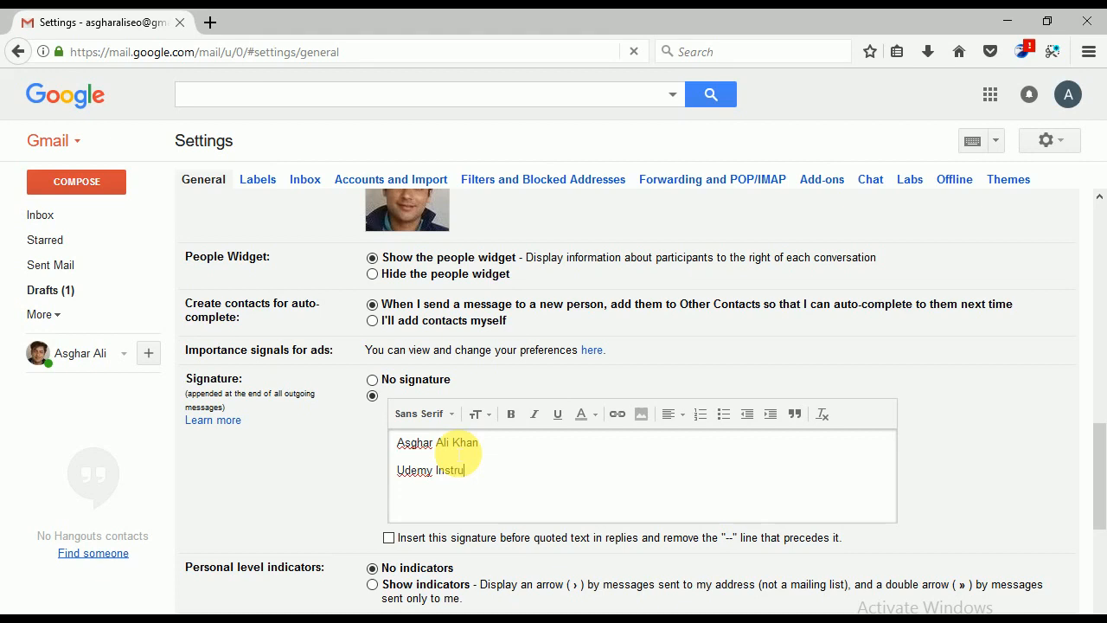
text(ct)
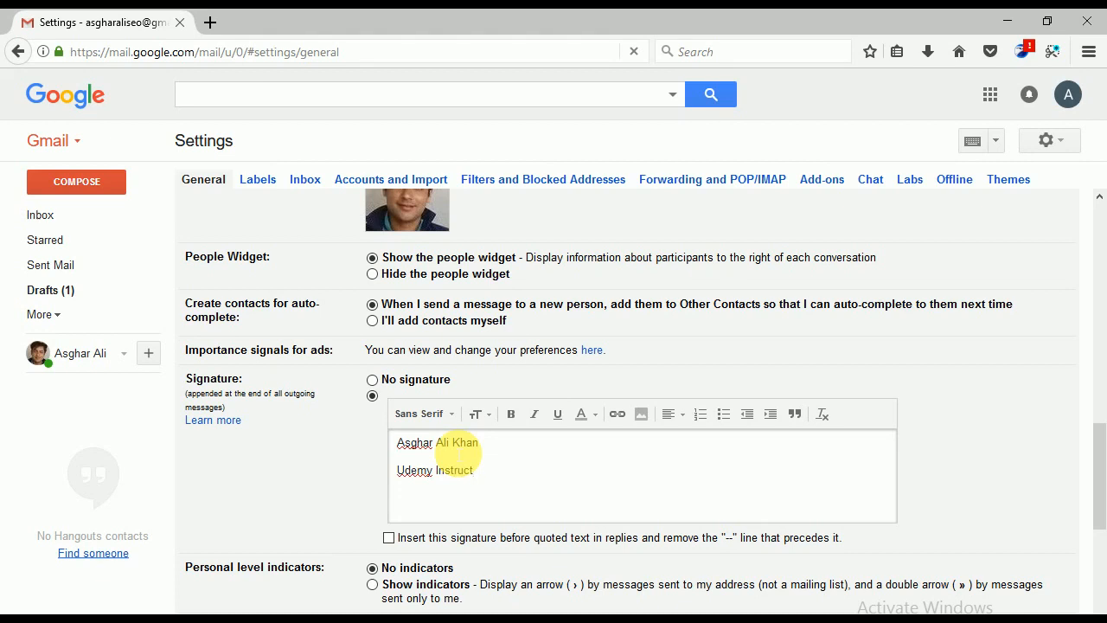
text(or)
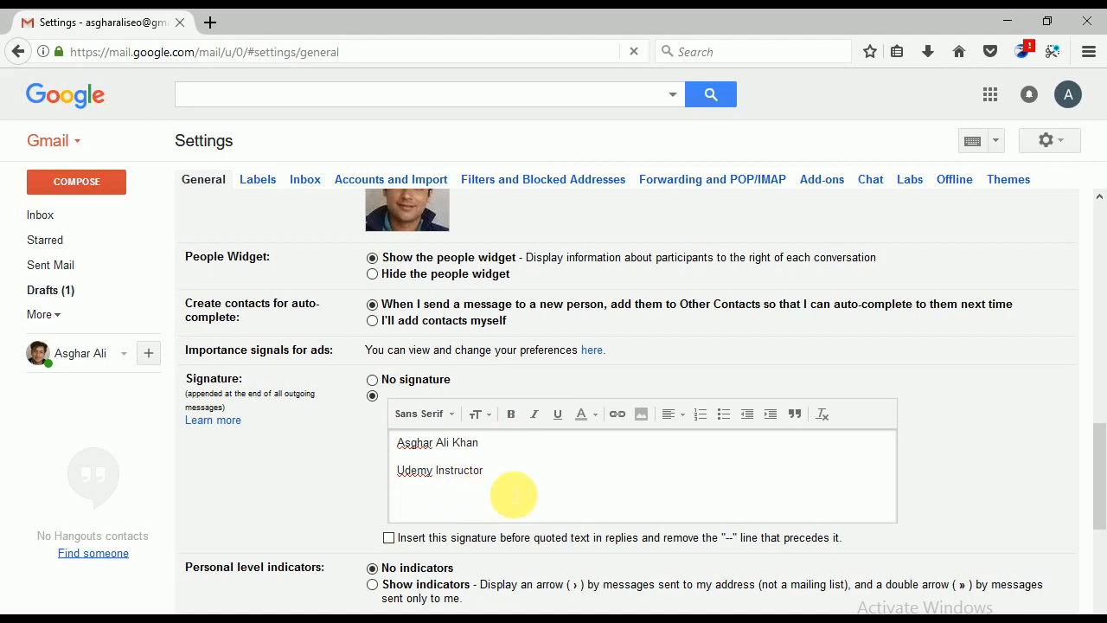
mouse_move(616, 495)
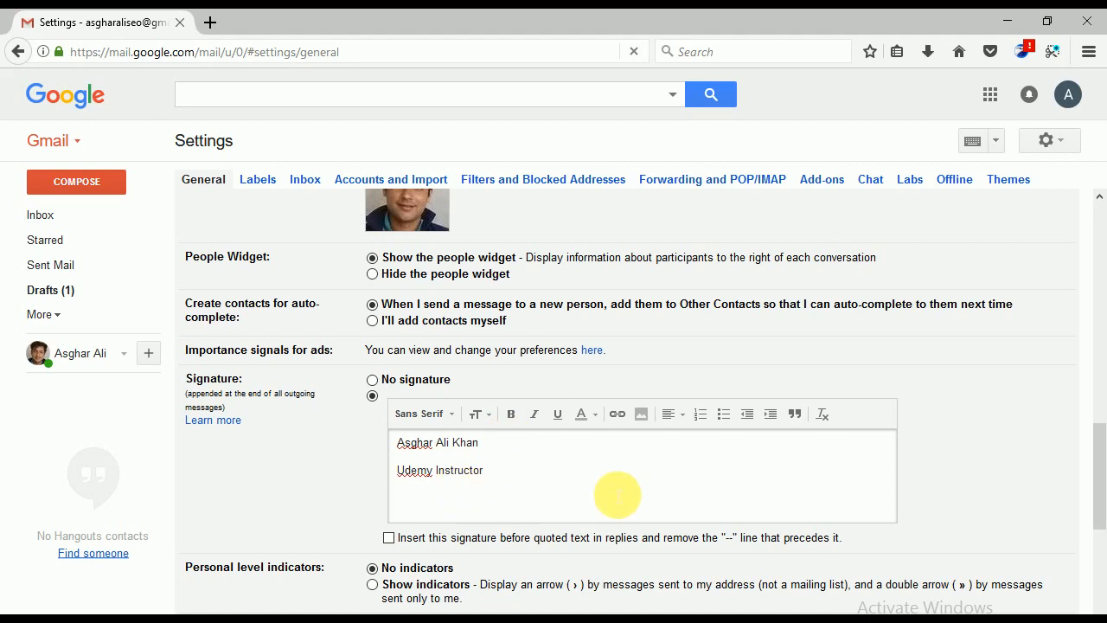
mouse_move(641, 414)
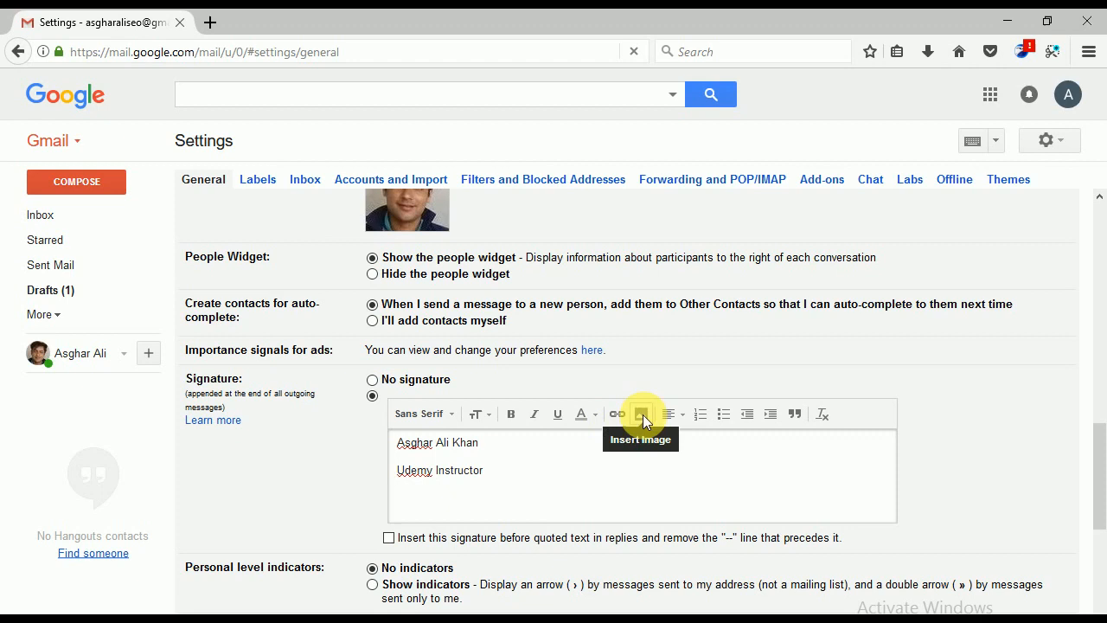
mouse_move(643, 414)
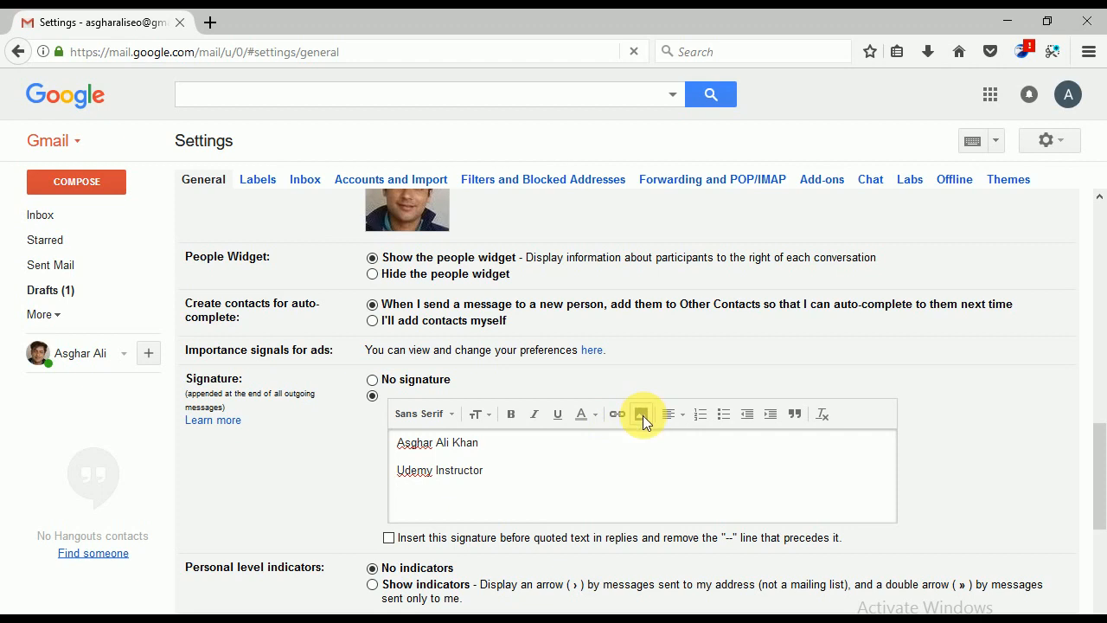
Bring up the Add an image dialog with the Upload option for the signature
click(642, 413)
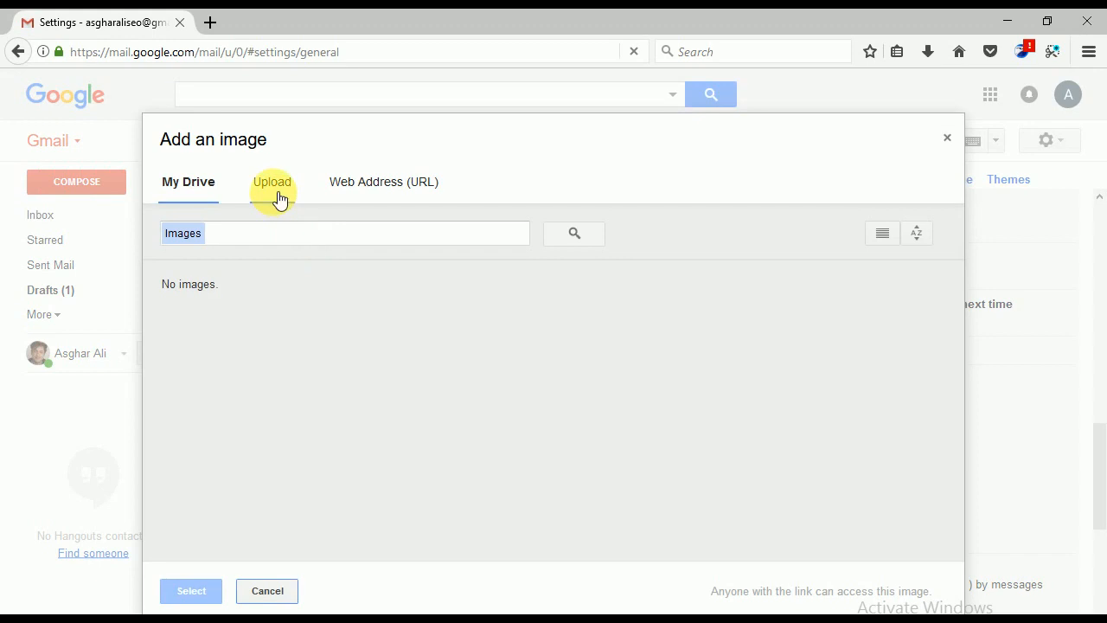
click(274, 181)
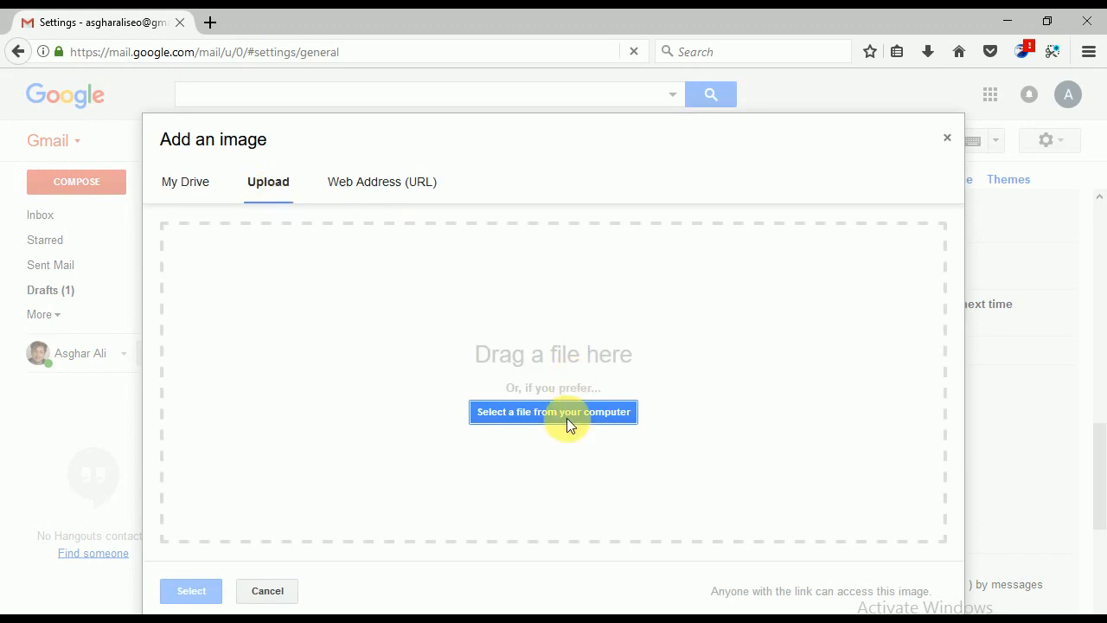
Browse the Desktop in the file picker to locate the photo DSC02280.JPG
click(554, 412)
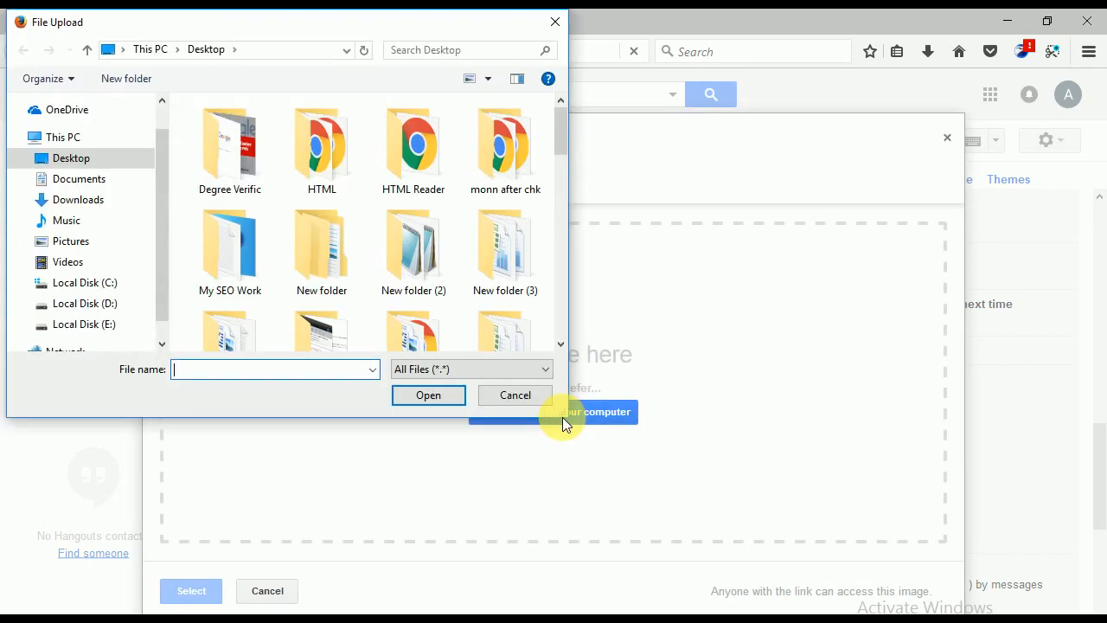
mouse_move(561, 146)
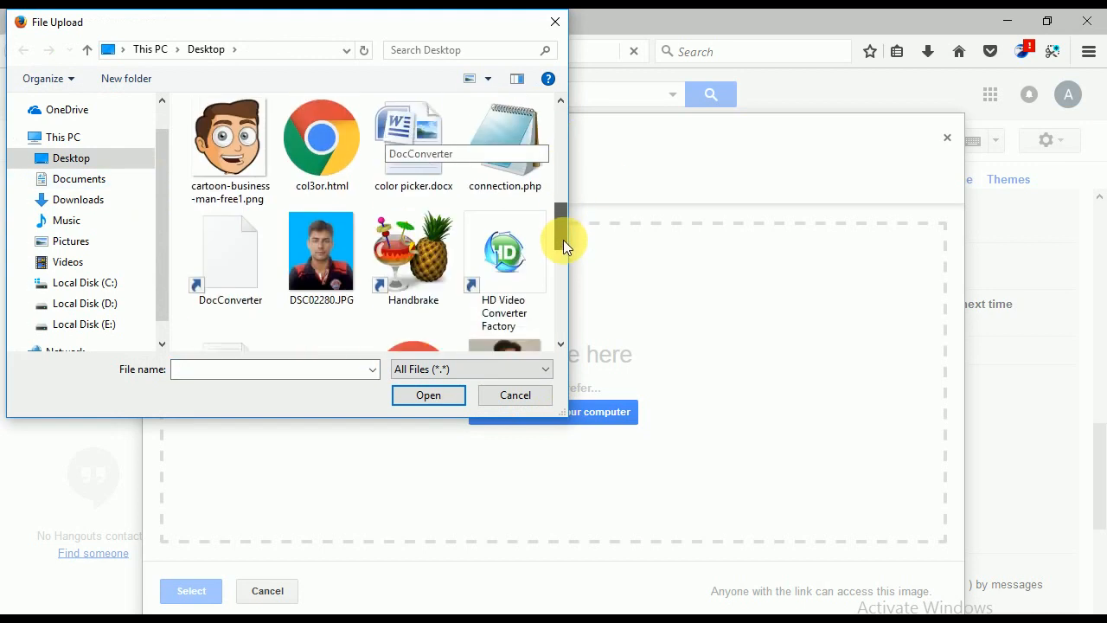
scroll(down, 3)
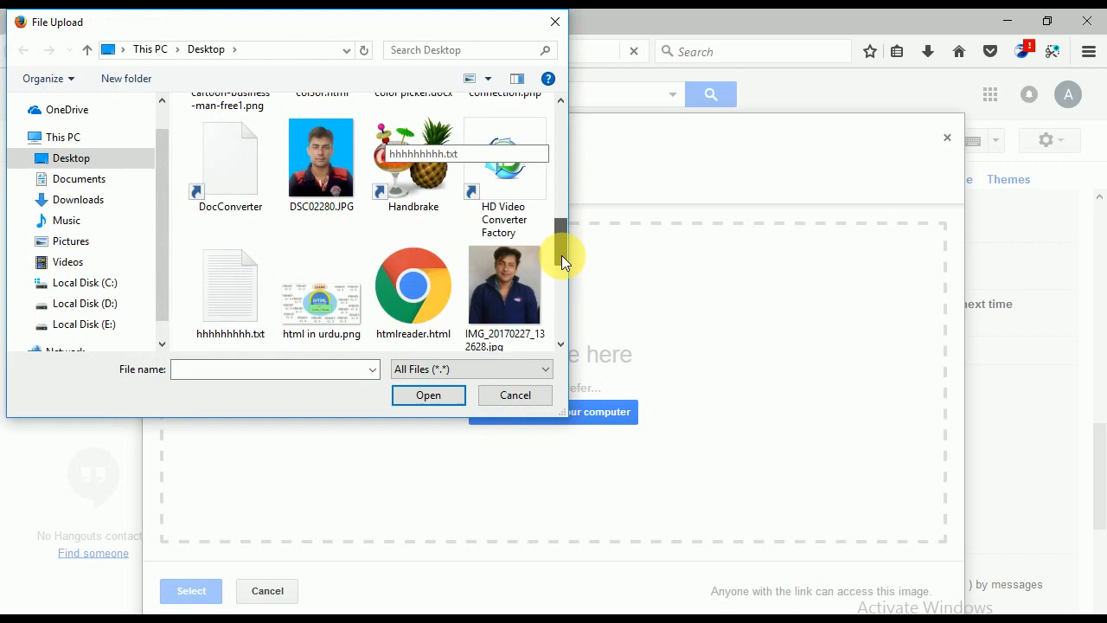
mouse_move(322, 159)
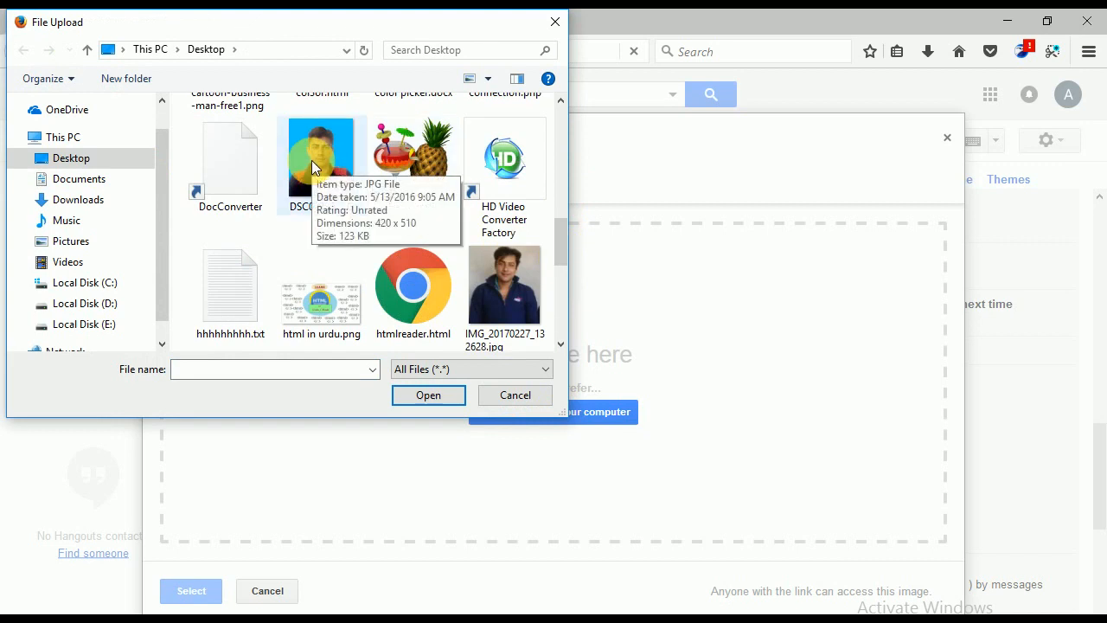
Upload DSC02280.JPG so it is inserted into the signature
click(430, 395)
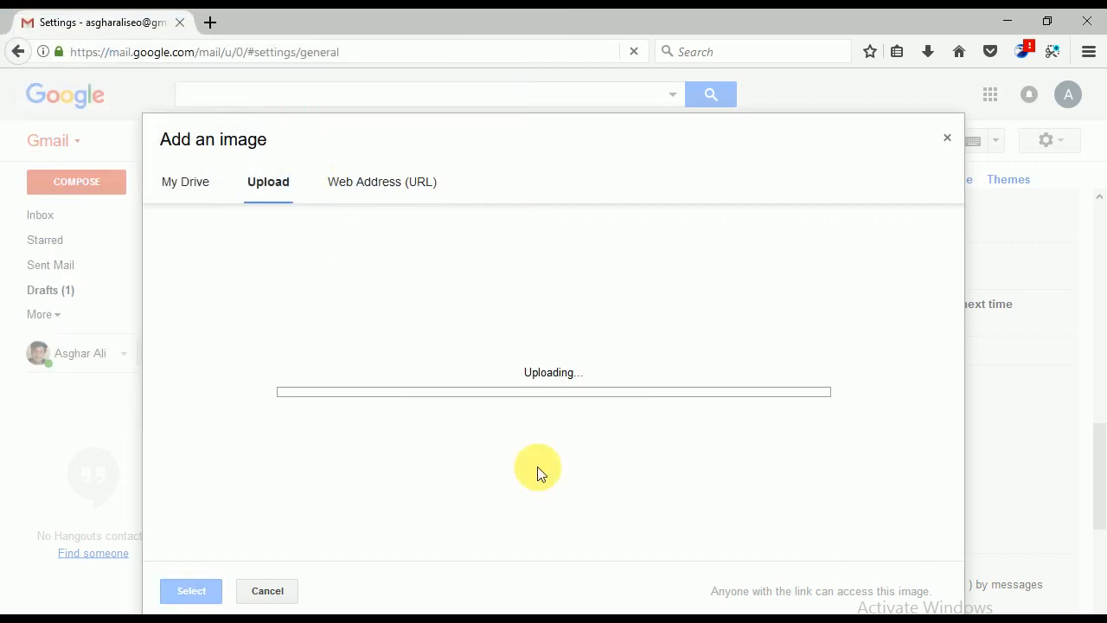
mouse_move(545, 429)
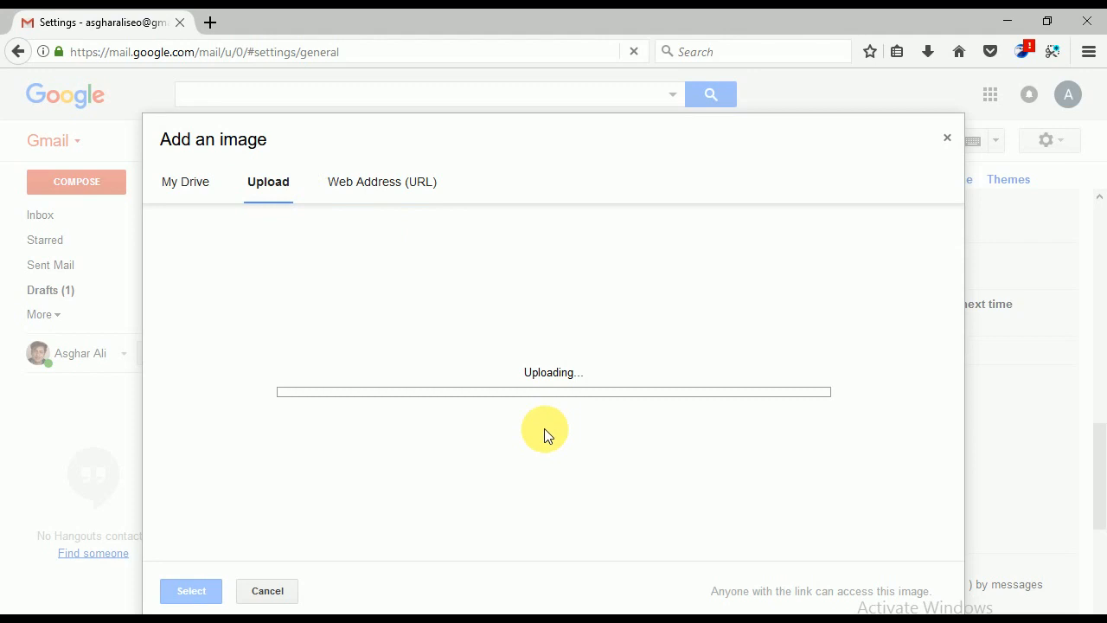
mouse_move(433, 424)
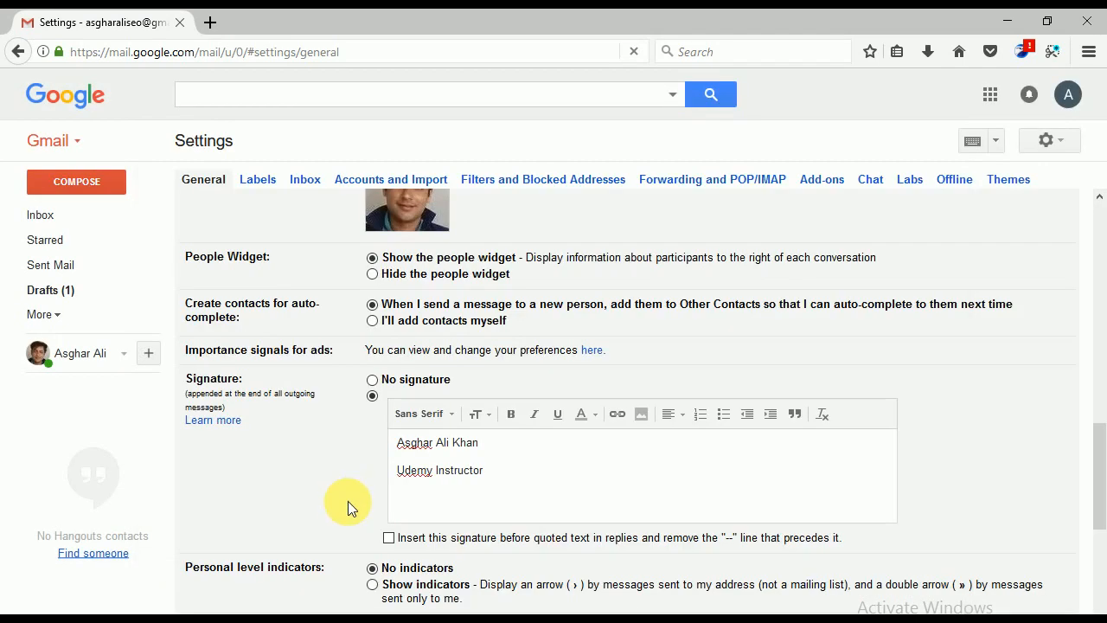
mouse_move(439, 519)
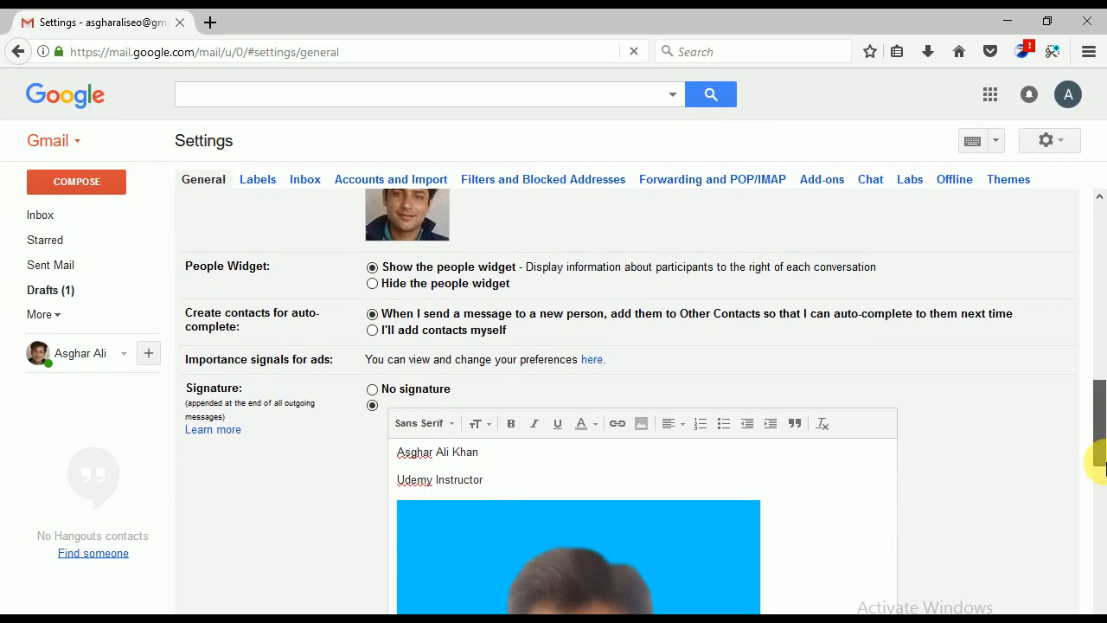
Shrink the signature photo by dragging its corner handles narrower and shorter
scroll(down, 3)
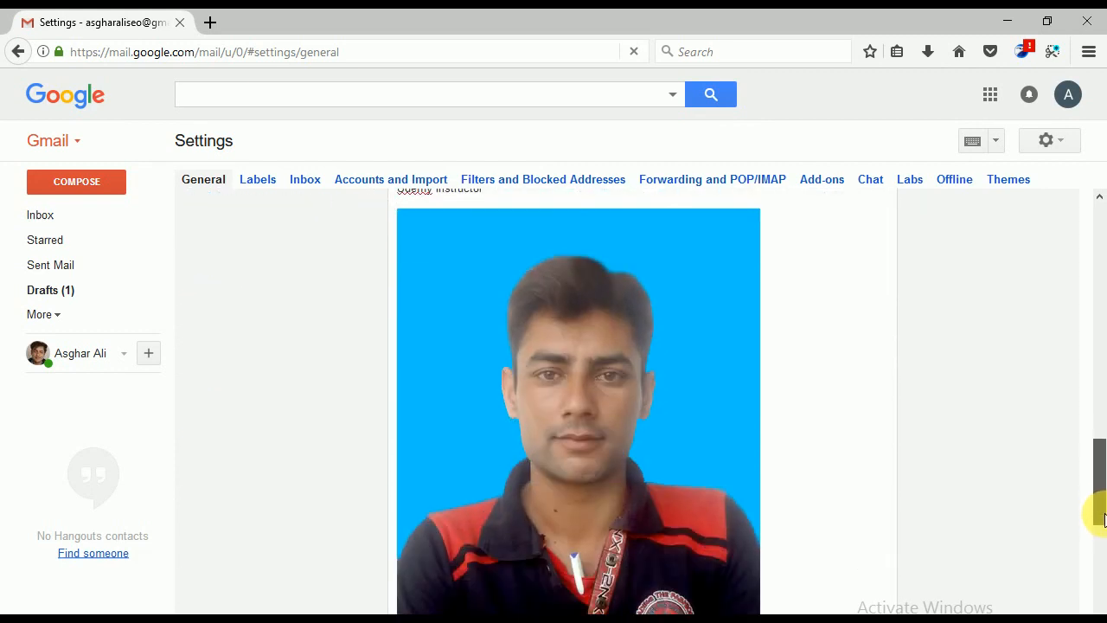
click(699, 295)
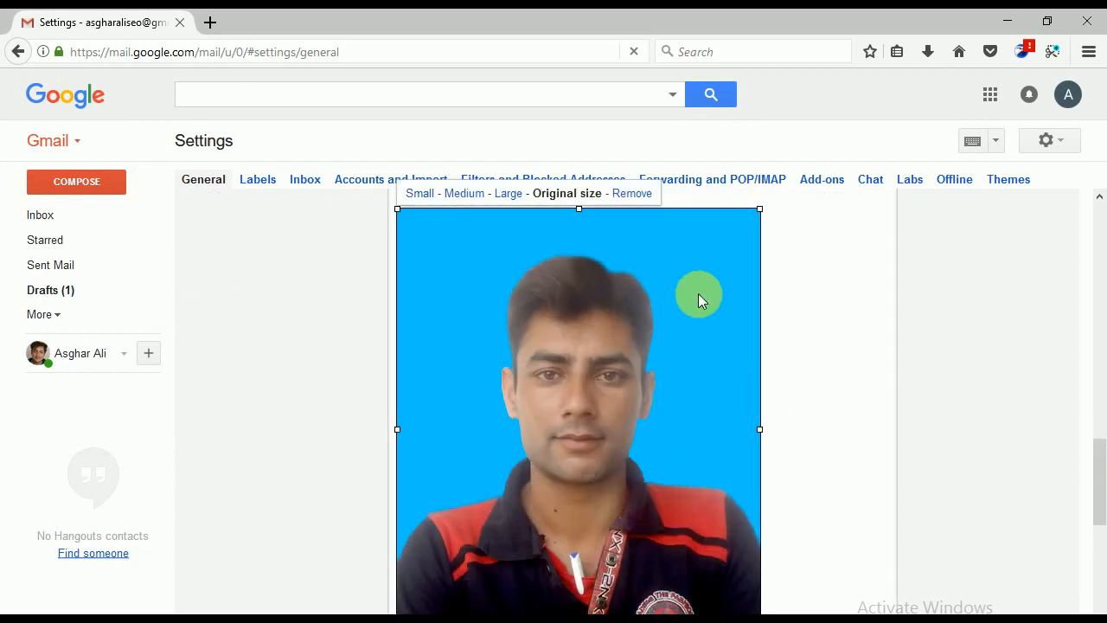
drag(699, 294, 688, 424)
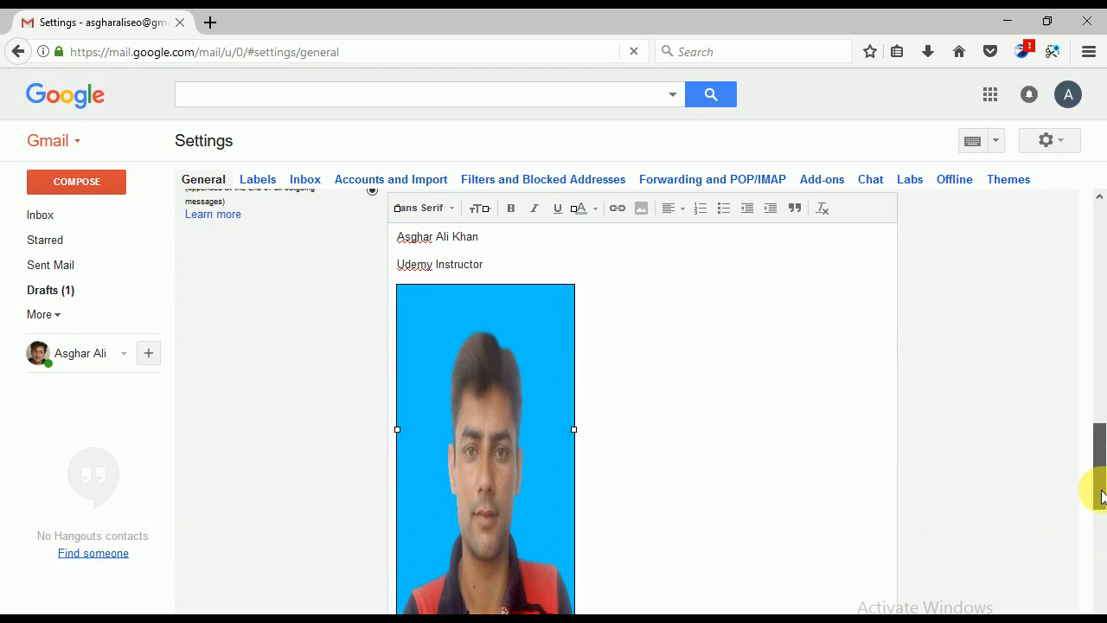
scroll(down, 3)
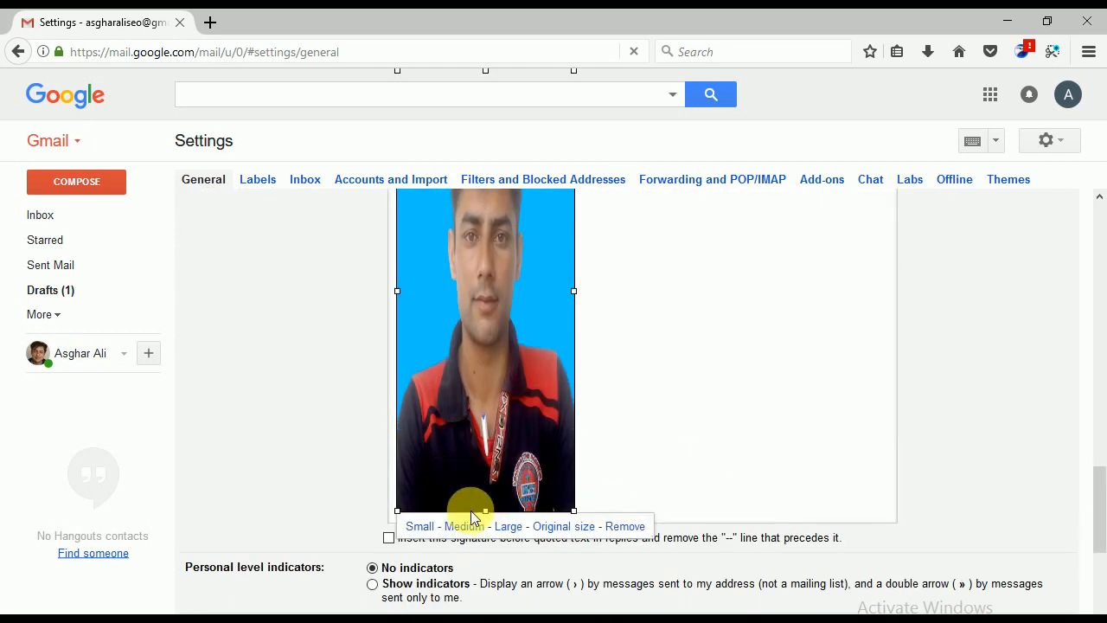
drag(471, 511, 470, 256)
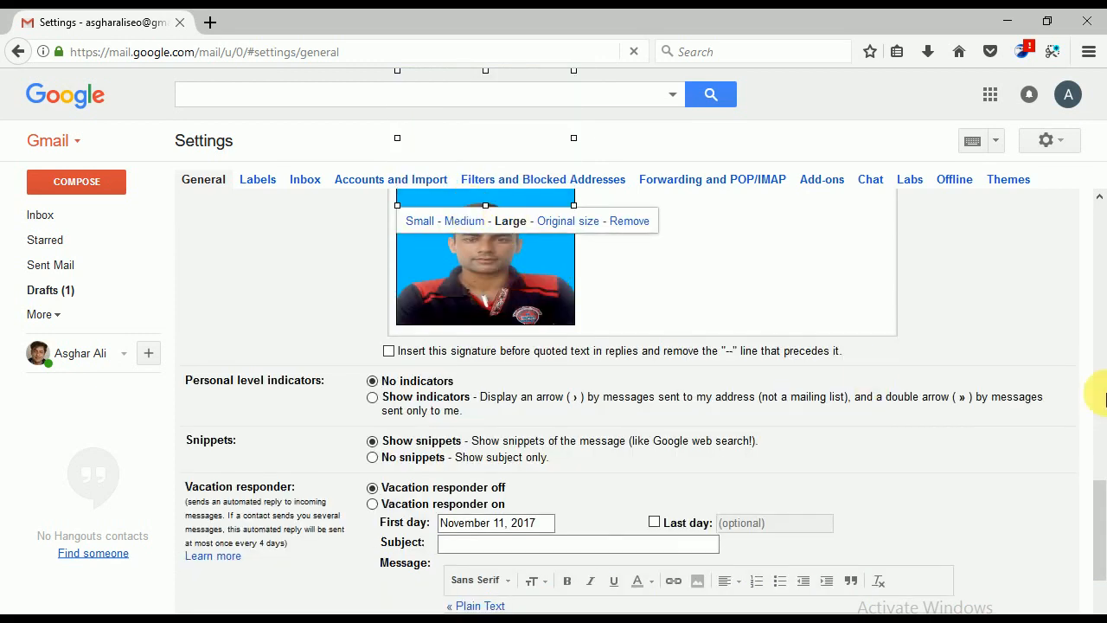
scroll(up, 3)
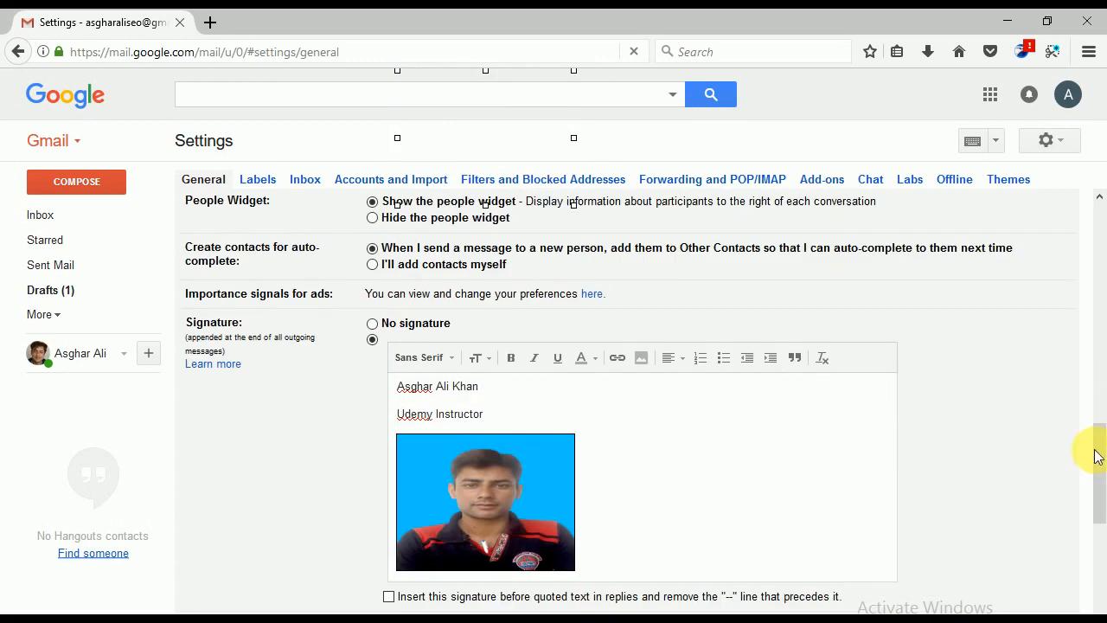
click(485, 502)
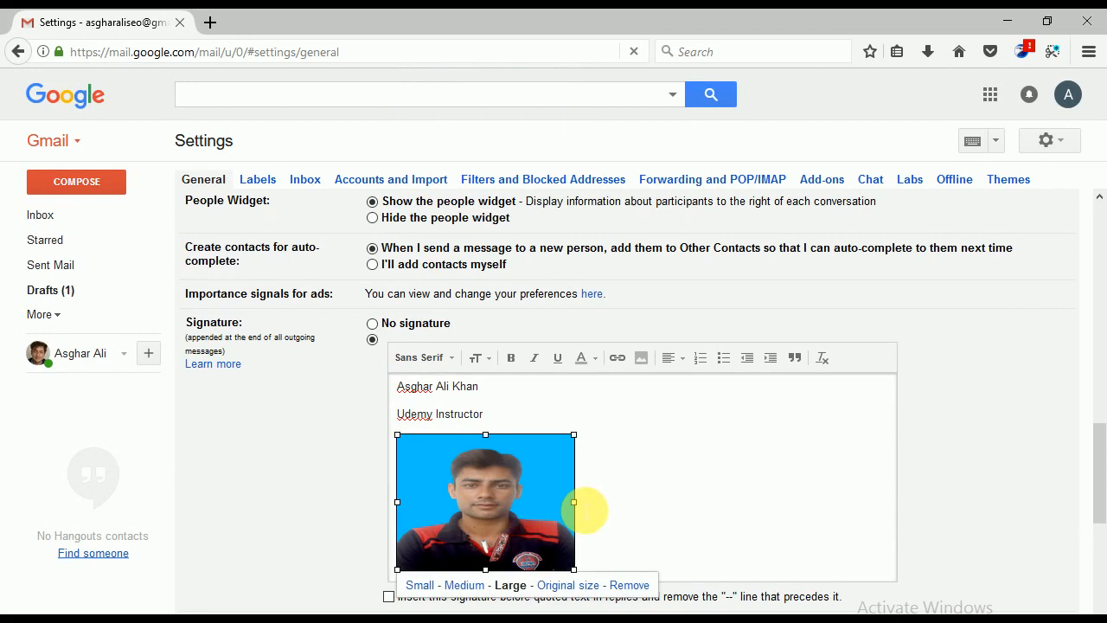
drag(575, 502, 533, 502)
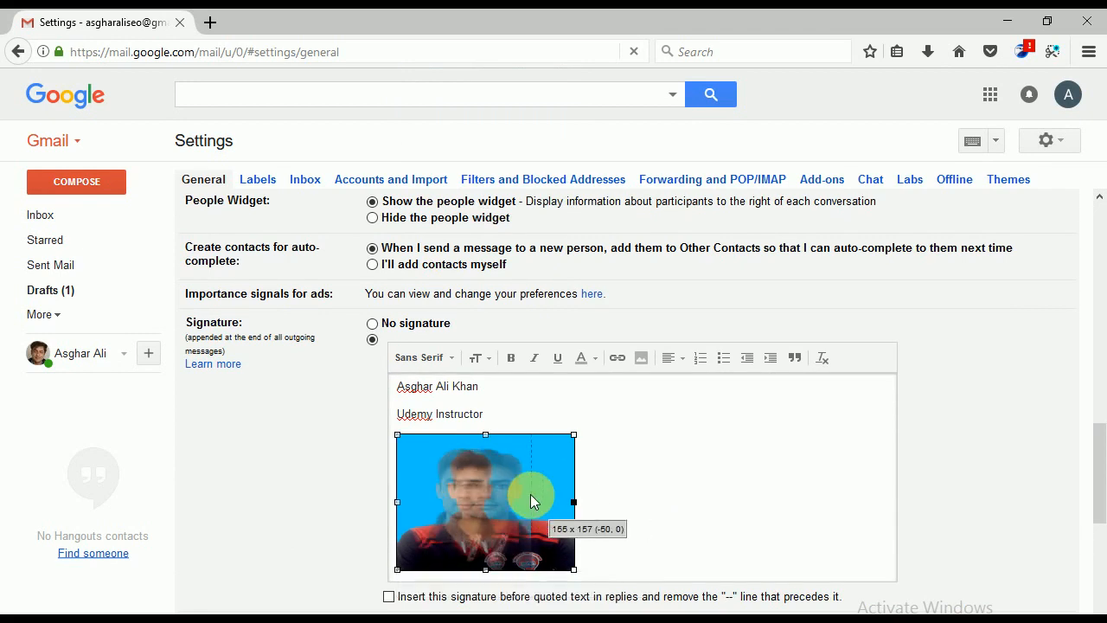
drag(574, 502, 491, 502)
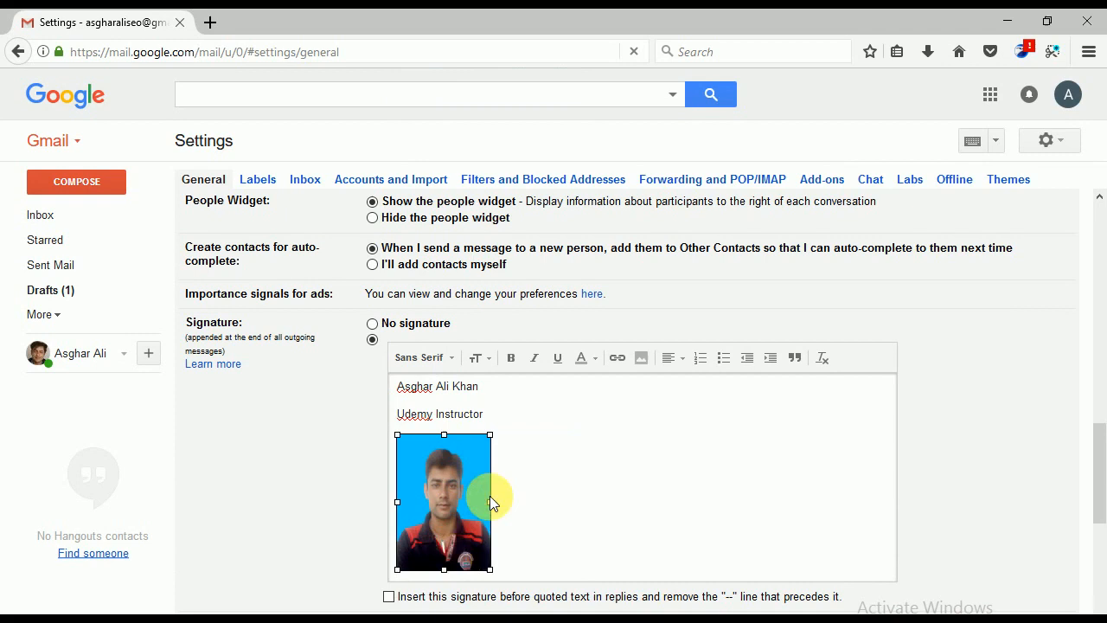
drag(493, 501, 436, 516)
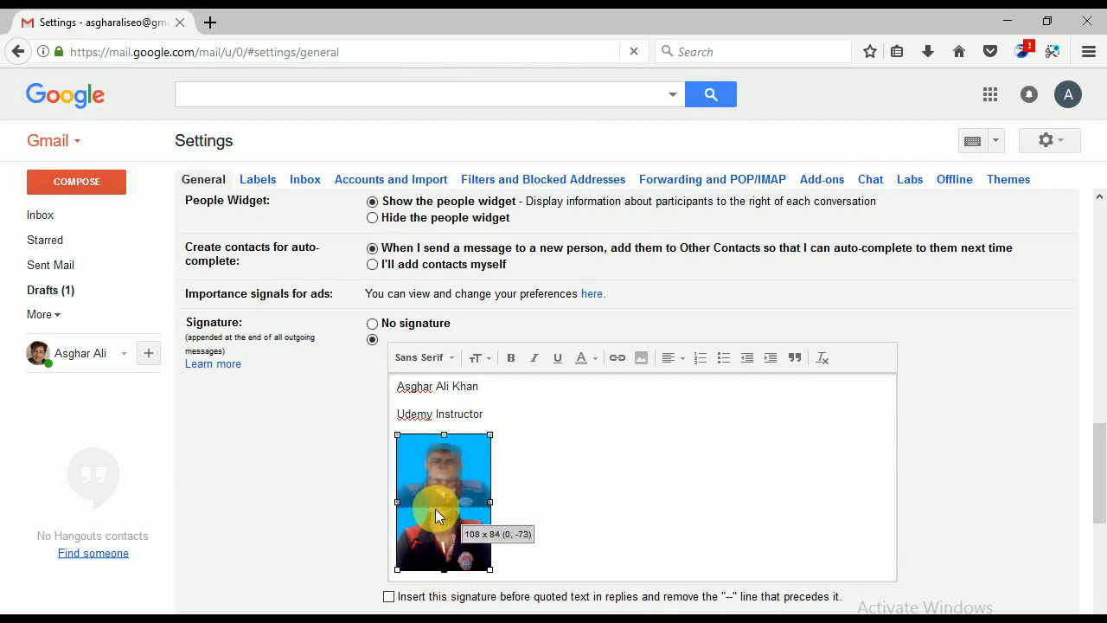
Set the photo to Small size and deselect it
click(443, 498)
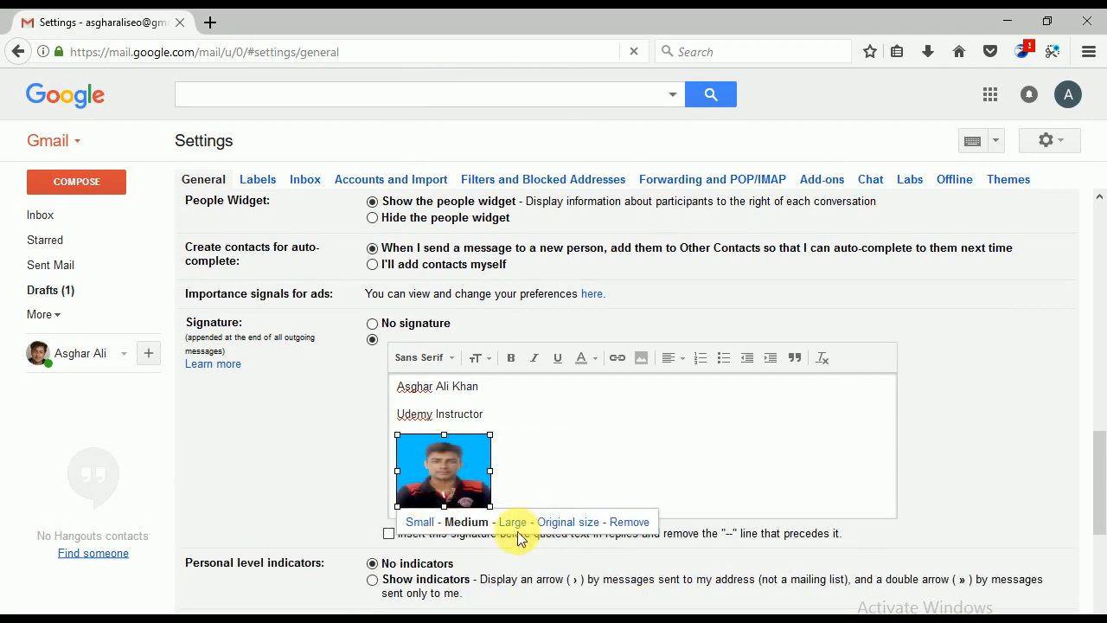
click(418, 521)
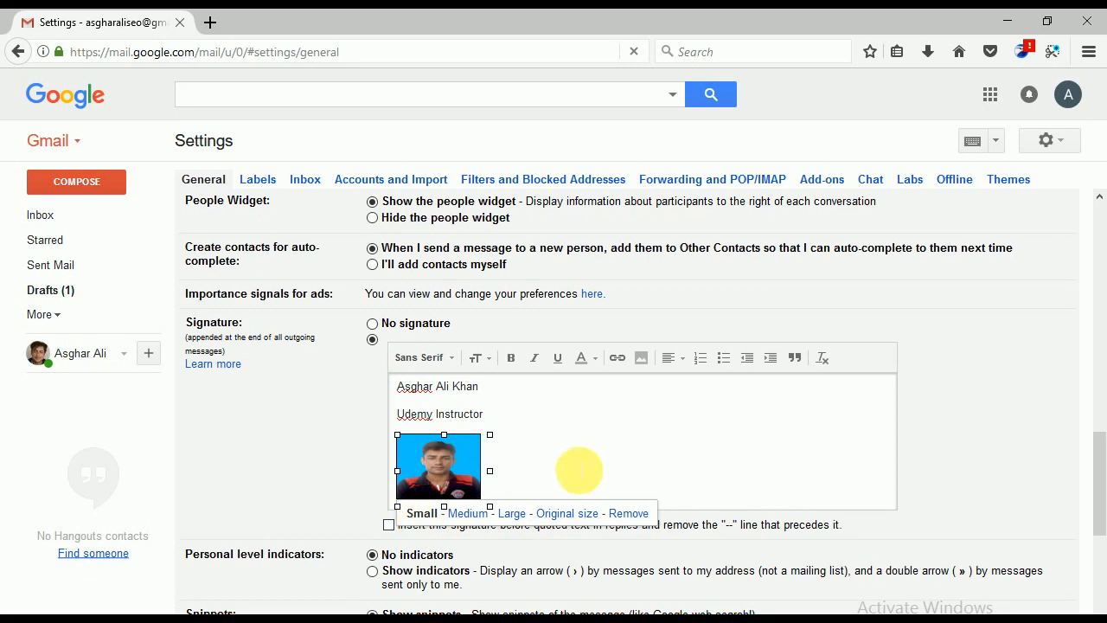
mouse_move(493, 471)
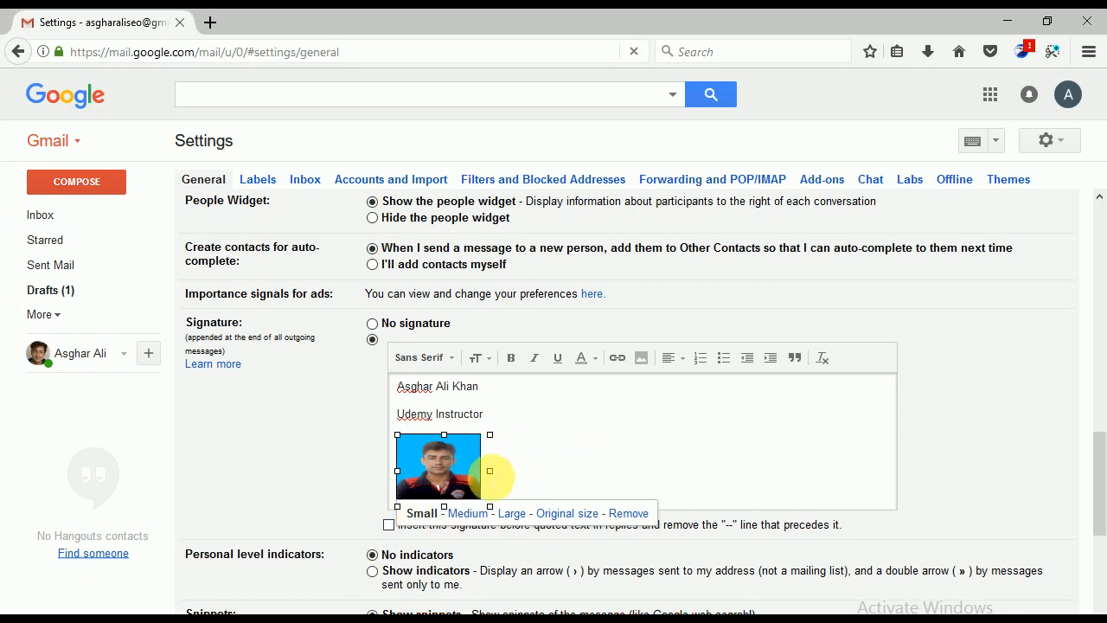
click(422, 512)
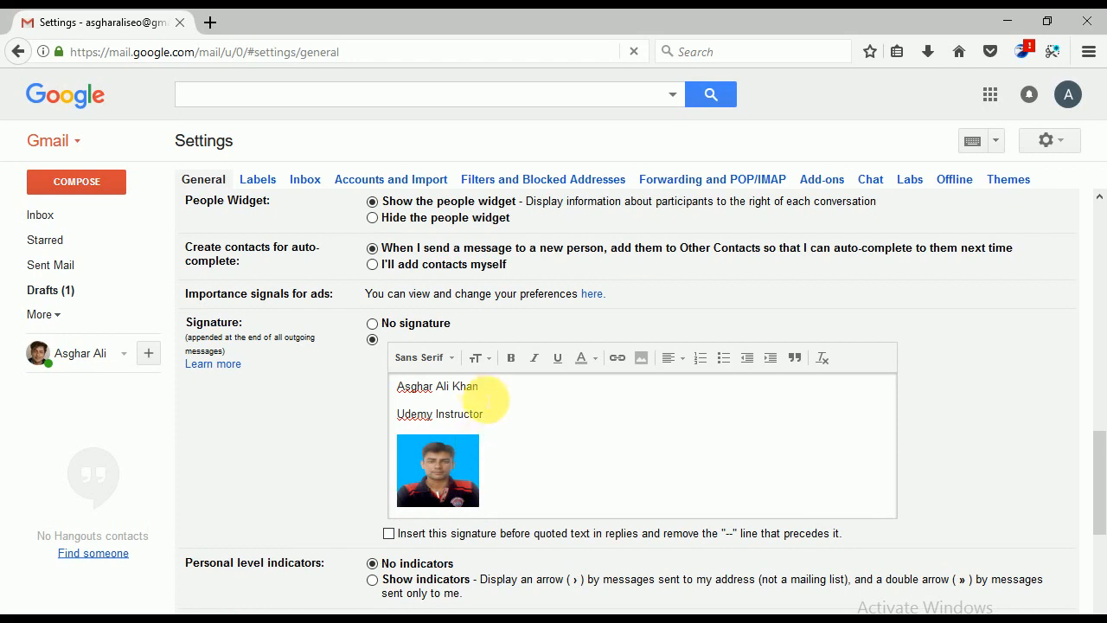
Highlight the 'Udemy Instructor' line with a yellow background colour
double_click(439, 414)
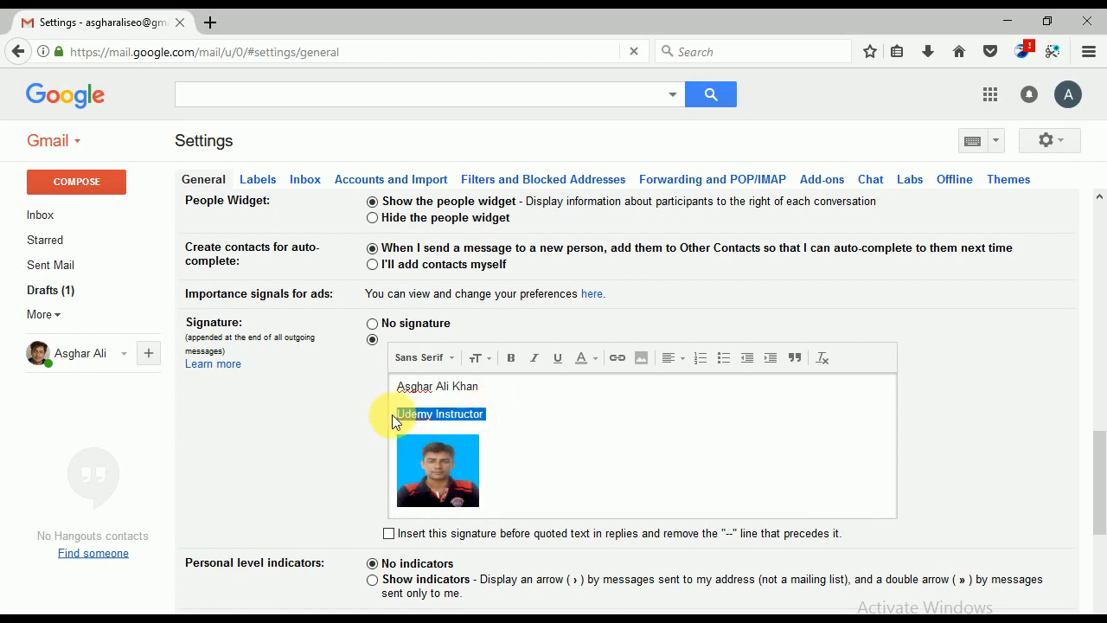
mouse_move(476, 356)
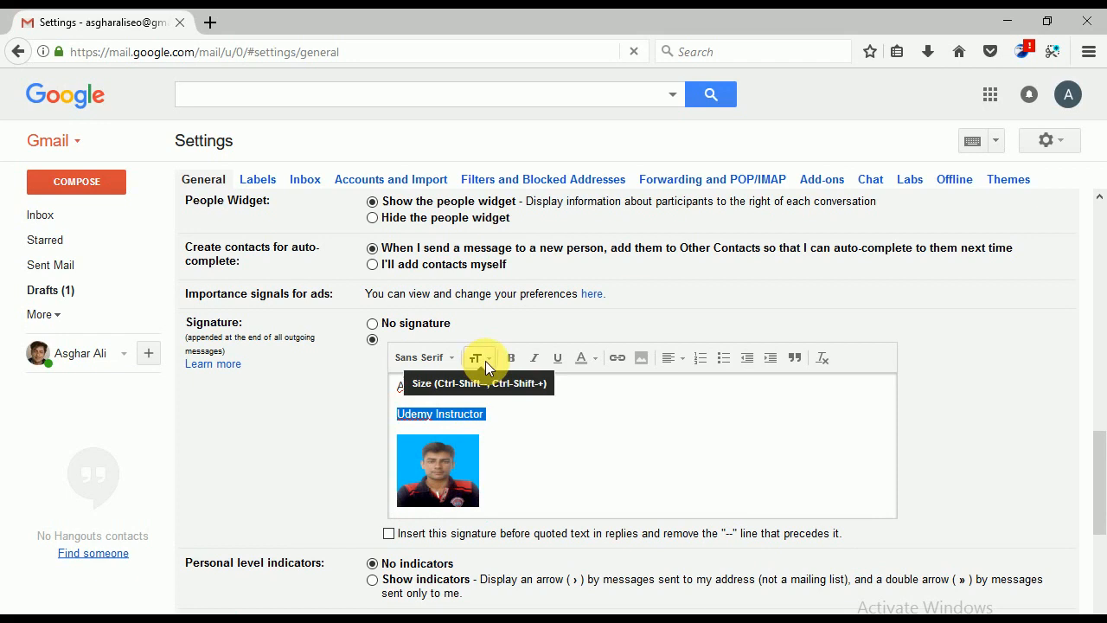
click(477, 356)
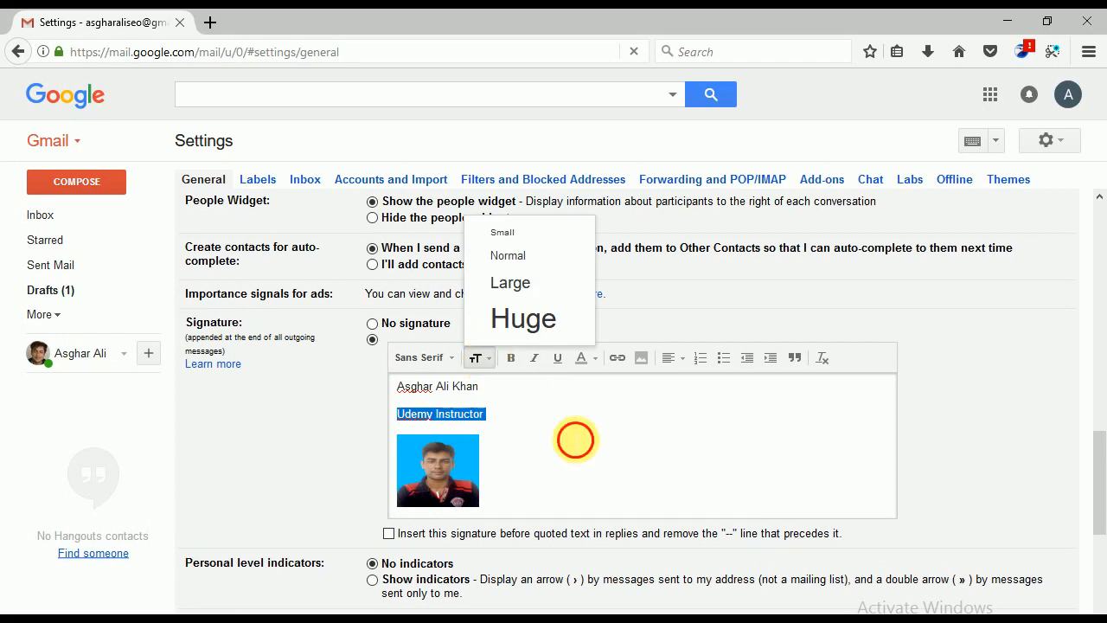
click(581, 356)
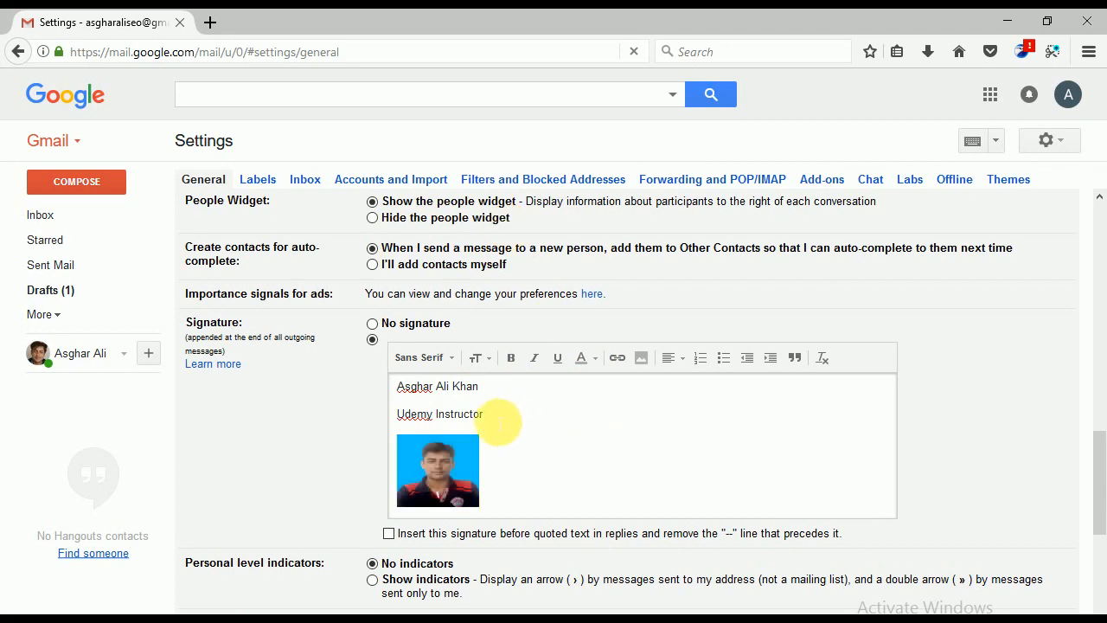
double_click(415, 413)
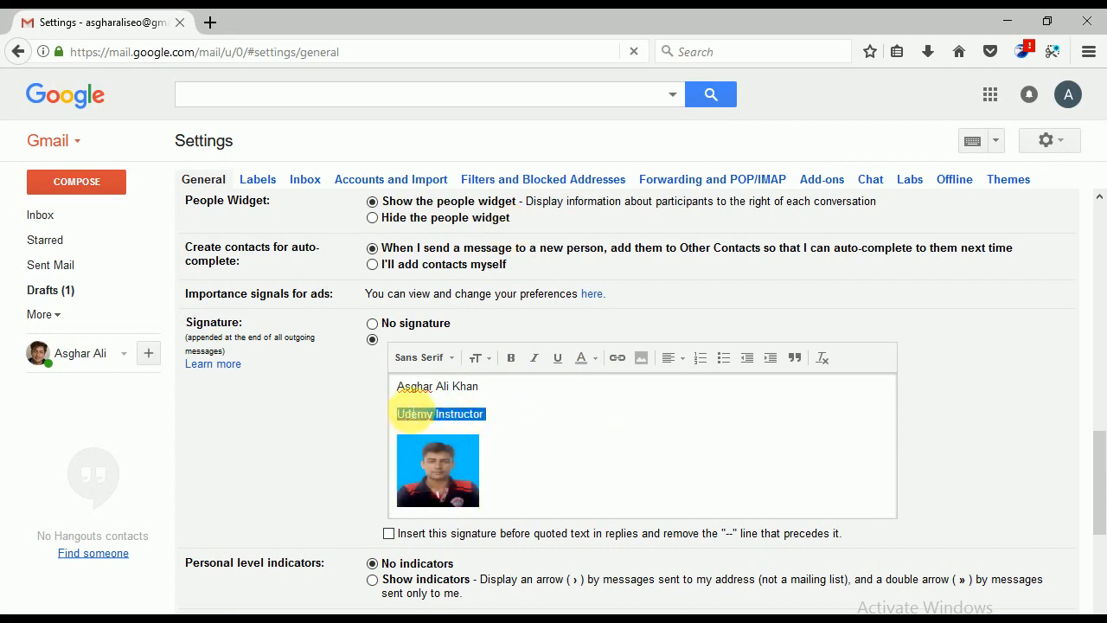
click(582, 356)
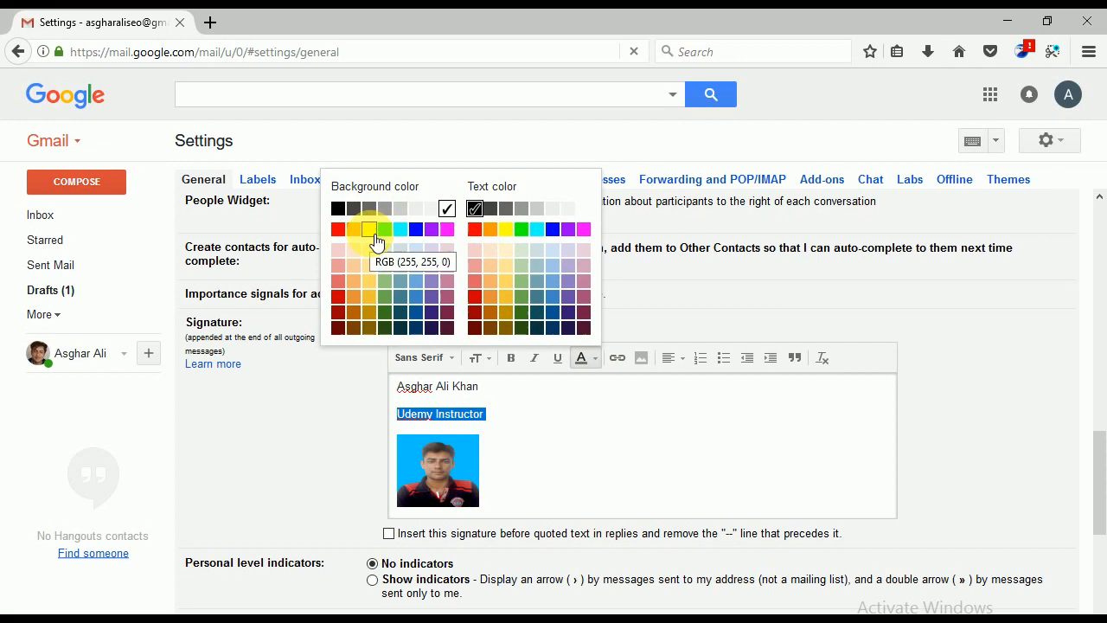
click(370, 229)
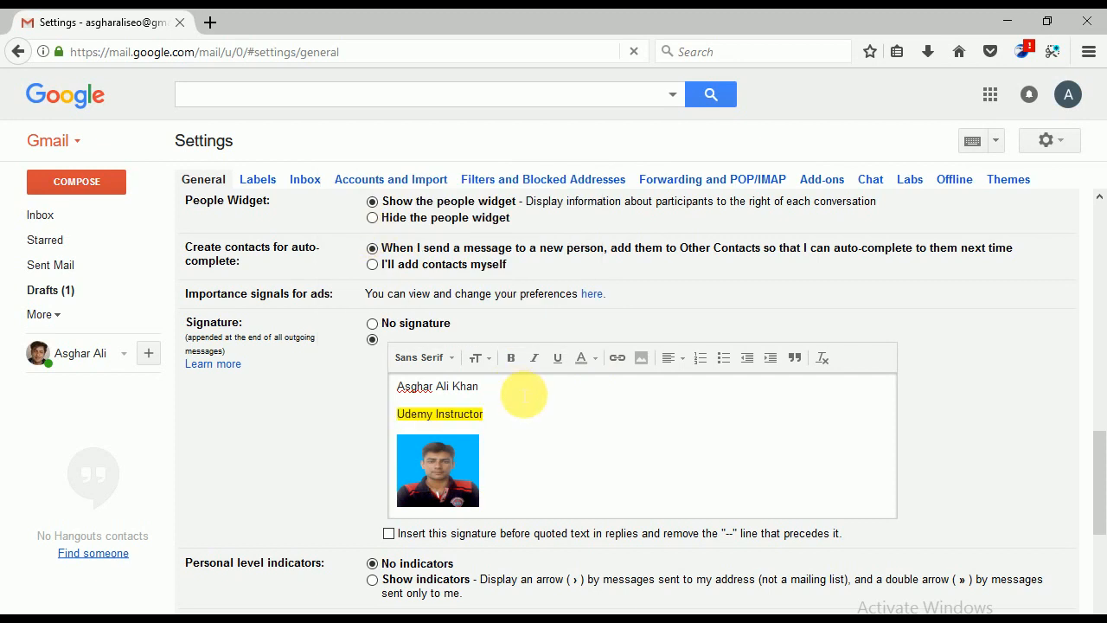
mouse_move(502, 413)
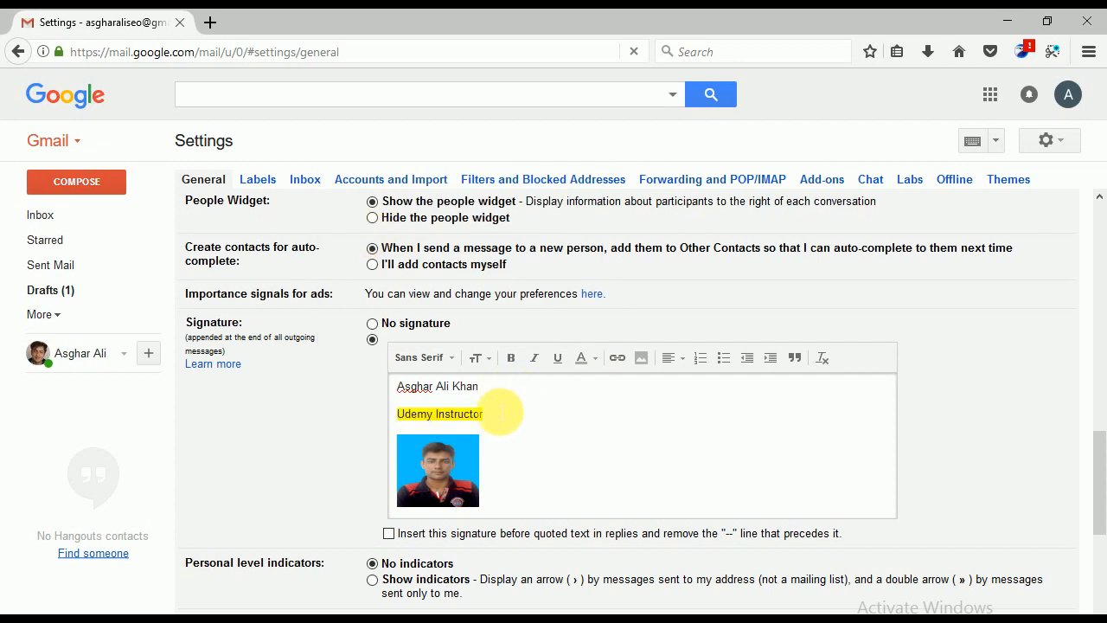
Make 'Udemy Instructor' bold and set 'Asghar Ali Khan' in larger text with a different font
double_click(439, 414)
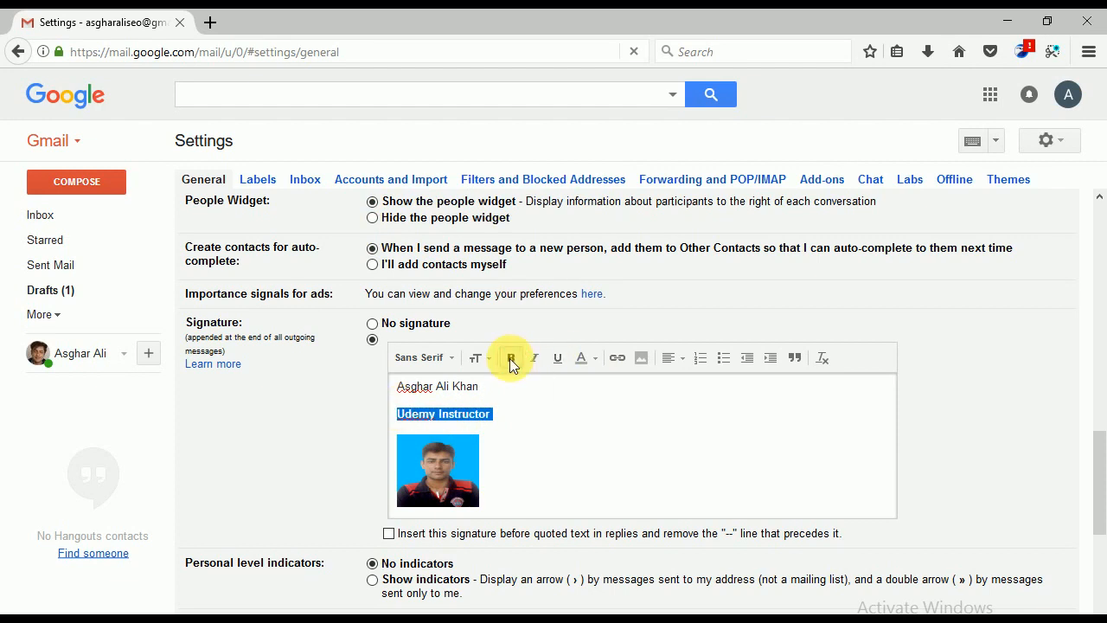
click(510, 357)
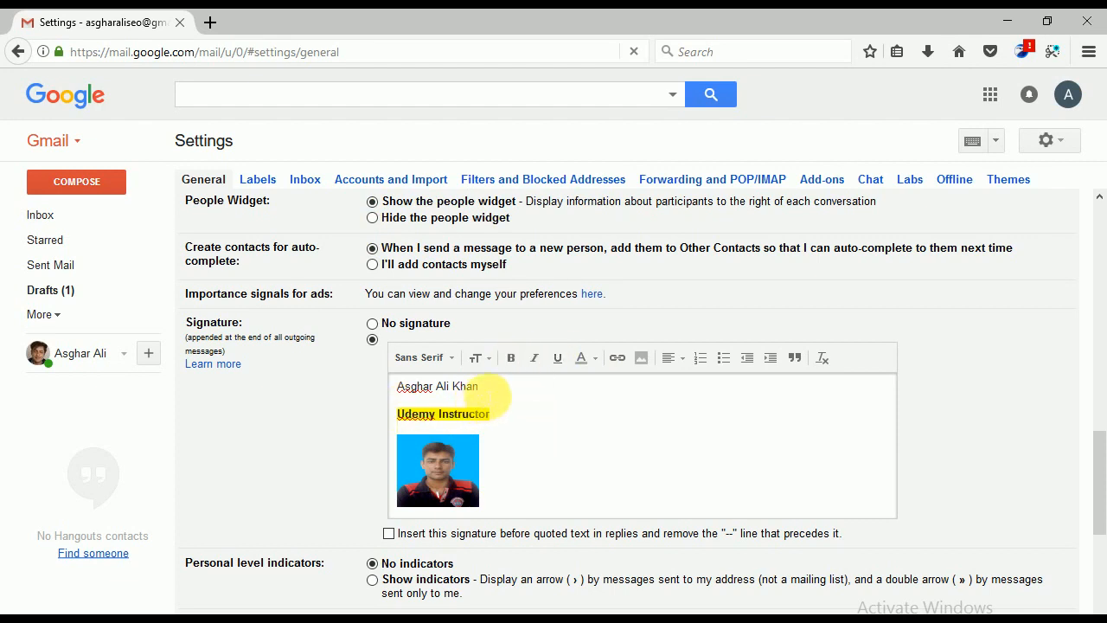
double_click(436, 385)
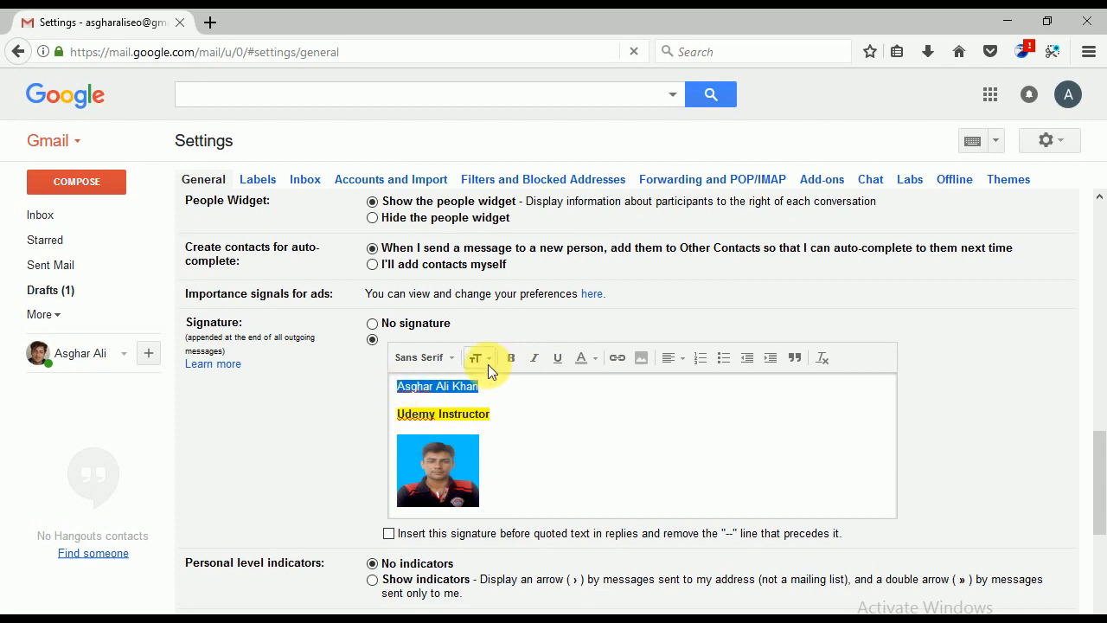
click(474, 356)
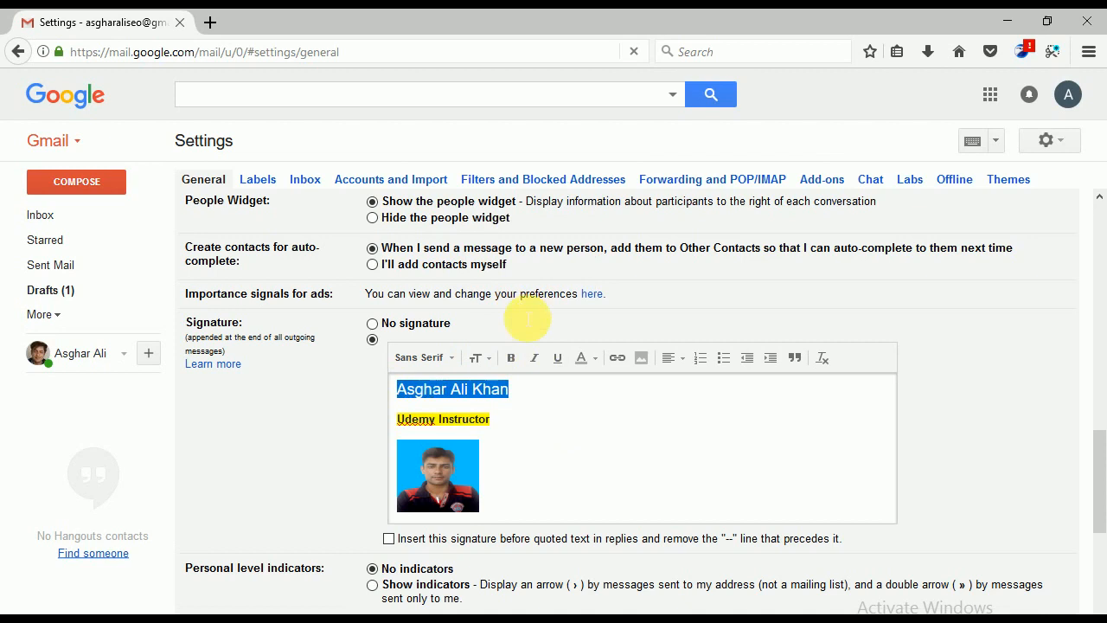
click(422, 356)
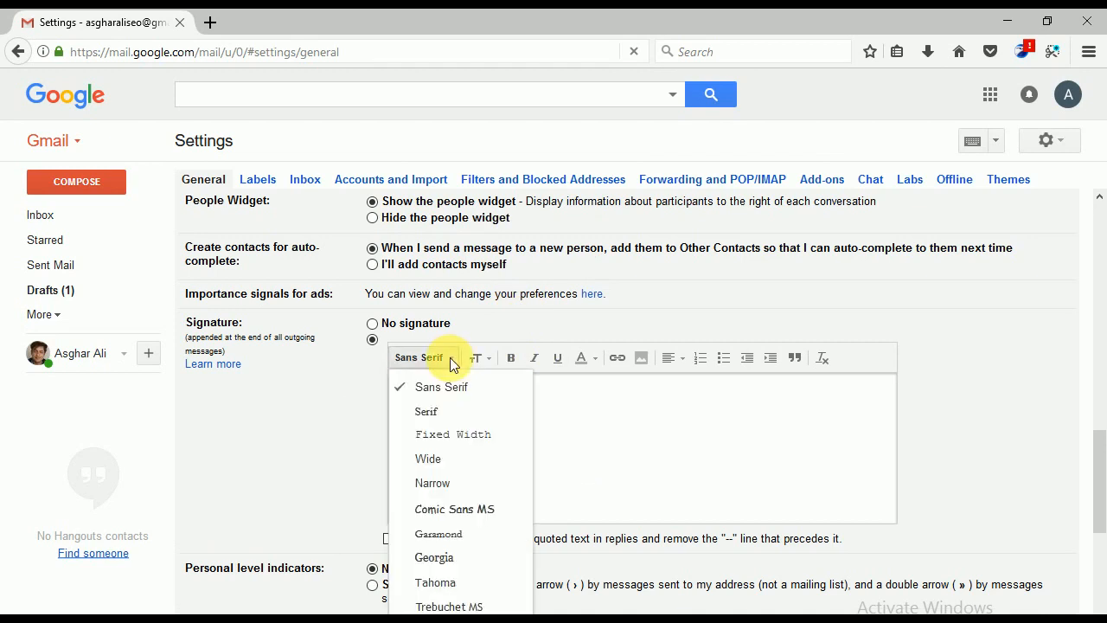
click(453, 509)
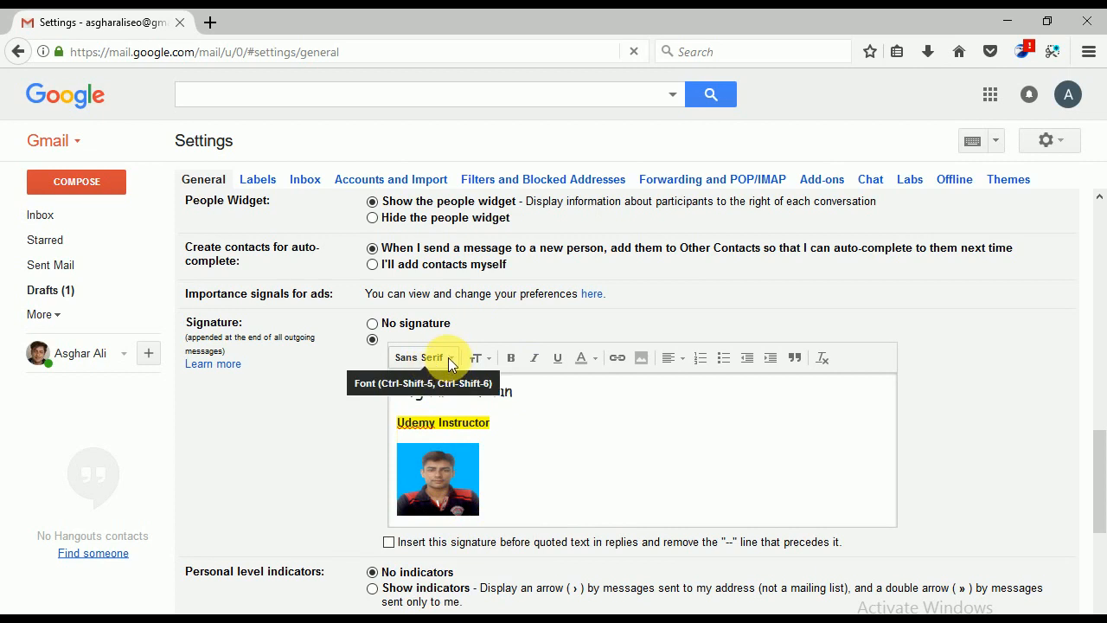
mouse_move(654, 344)
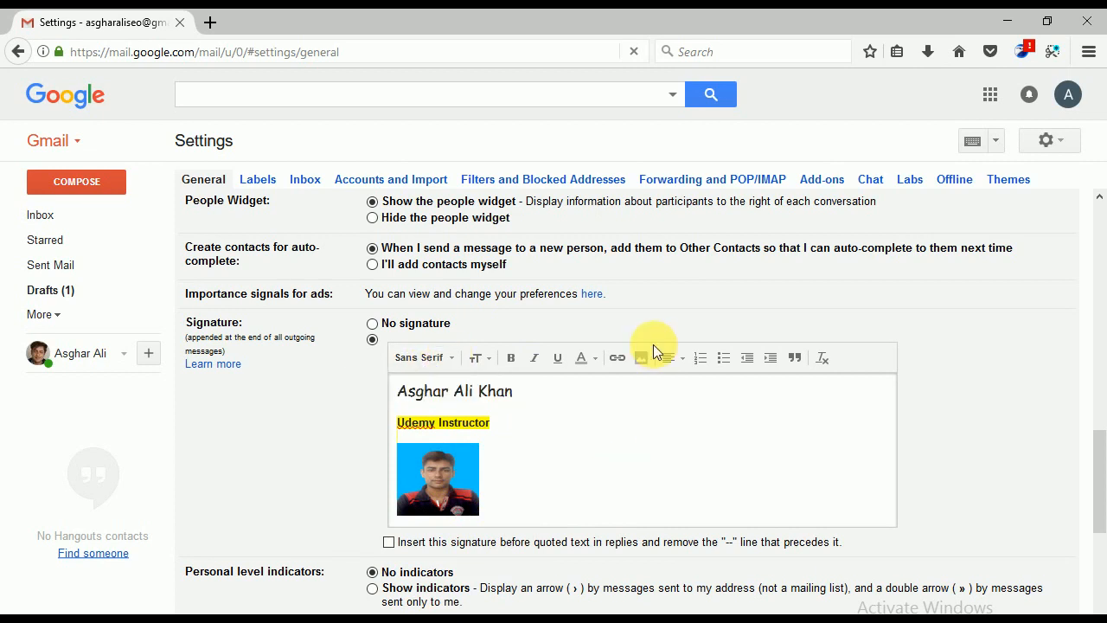
mouse_move(671, 356)
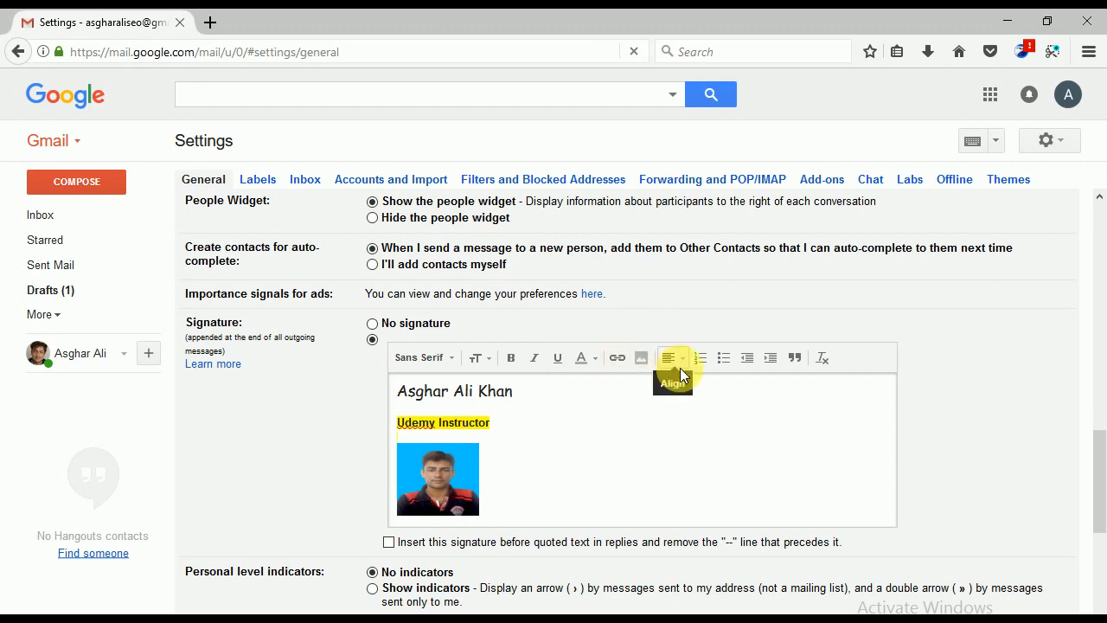
mouse_move(650, 483)
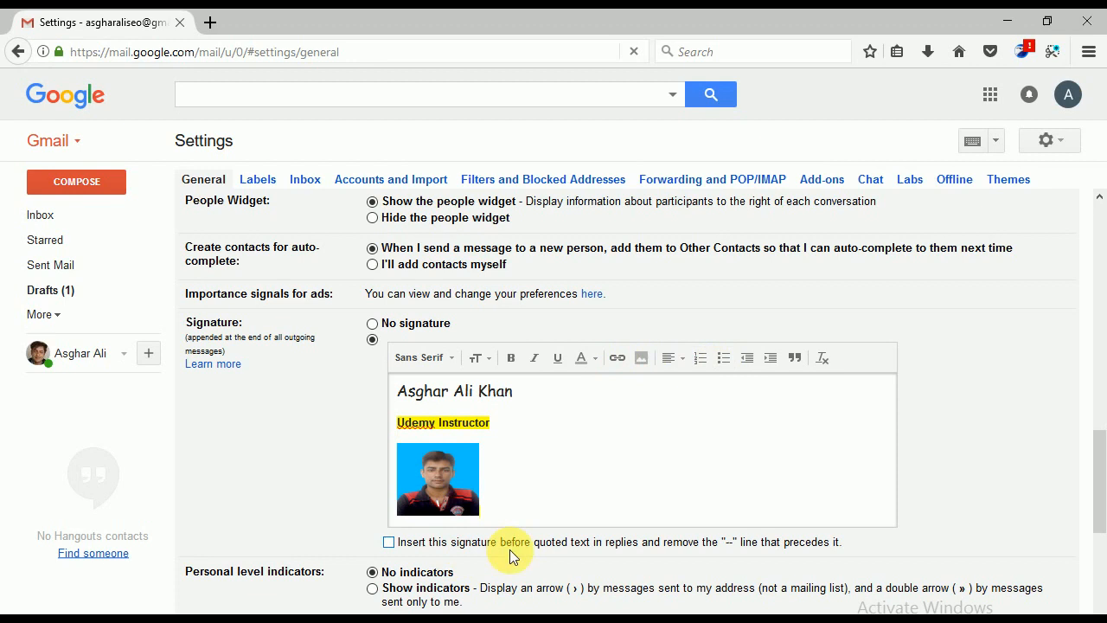
mouse_move(688, 567)
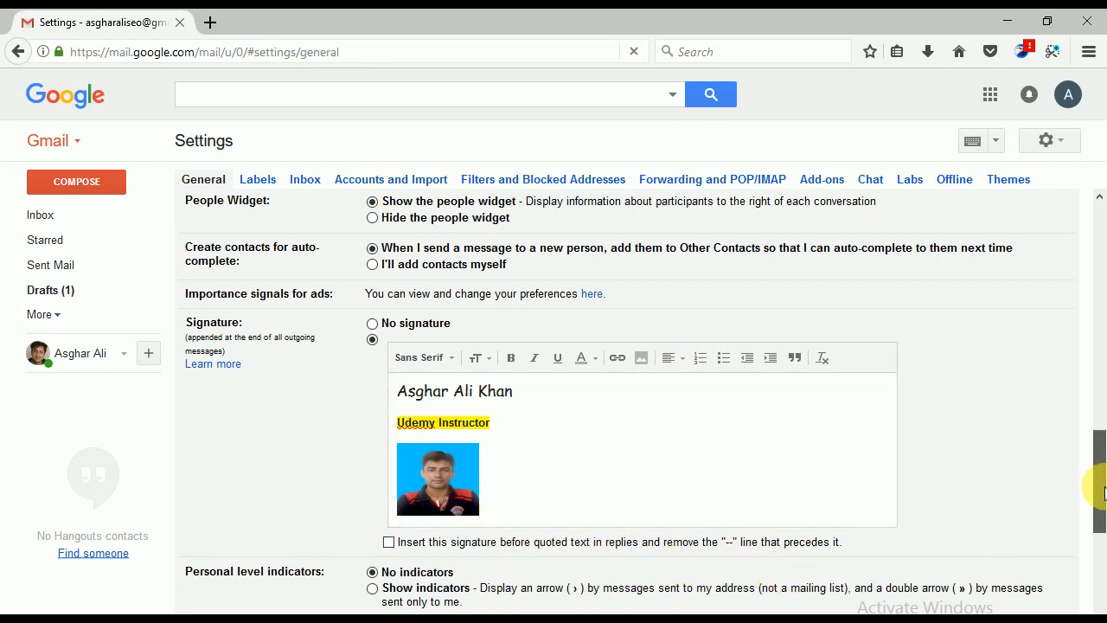
scroll(down, 3)
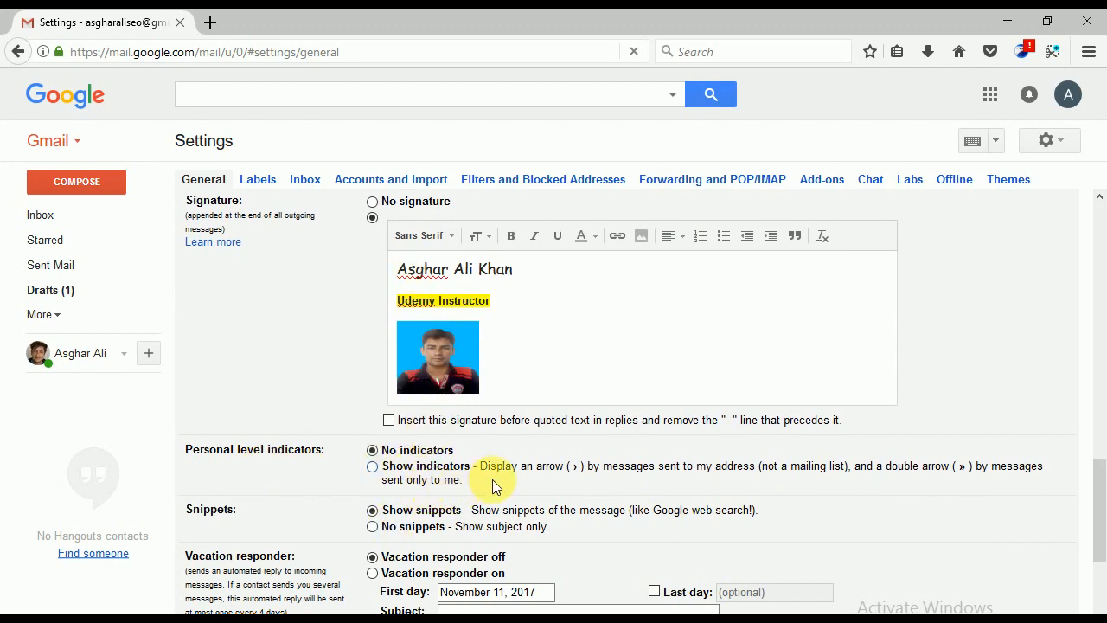
mouse_move(498, 467)
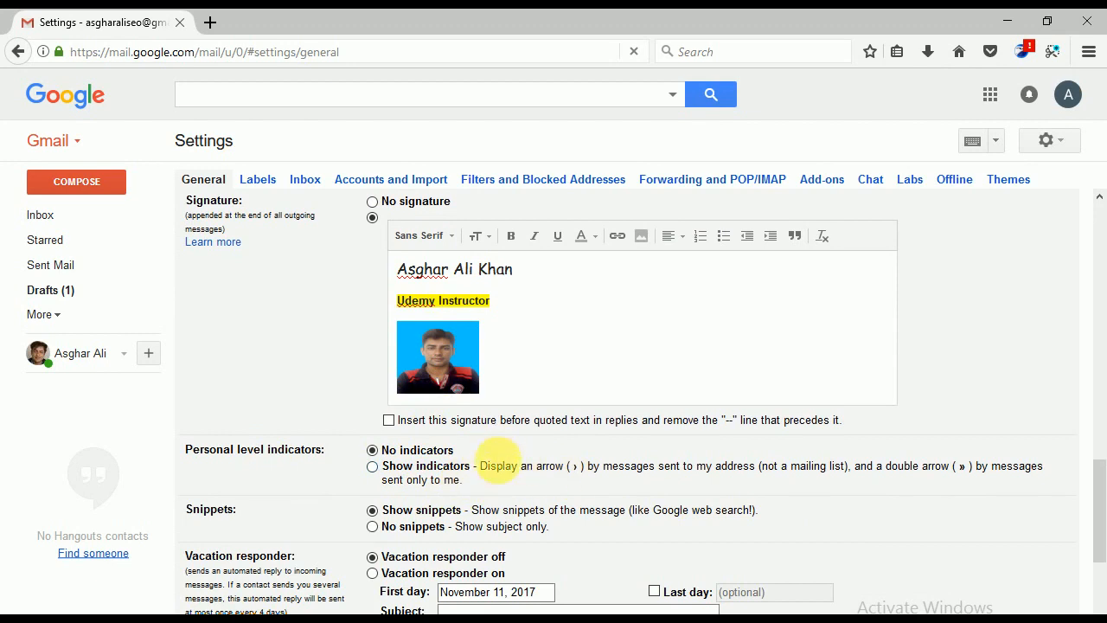
mouse_move(1000, 430)
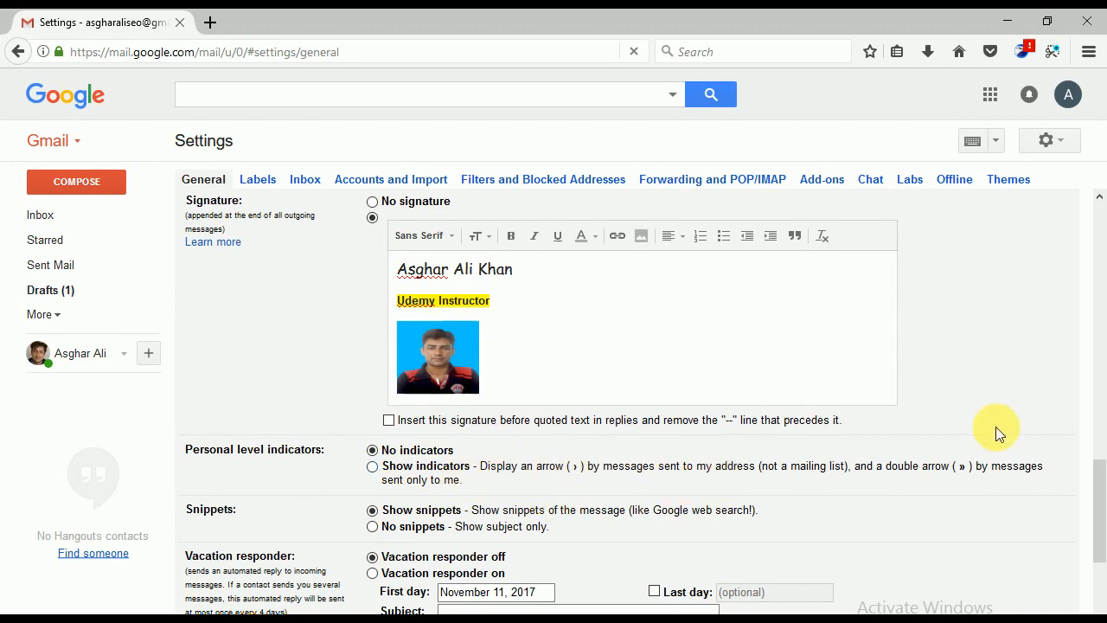
mouse_move(564, 424)
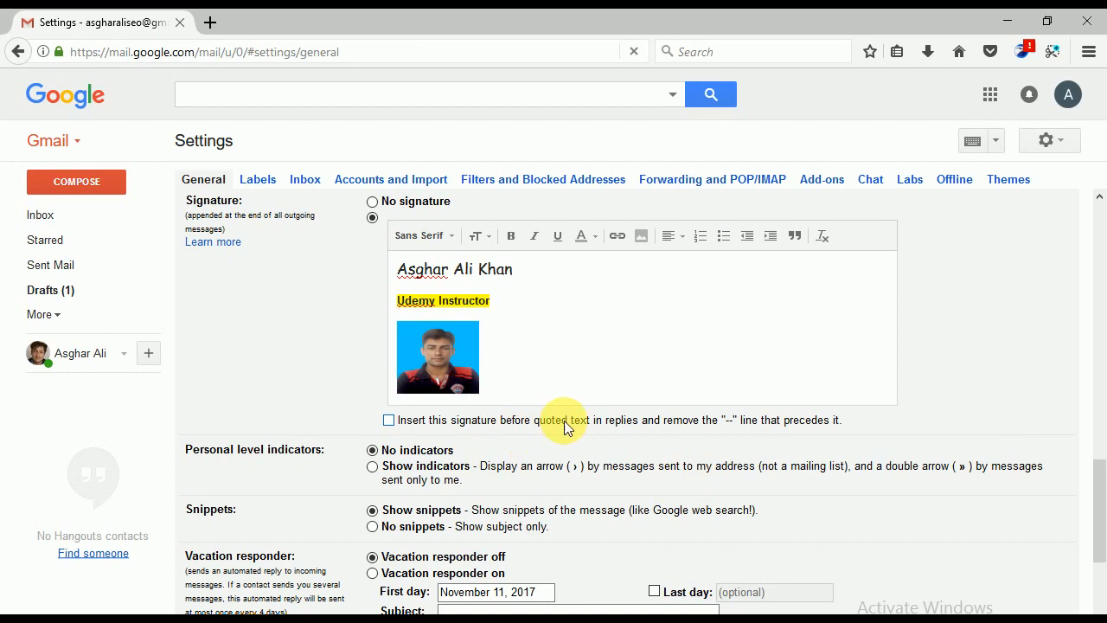
mouse_move(401, 431)
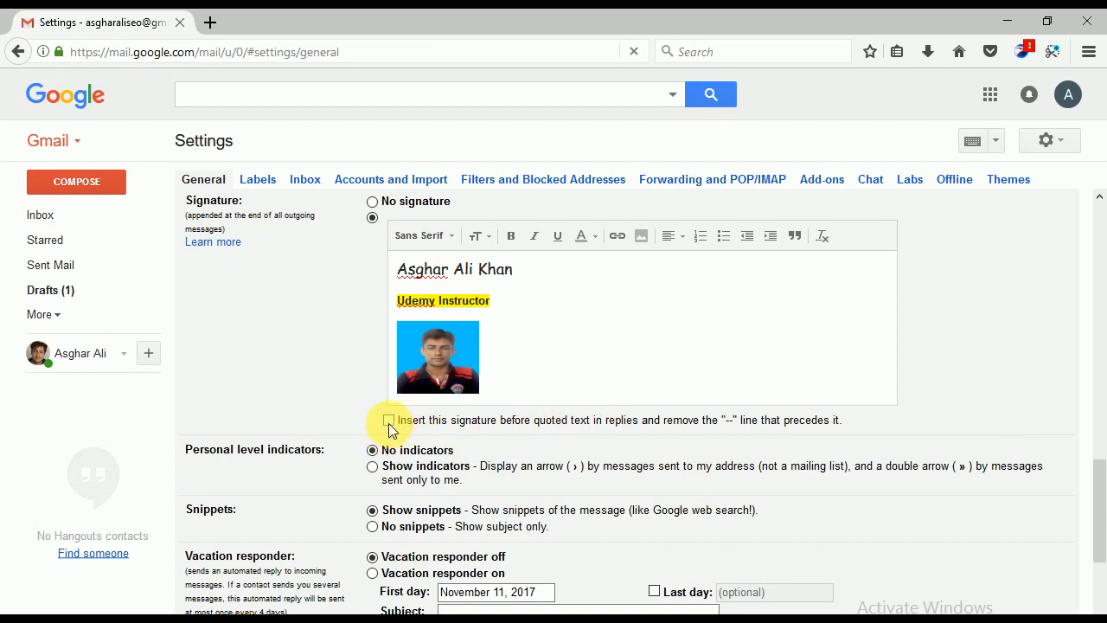
mouse_move(441, 436)
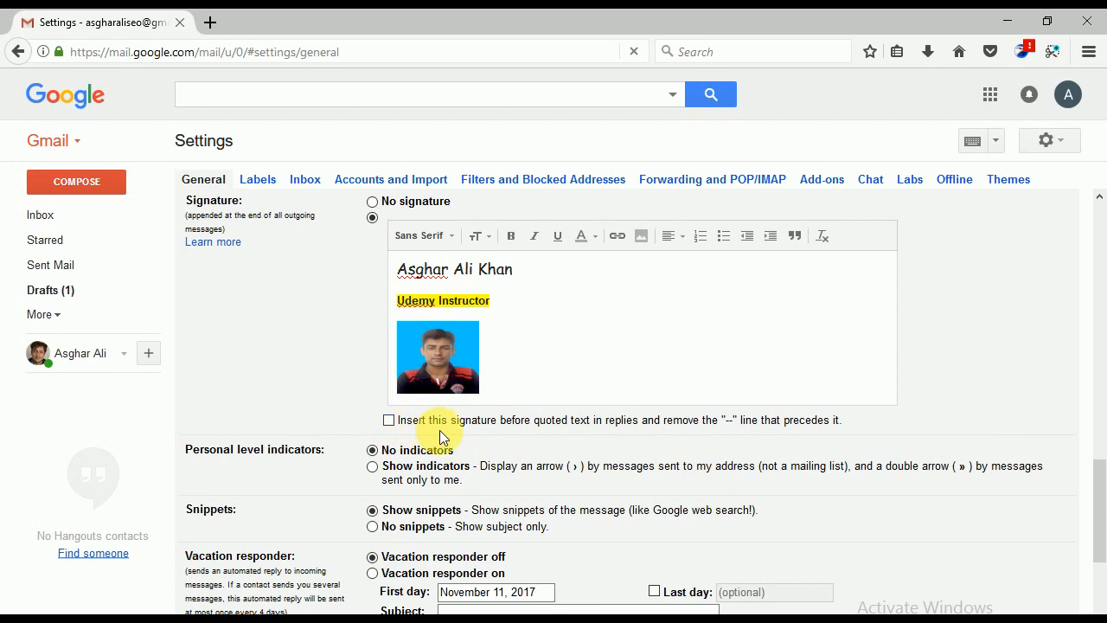
mouse_move(595, 432)
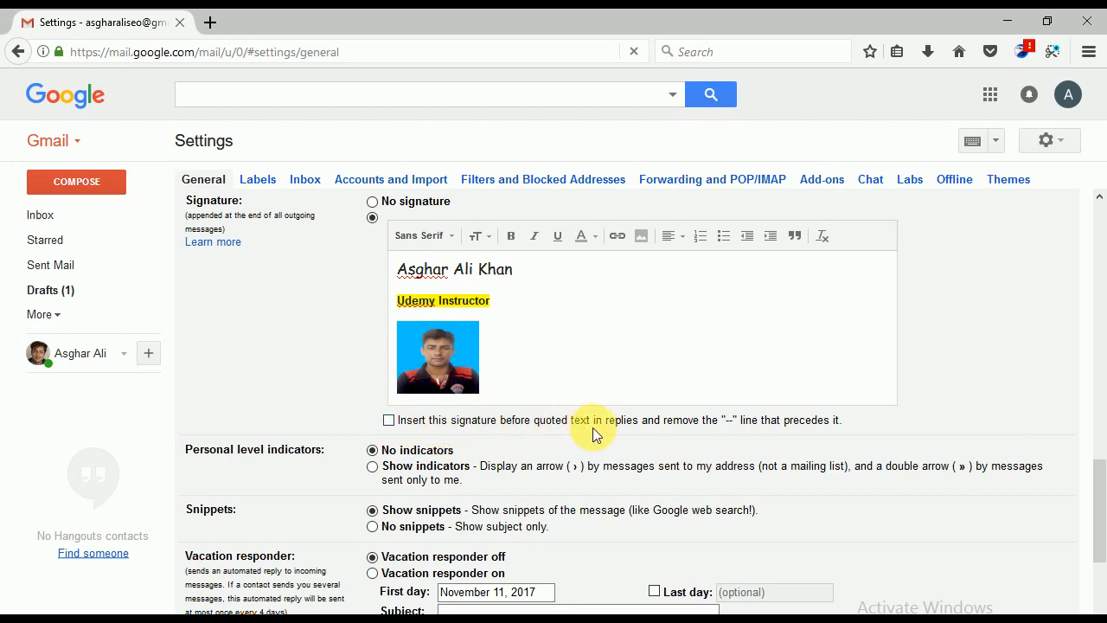
mouse_move(674, 434)
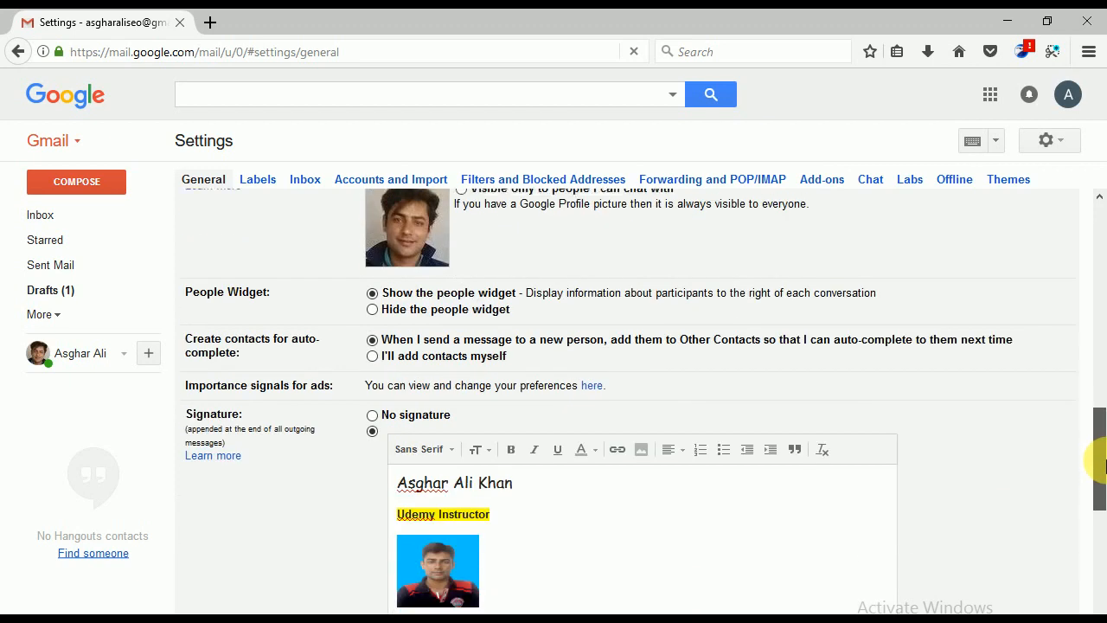
scroll(down, 3)
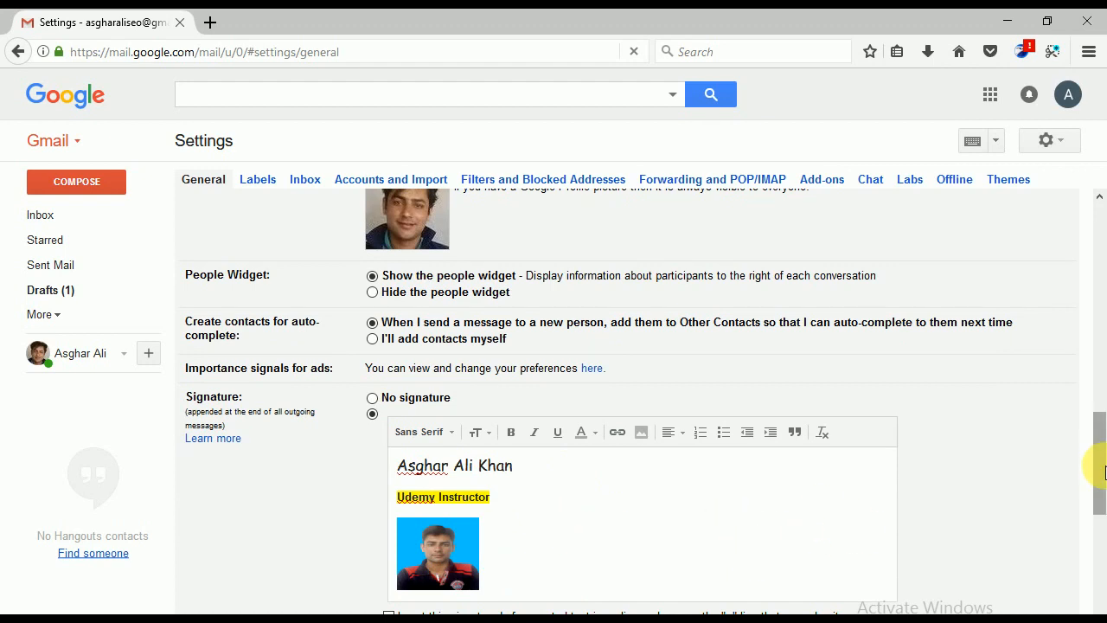
scroll(down, 3)
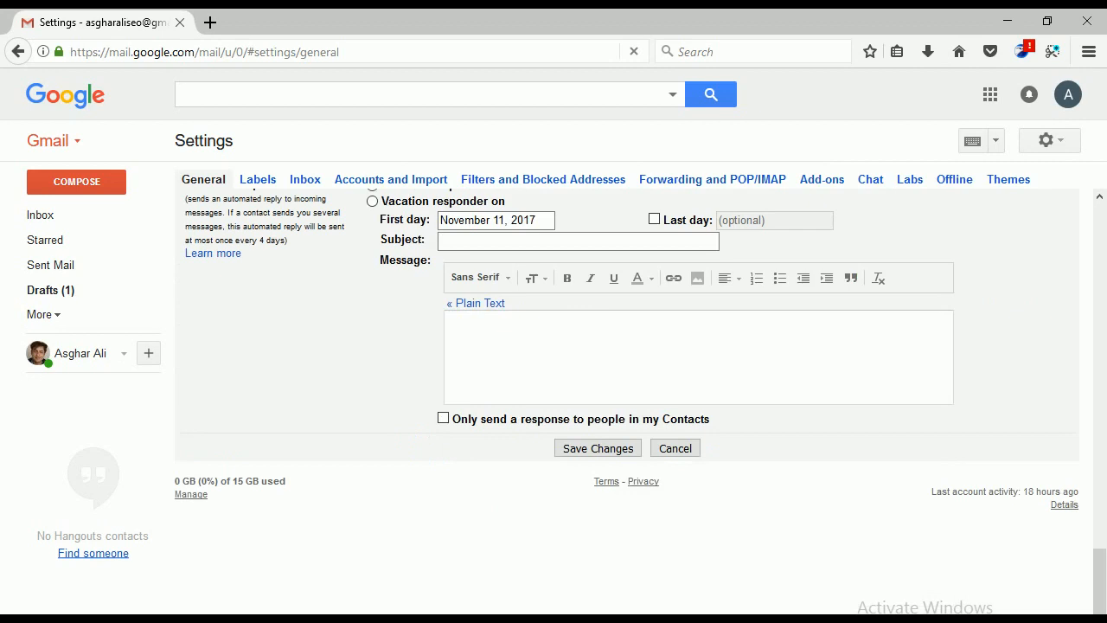
Save the signature settings and return to the inbox
click(596, 446)
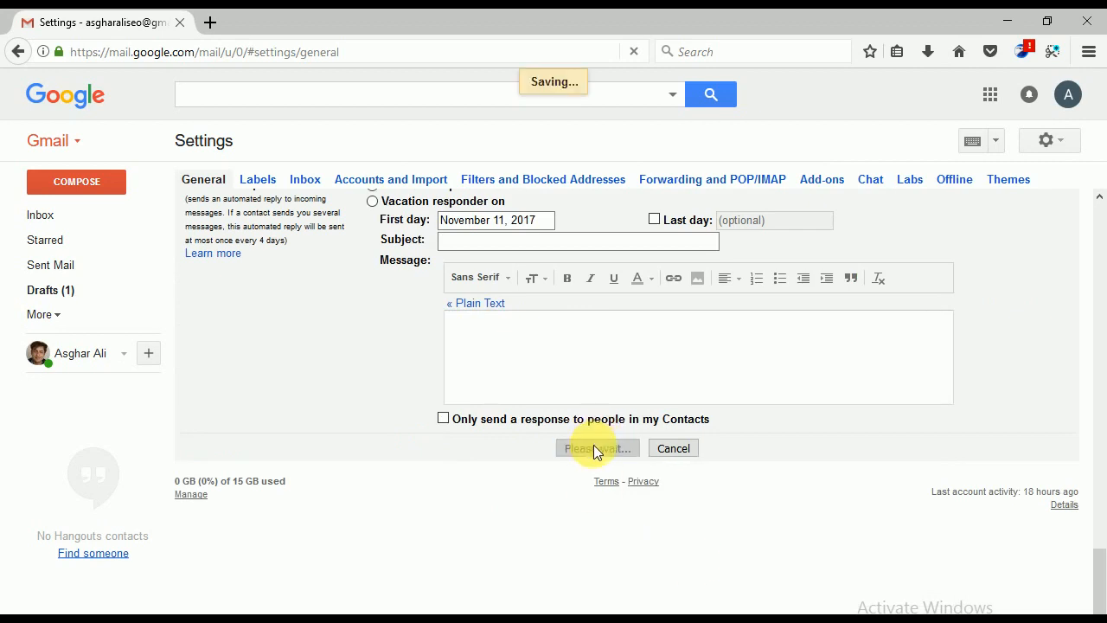
click(595, 447)
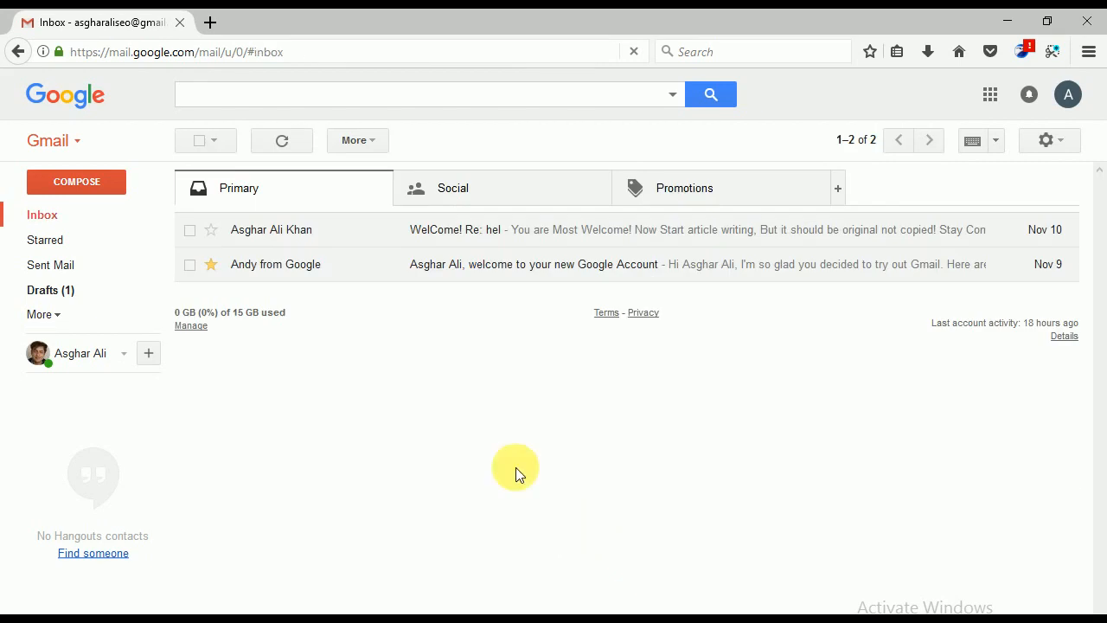
mouse_move(83, 194)
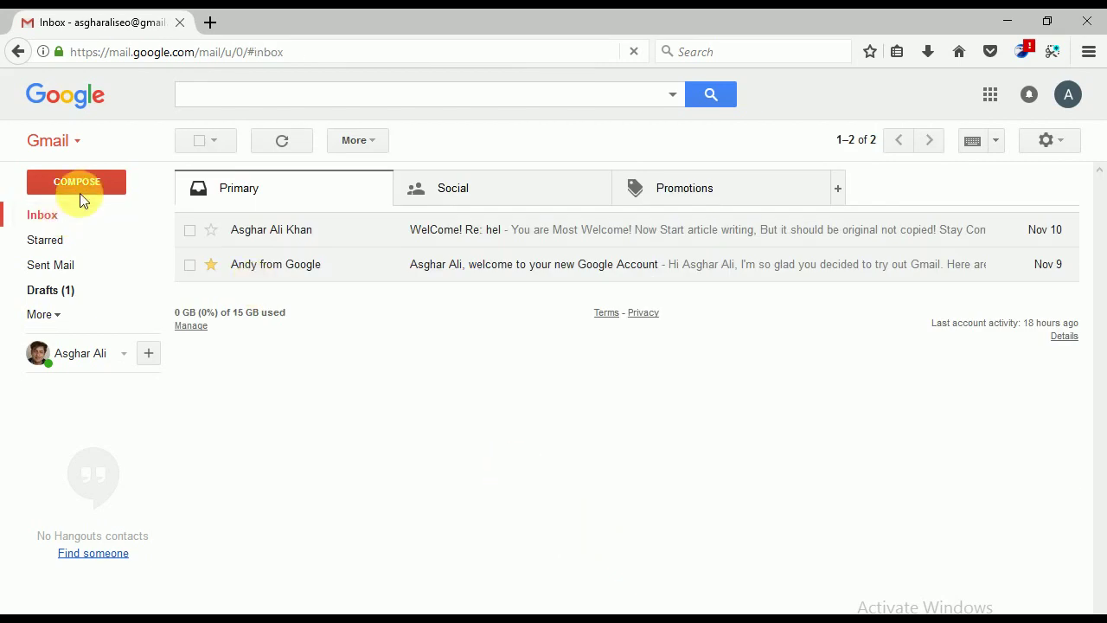
Compose a new email with a recipient, subject 'welcome', and 'Hi!' above the signature
click(76, 182)
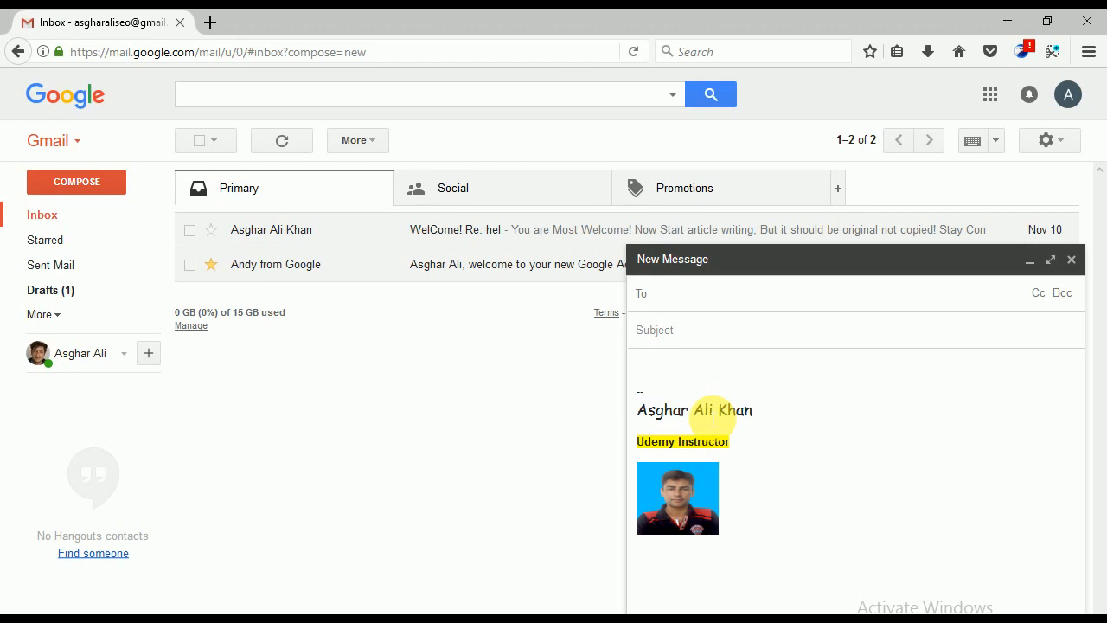
text(ar Ali Khan)
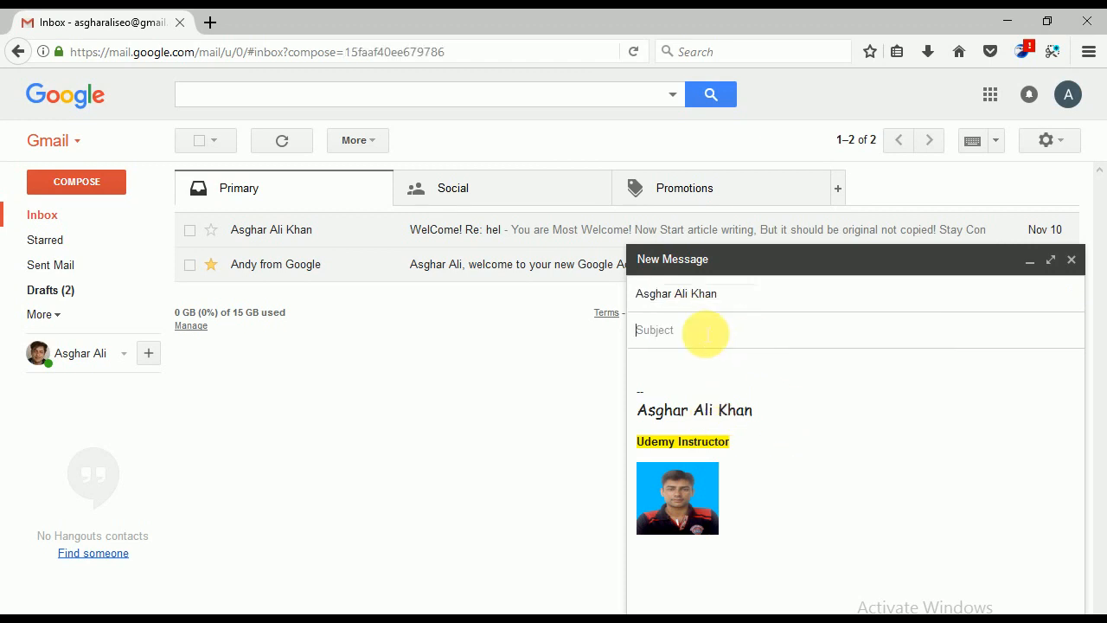
text(welcome)
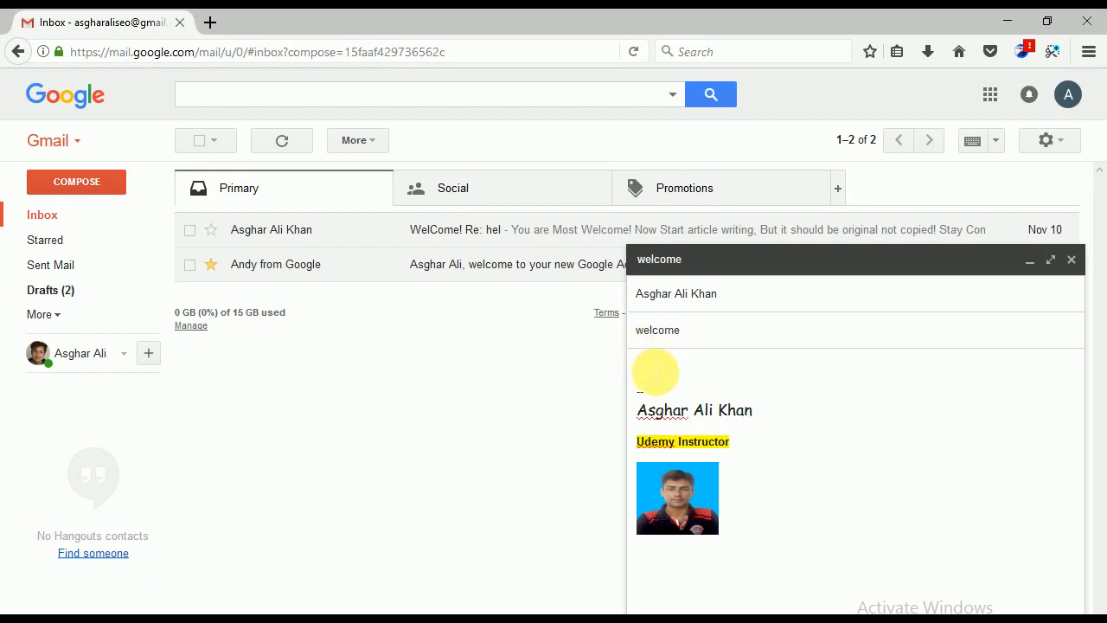
click(638, 363)
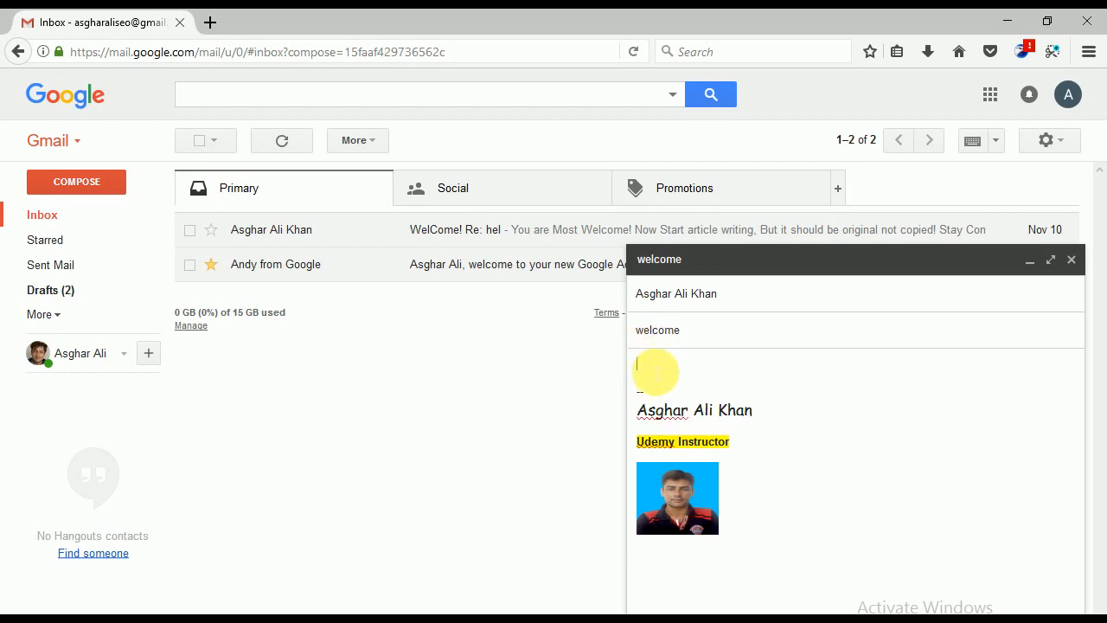
text(H)
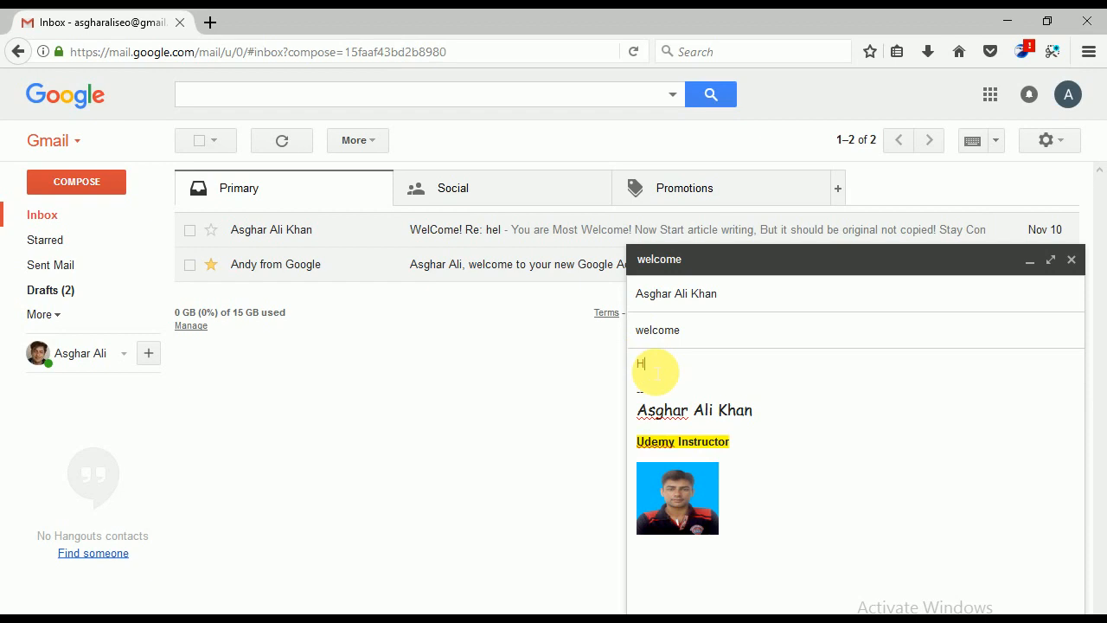
text(i!)
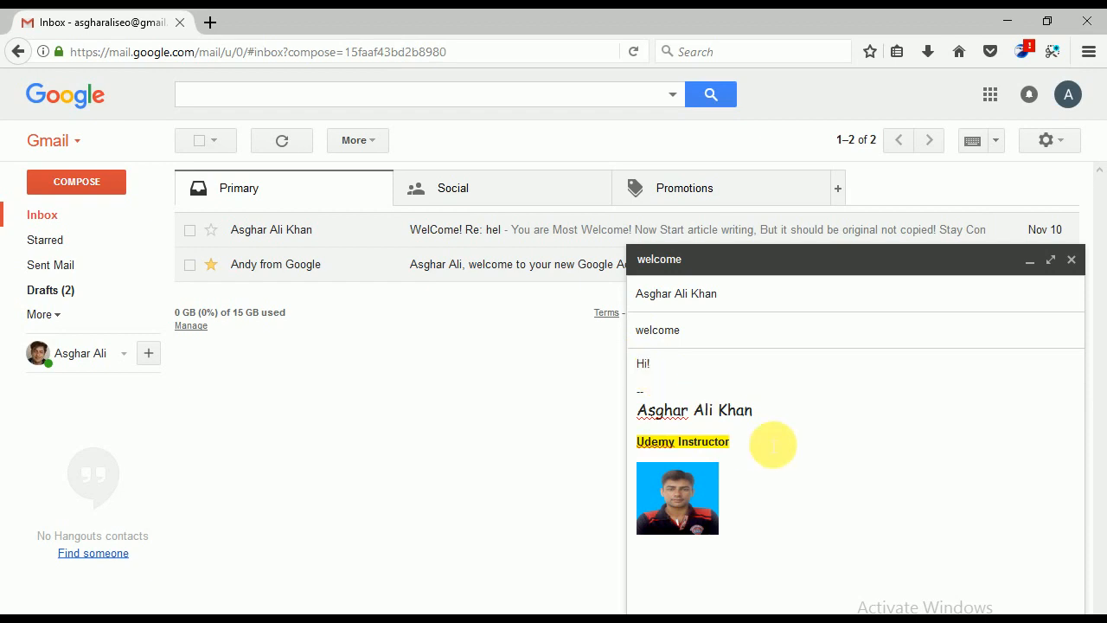
mouse_move(725, 477)
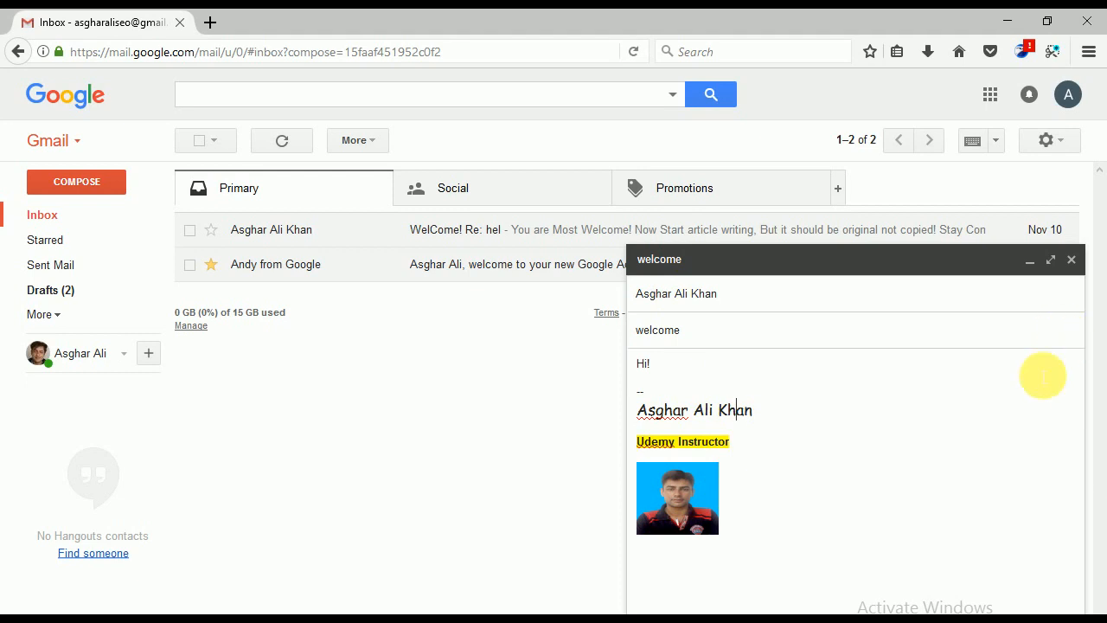
Enlarge the welcome draft to review it, then send the email
click(1050, 260)
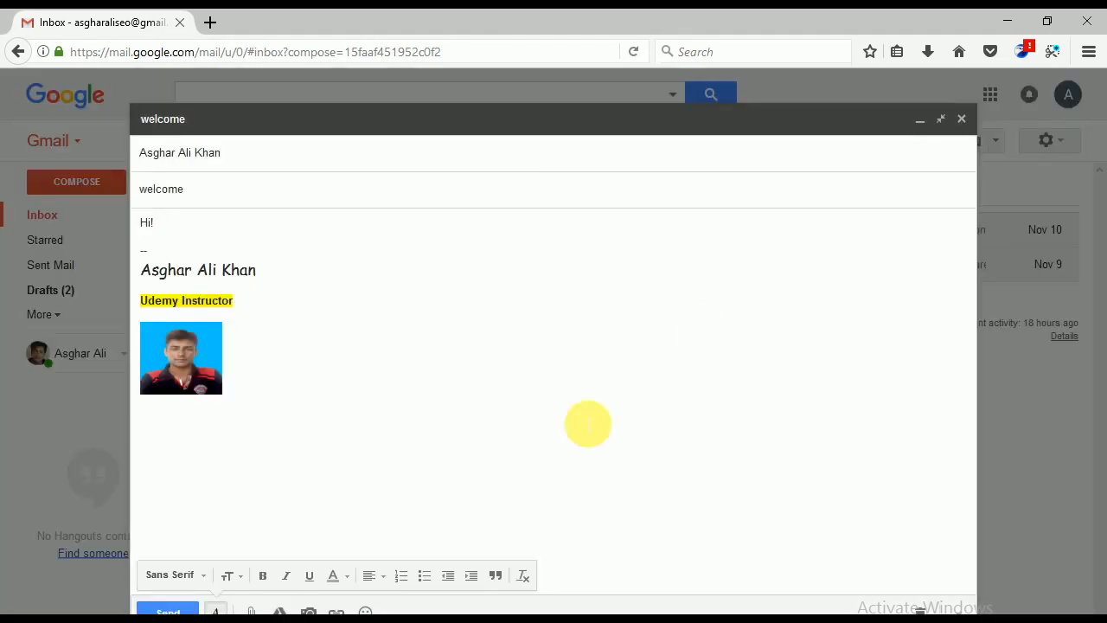
mouse_move(407, 603)
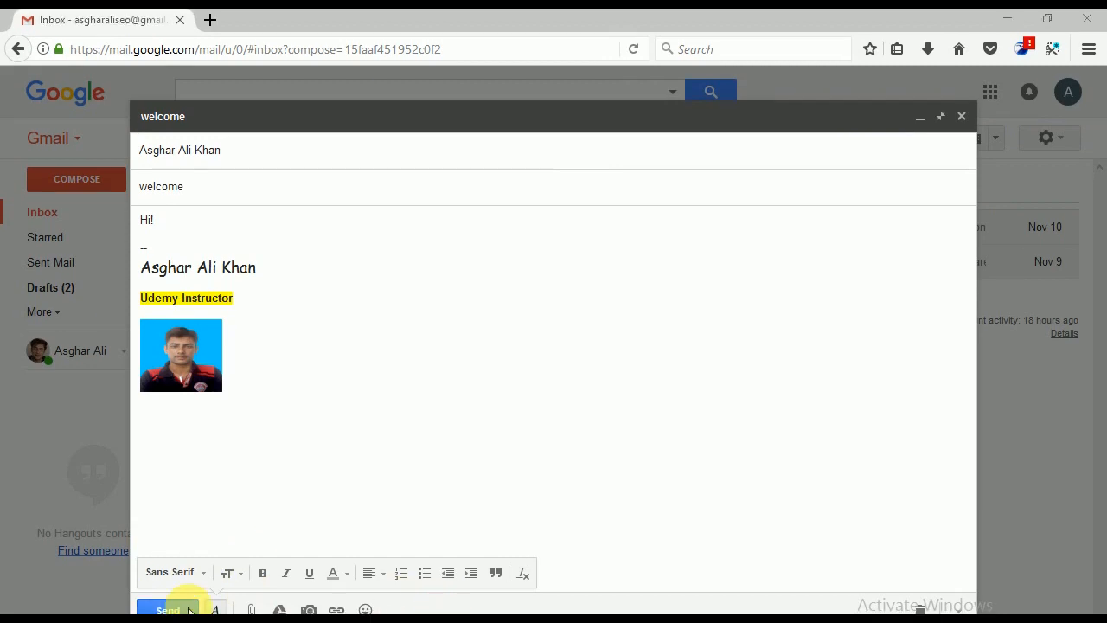
mouse_move(201, 371)
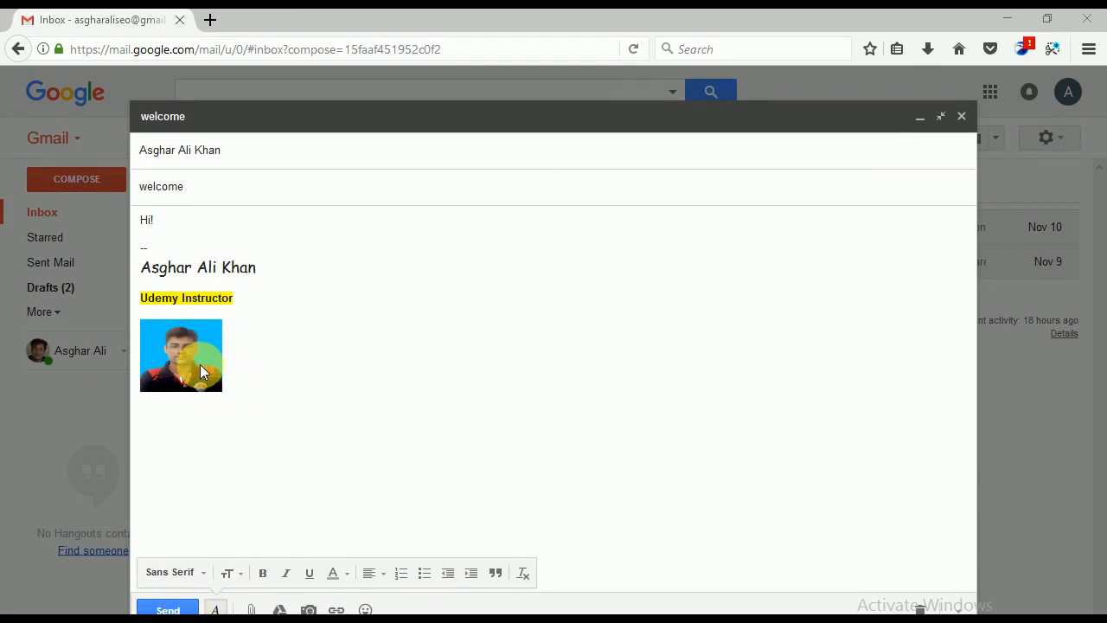
mouse_move(206, 381)
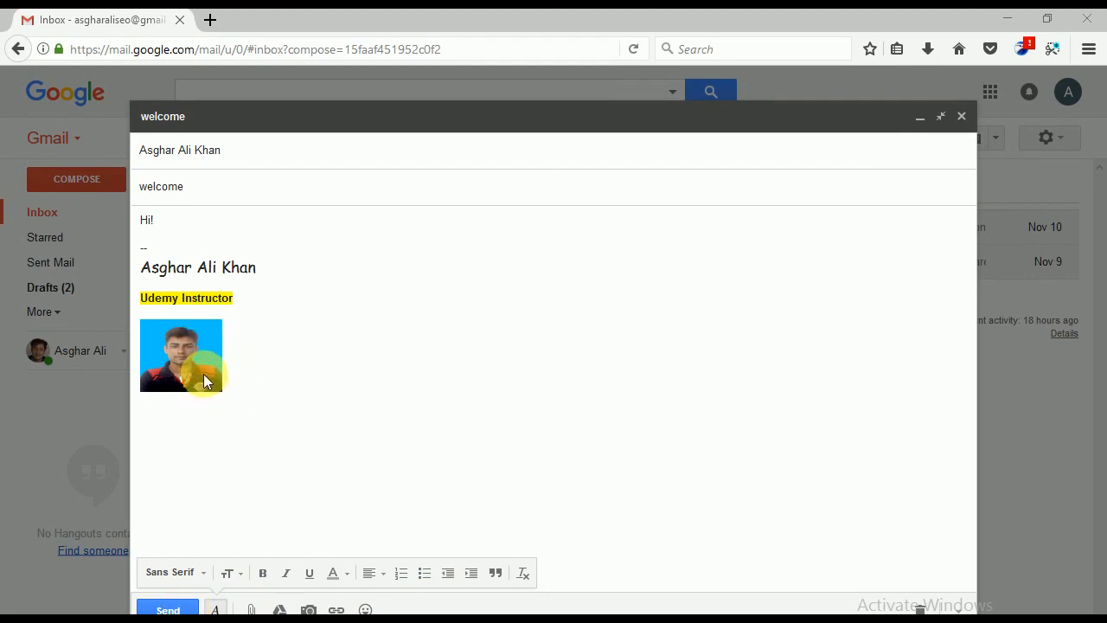
mouse_move(204, 387)
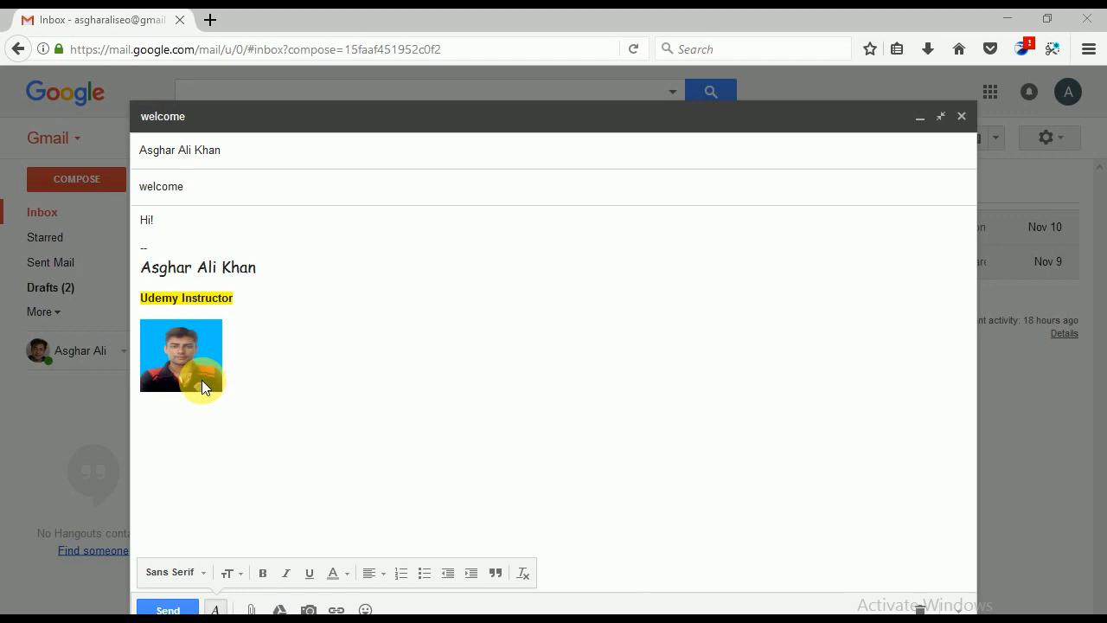
mouse_move(246, 401)
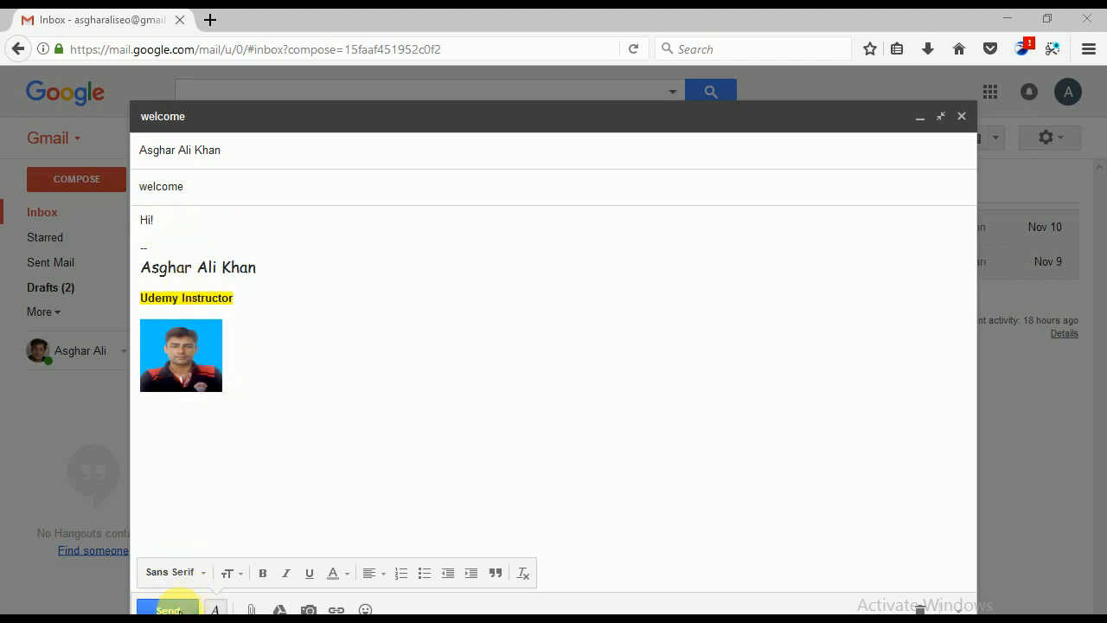
click(170, 609)
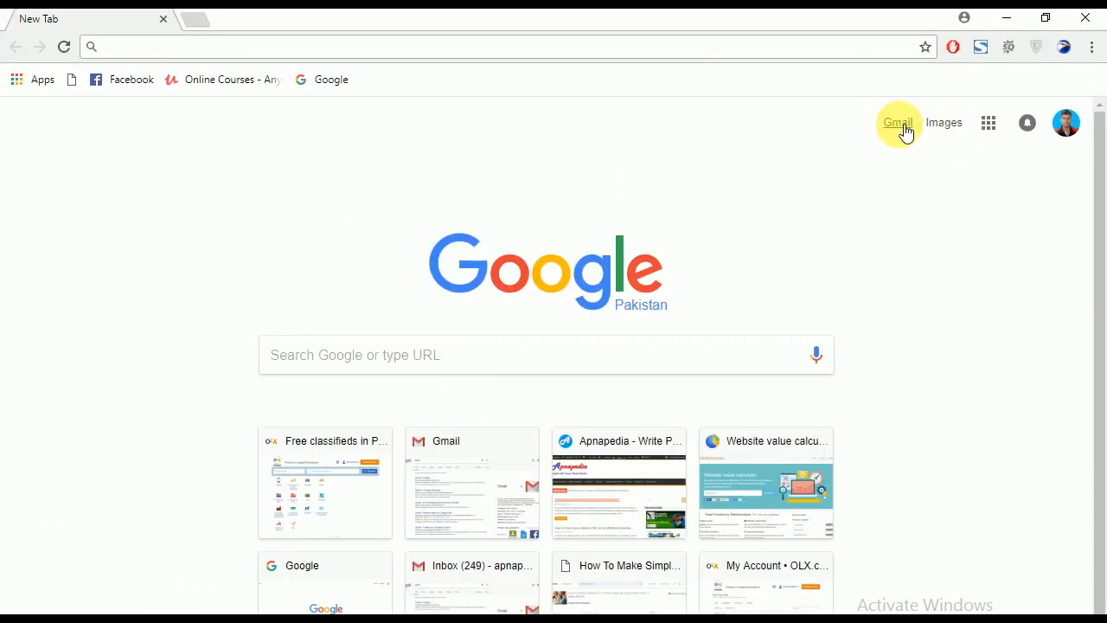
Open the receiving account's Gmail inbox from the new tab's Gmail link
click(898, 122)
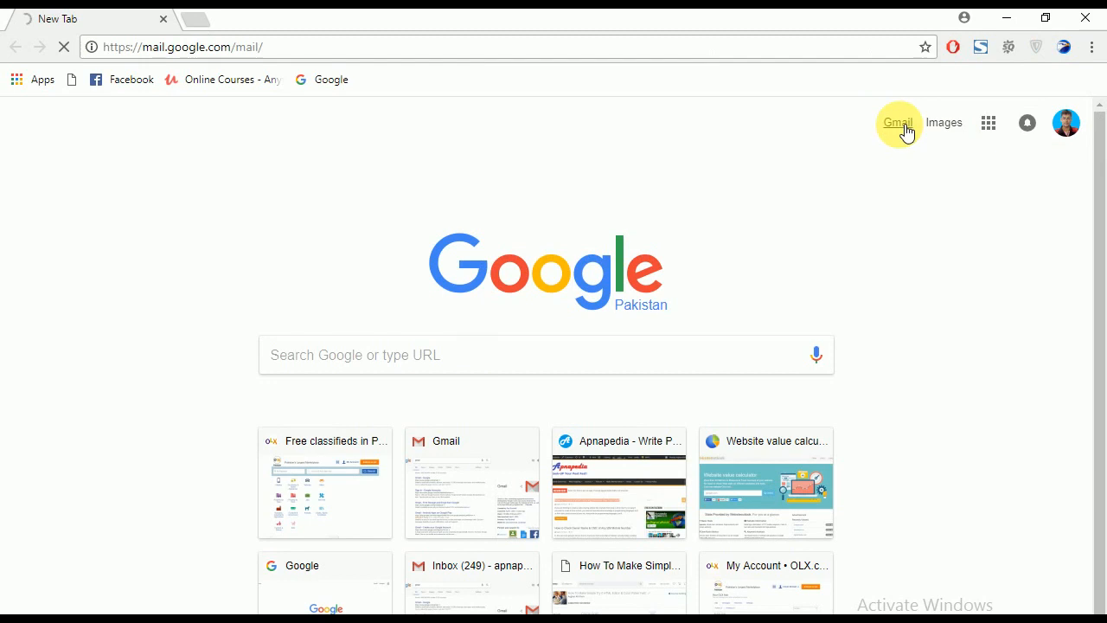
click(898, 122)
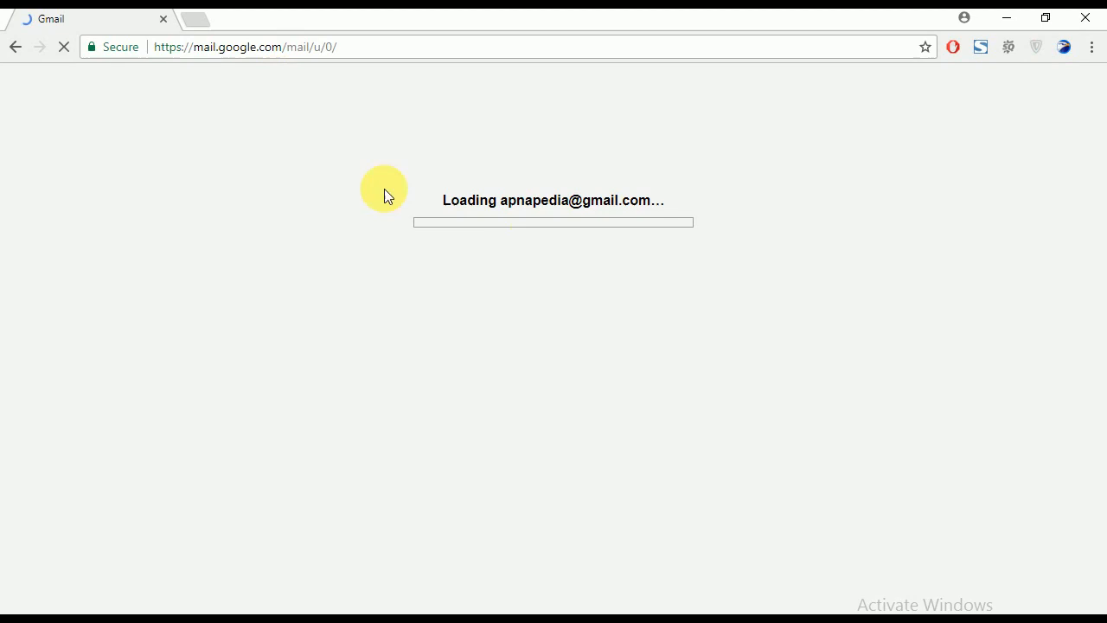
mouse_move(577, 232)
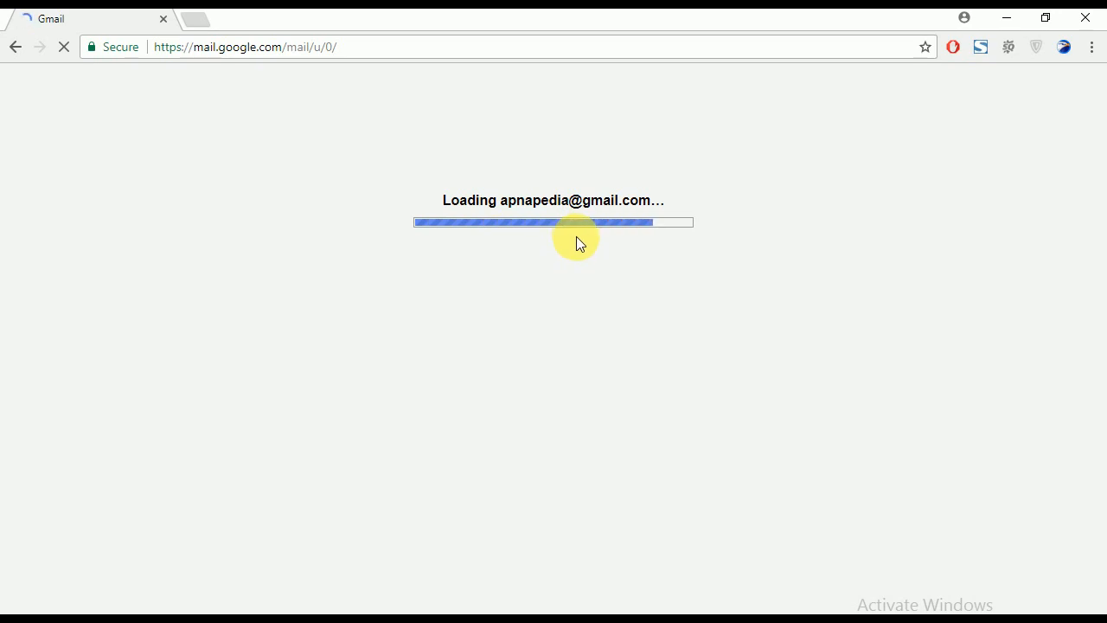
mouse_move(667, 232)
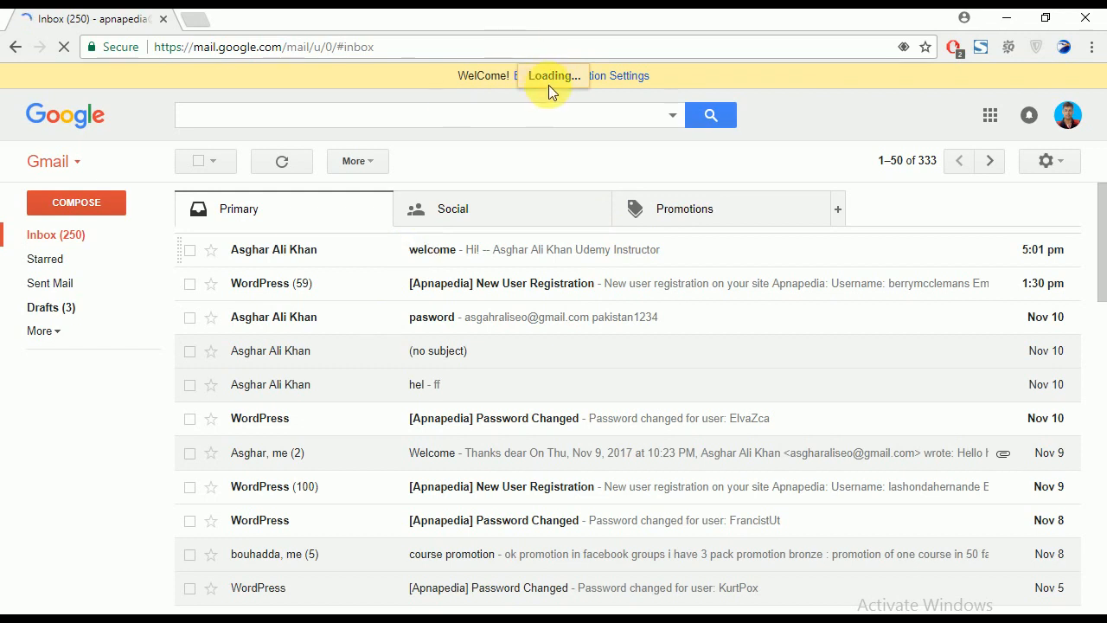
click(450, 250)
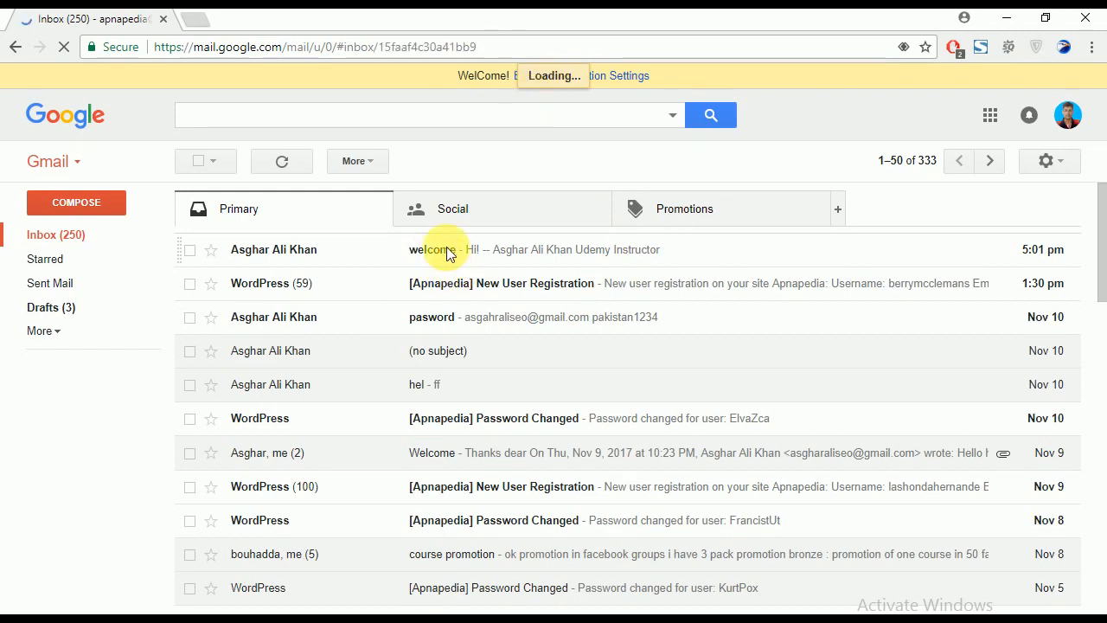
click(446, 249)
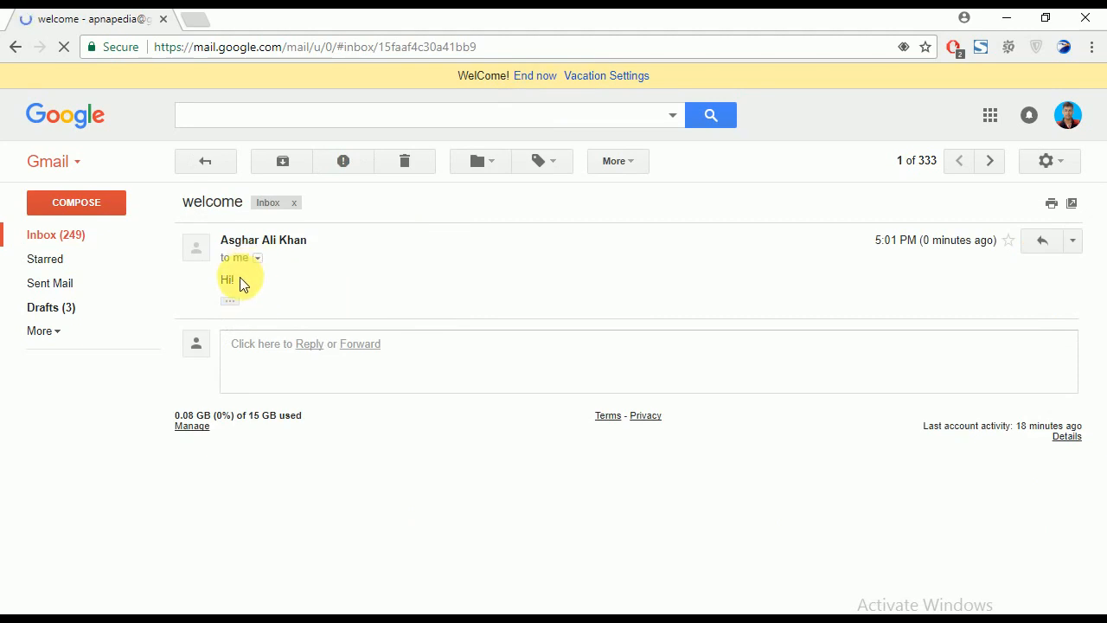
mouse_move(184, 252)
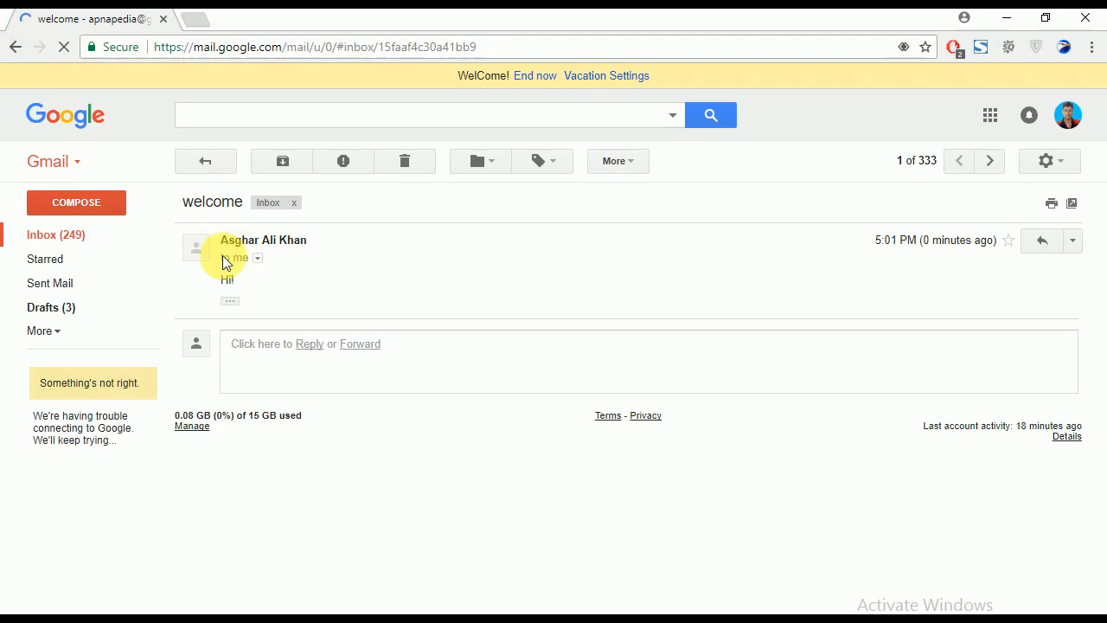
mouse_move(201, 411)
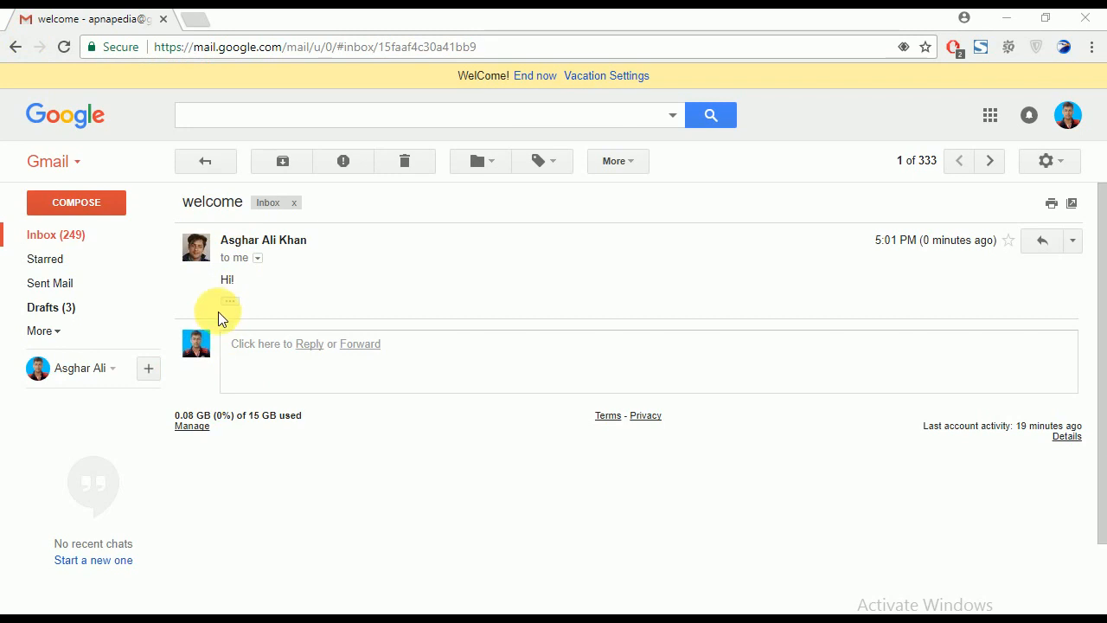
click(229, 301)
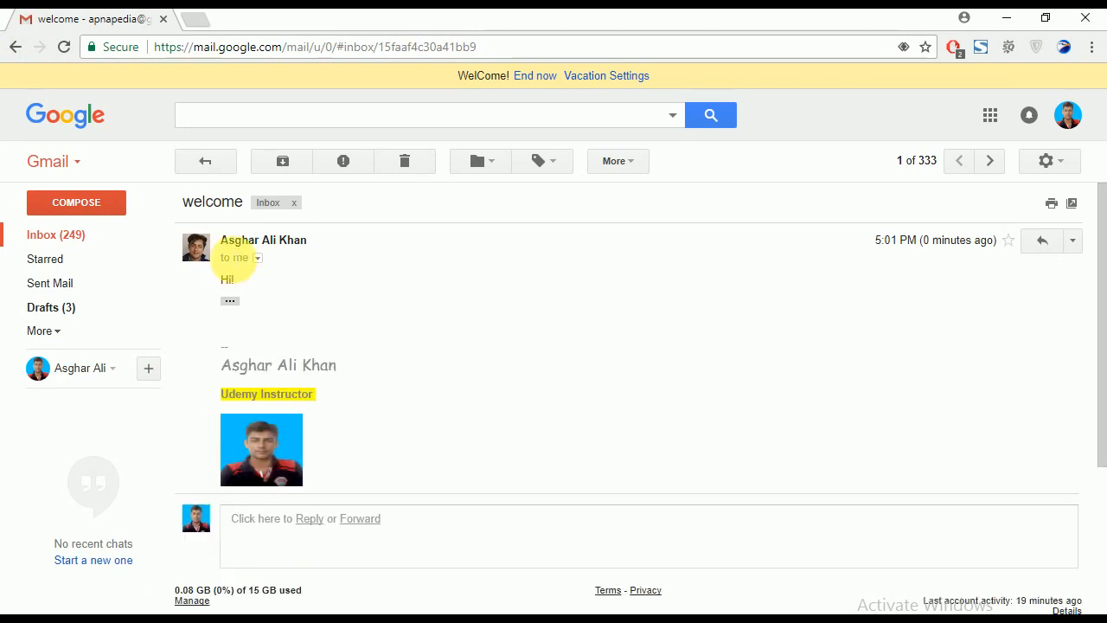
mouse_move(230, 301)
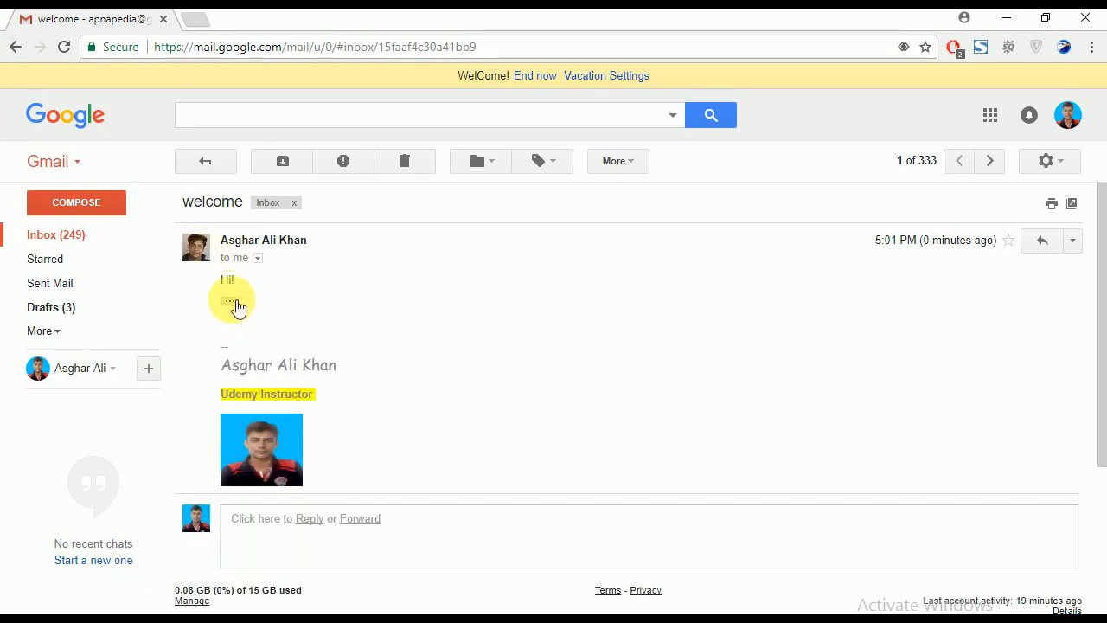
click(230, 301)
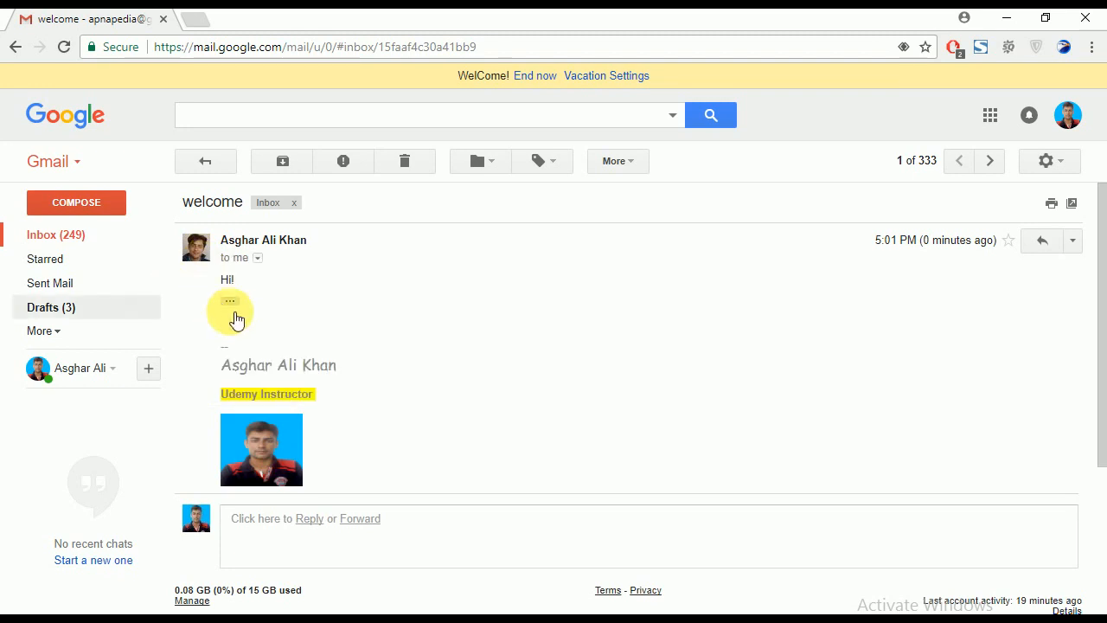
mouse_move(228, 301)
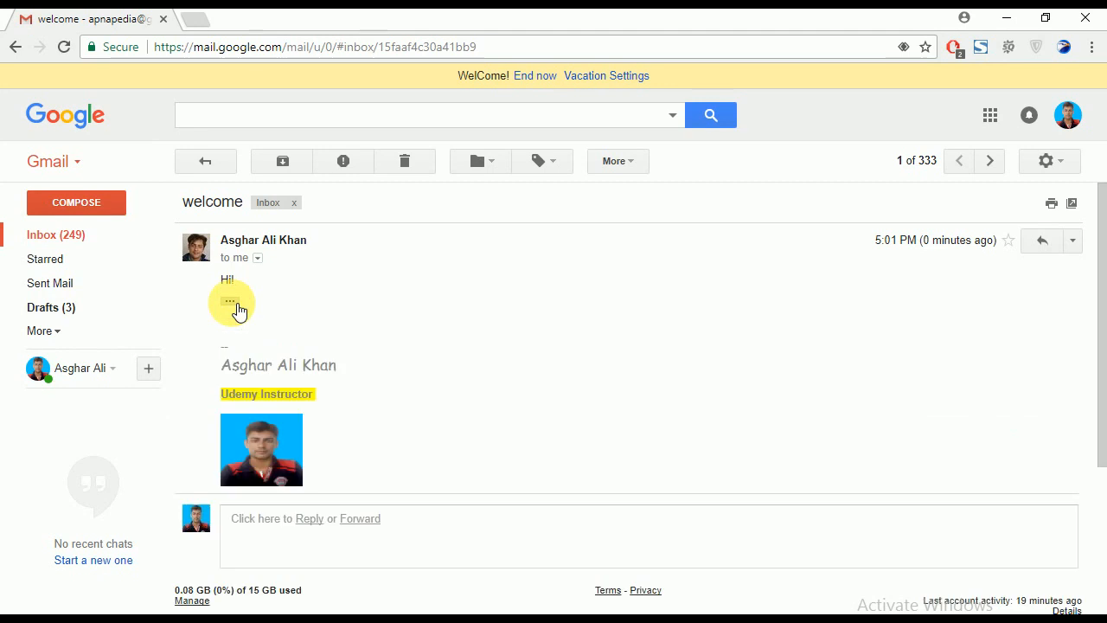
mouse_move(268, 381)
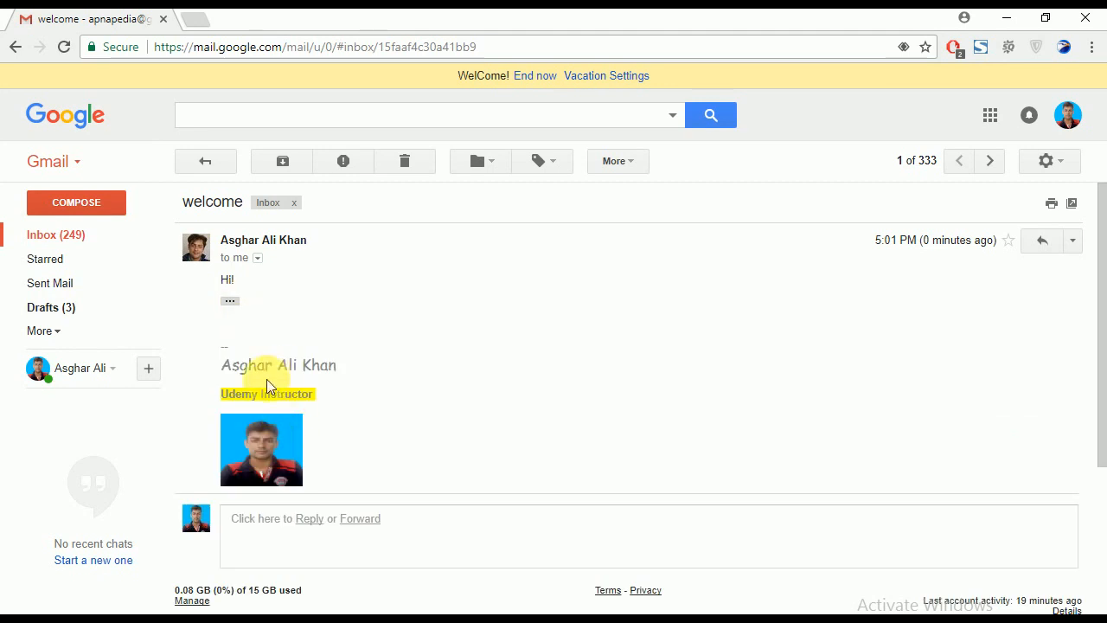
mouse_move(221, 332)
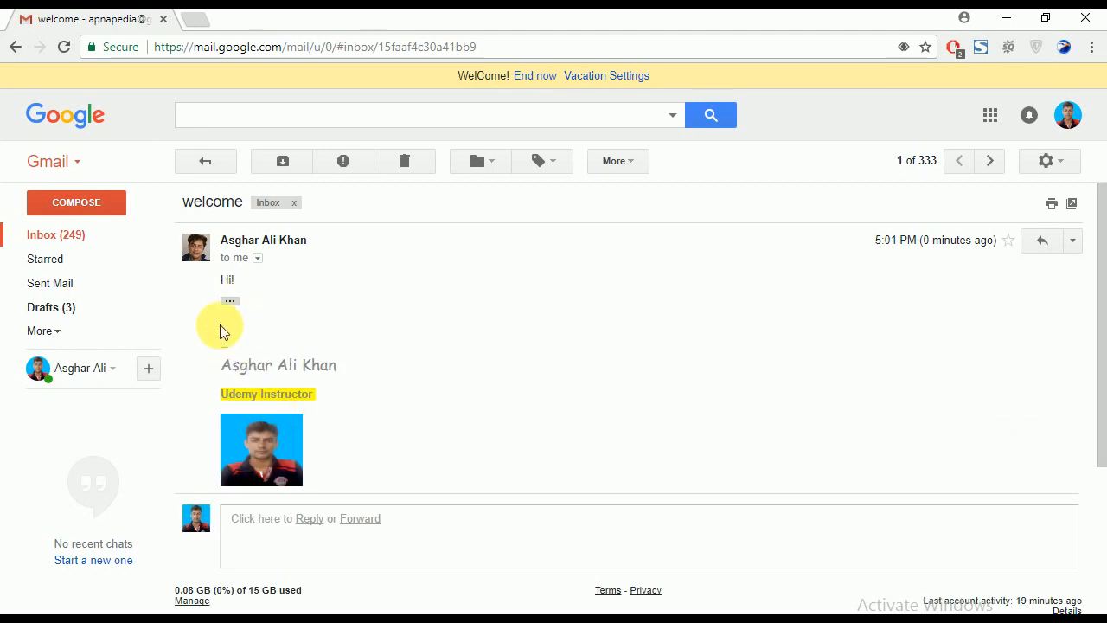
click(230, 301)
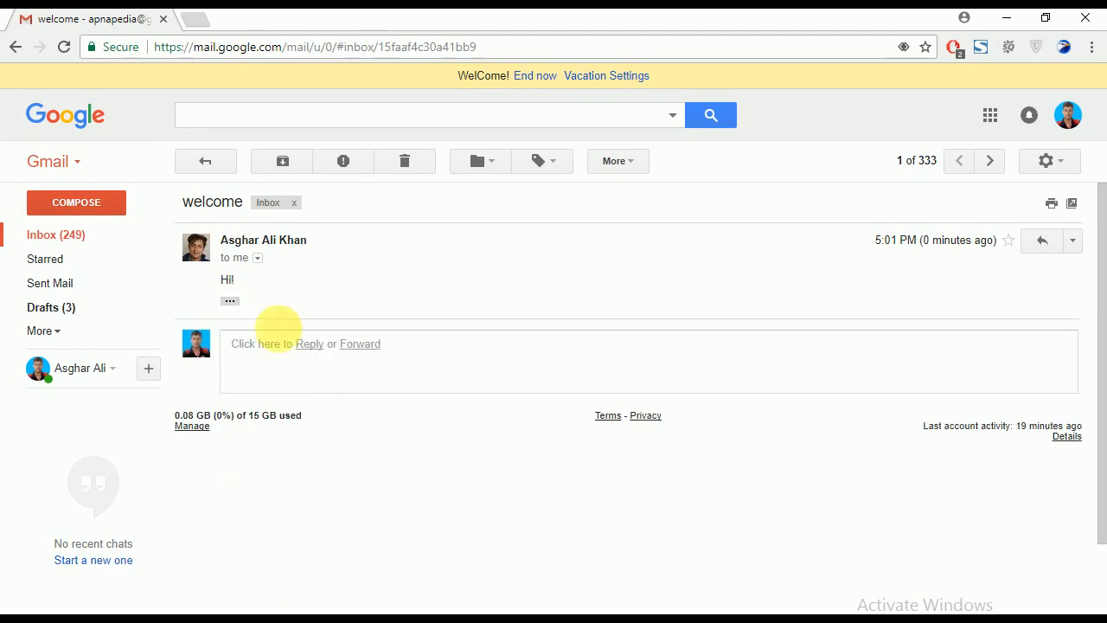